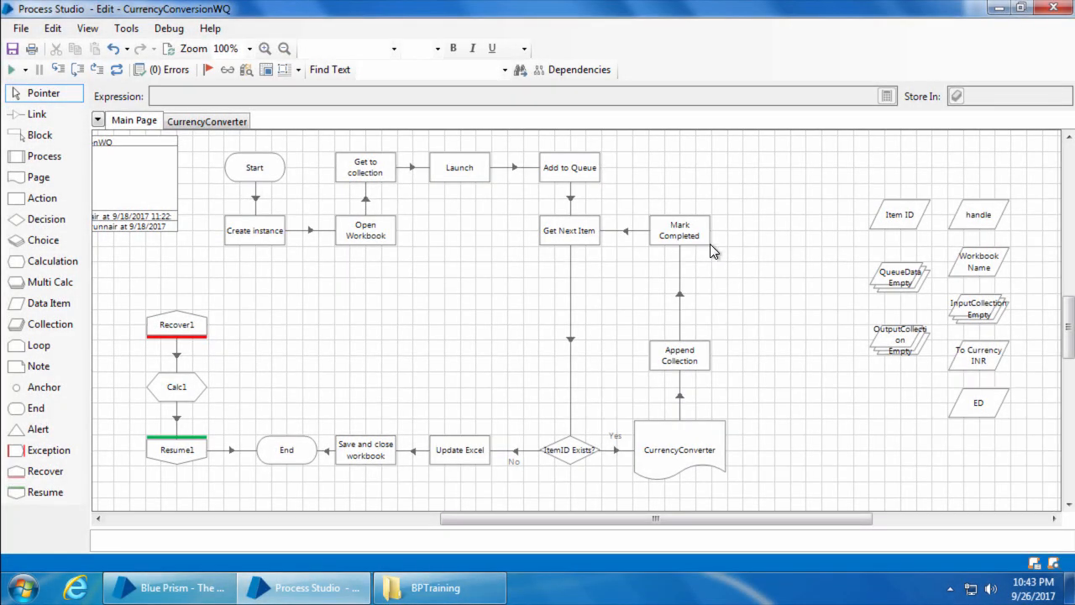
Step: Review the Mark Completed, CurrencyConverter and Recover1 stages before adding new recovery stages
click(678, 228)
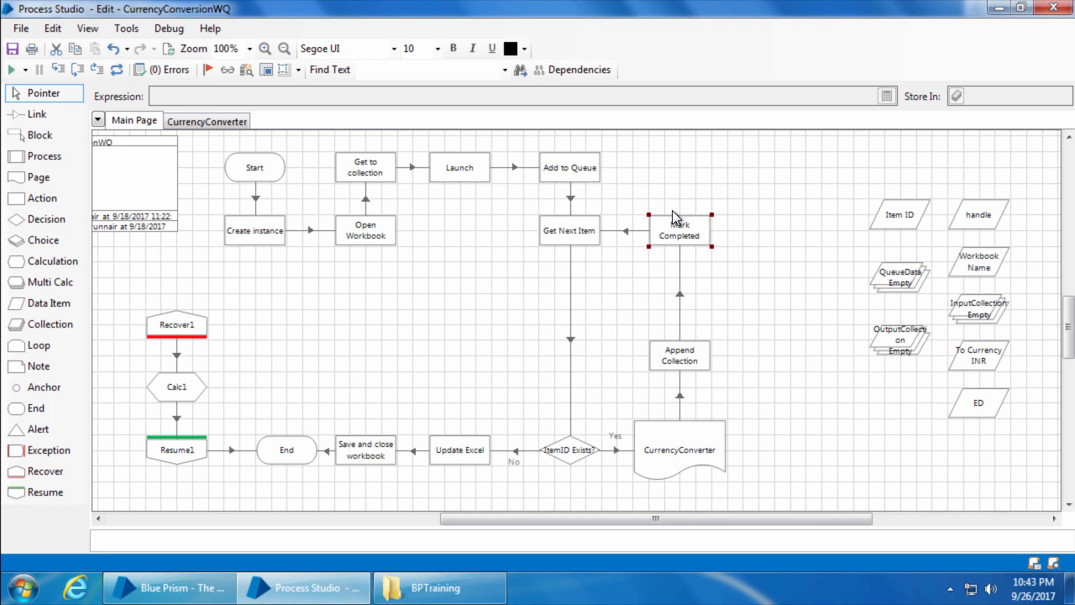
mouse_move(759, 334)
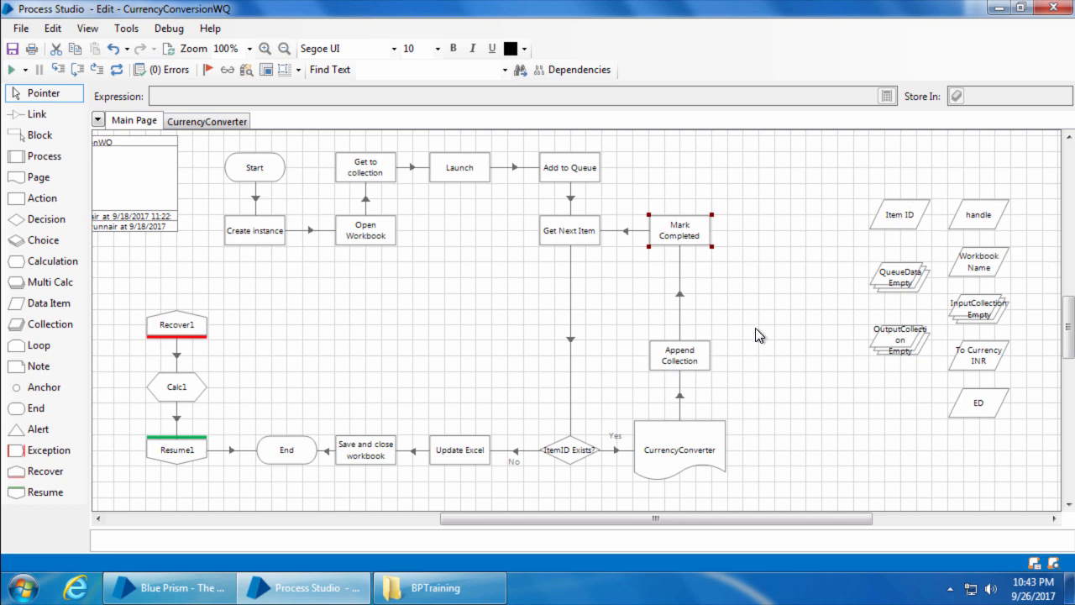
click(682, 450)
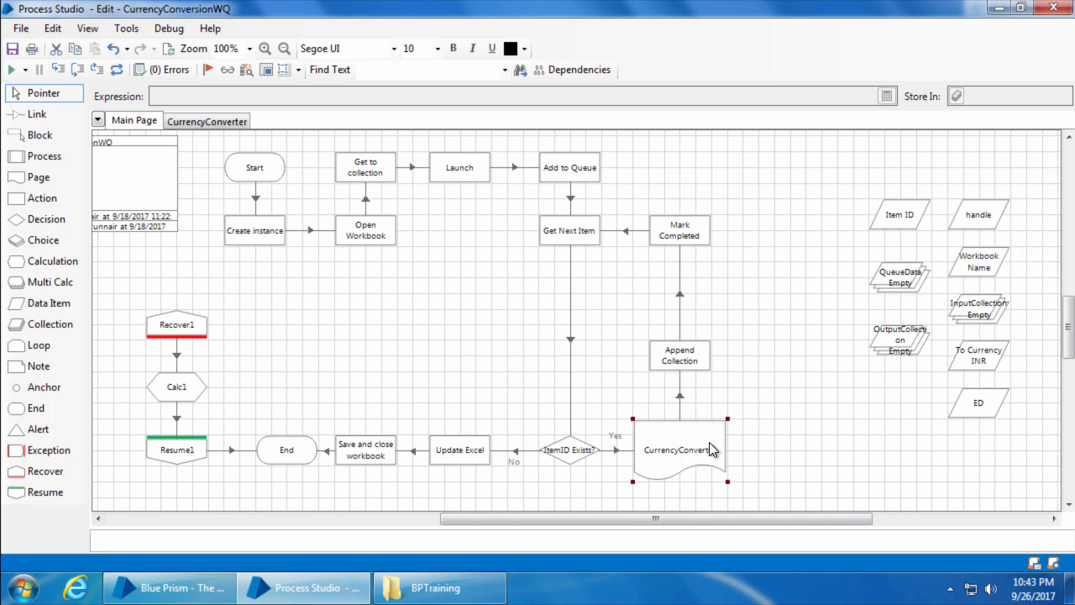
mouse_move(584, 380)
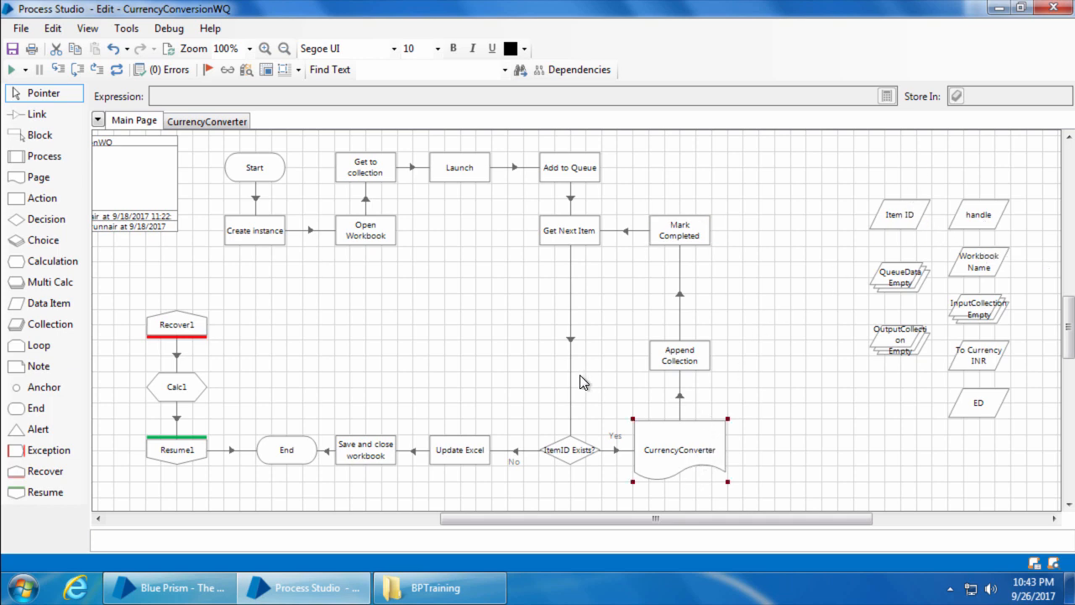
click(175, 325)
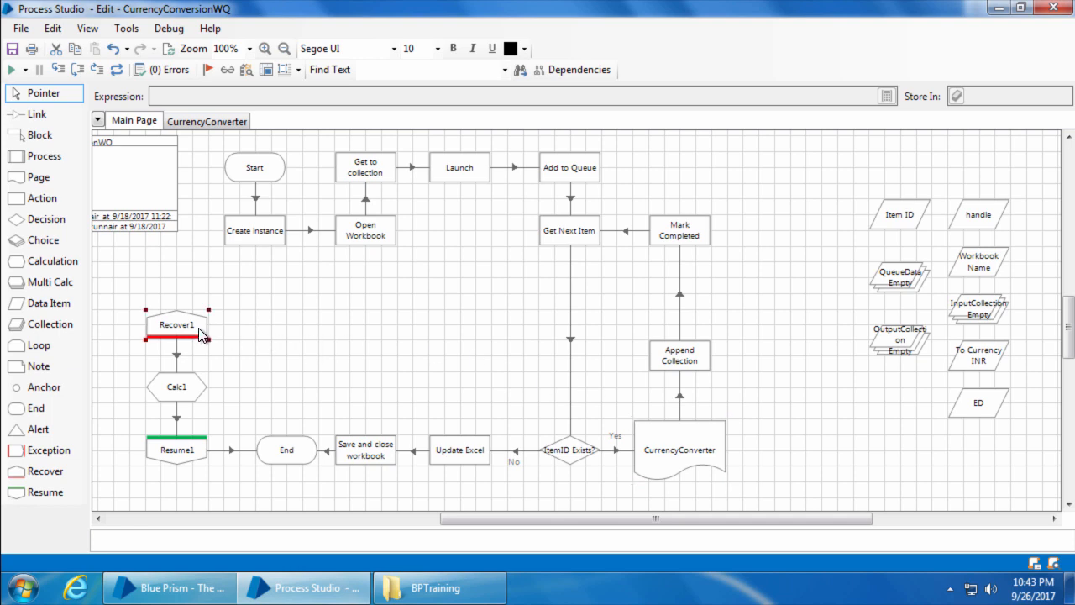
mouse_move(292, 462)
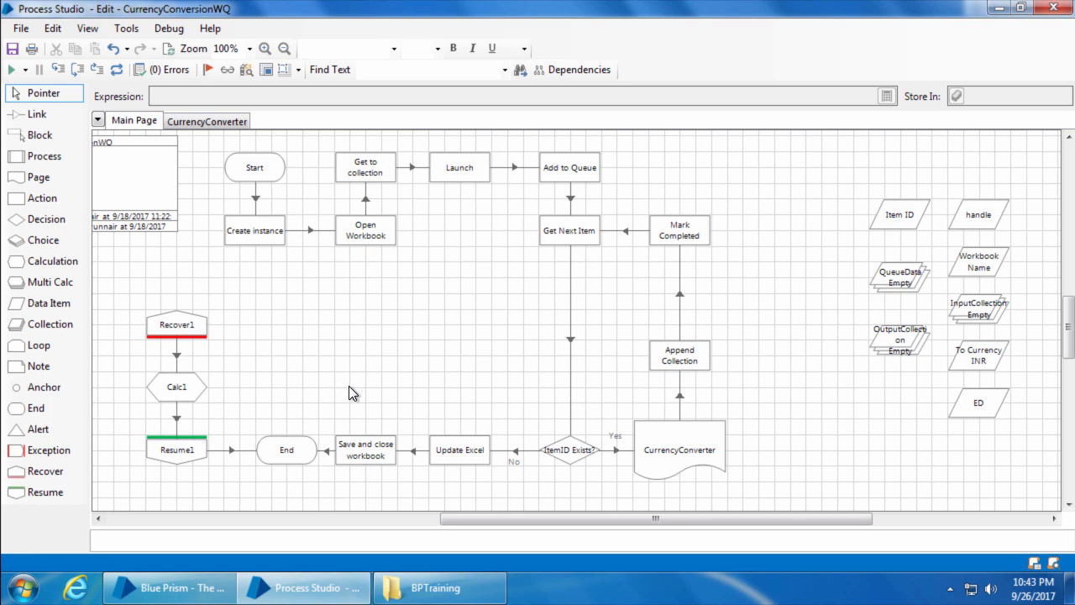
mouse_move(444, 387)
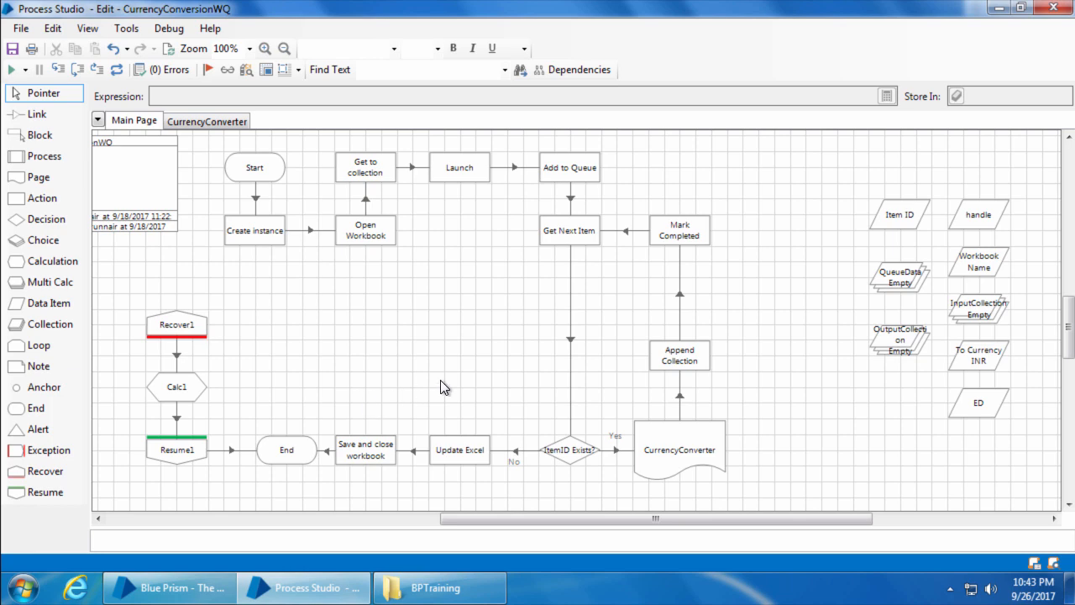
mouse_move(712, 418)
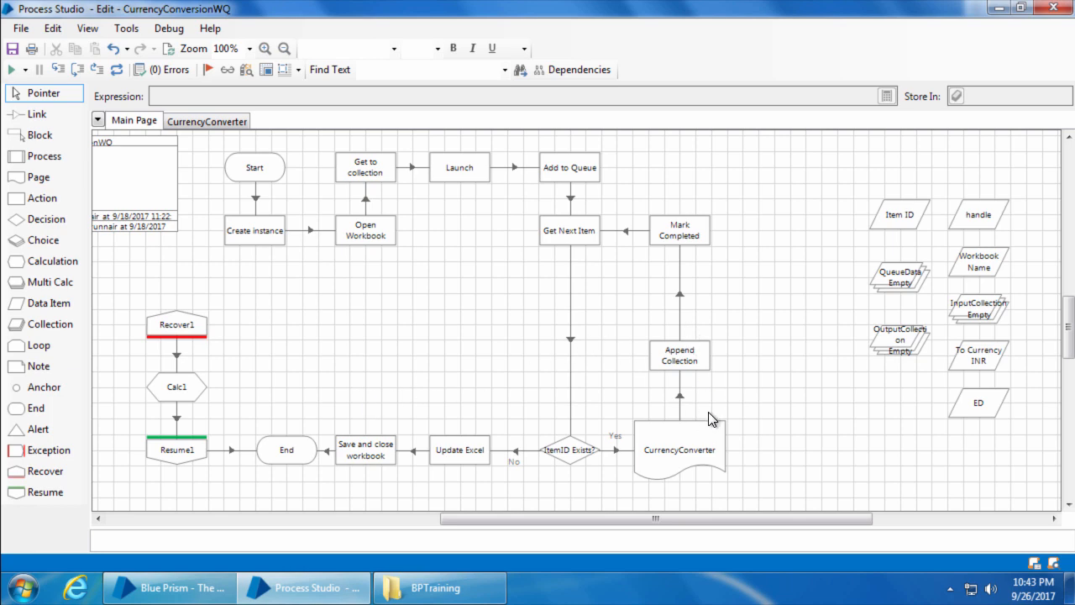
mouse_move(570, 338)
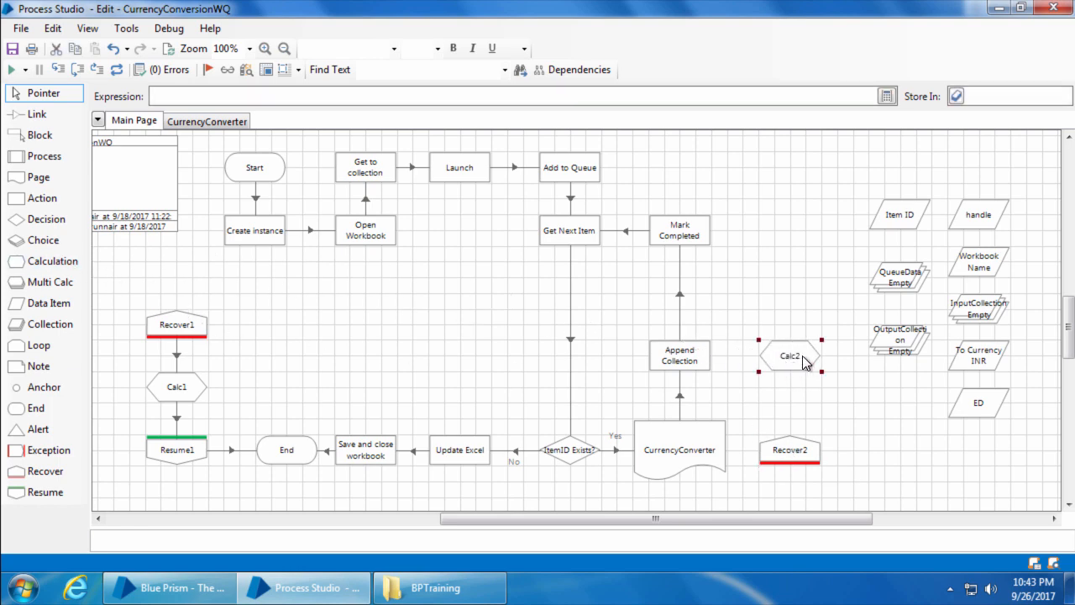
Step: Name the calculation 'Update Exception', expression ExceptionDetail(), storing the result in ED
click(977, 403)
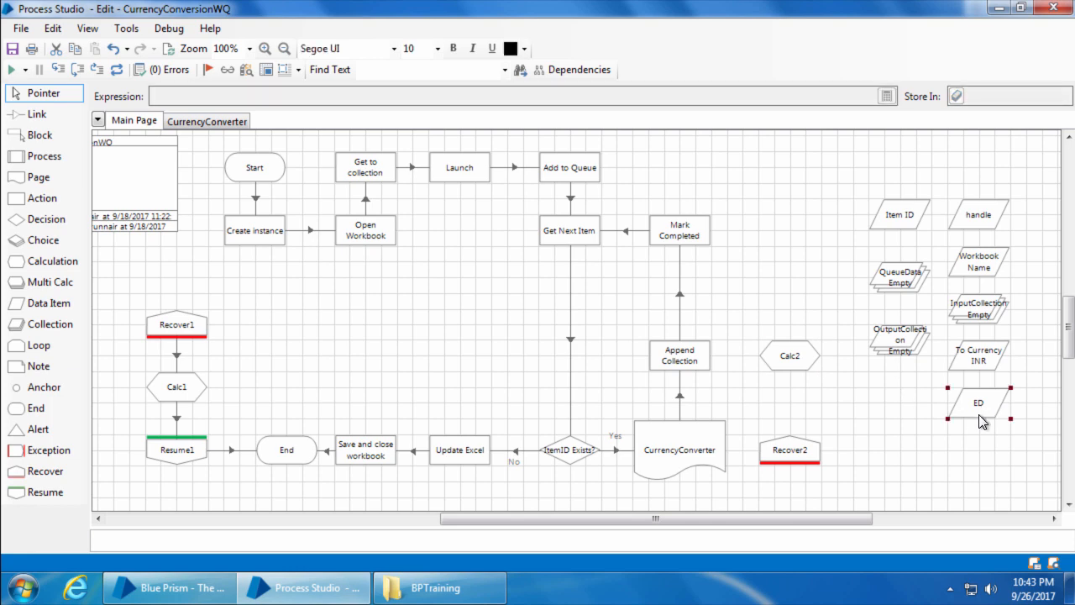
mouse_move(820, 376)
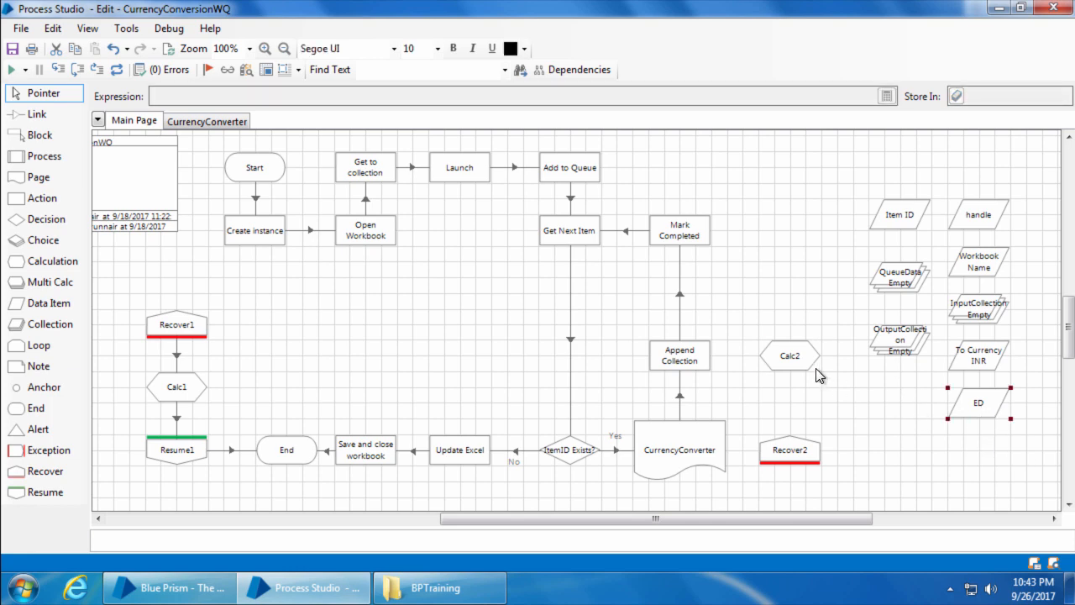
double_click(789, 355)
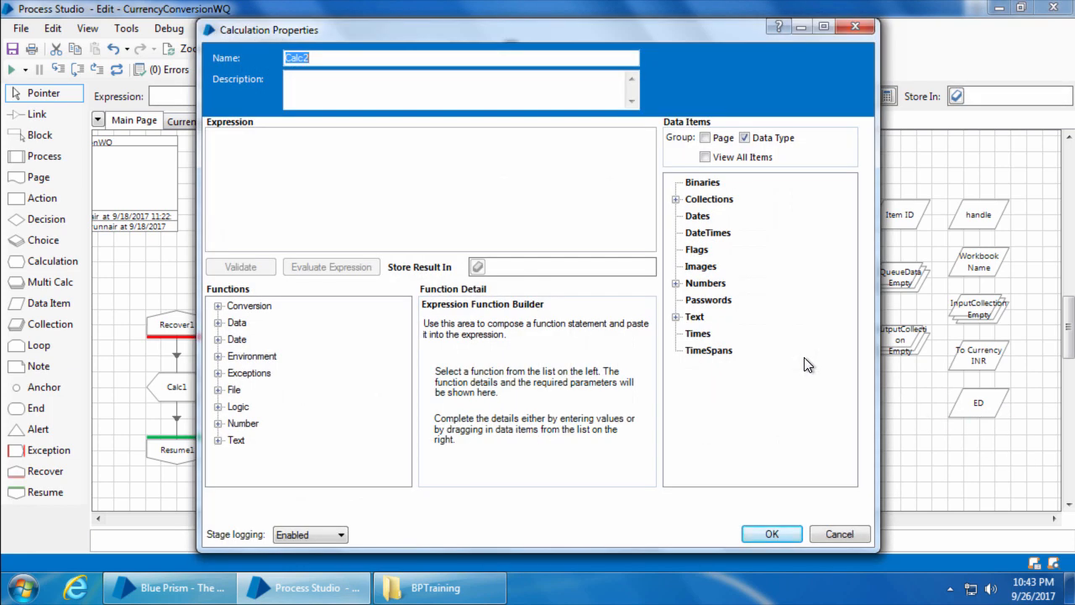
text(Update Exception)
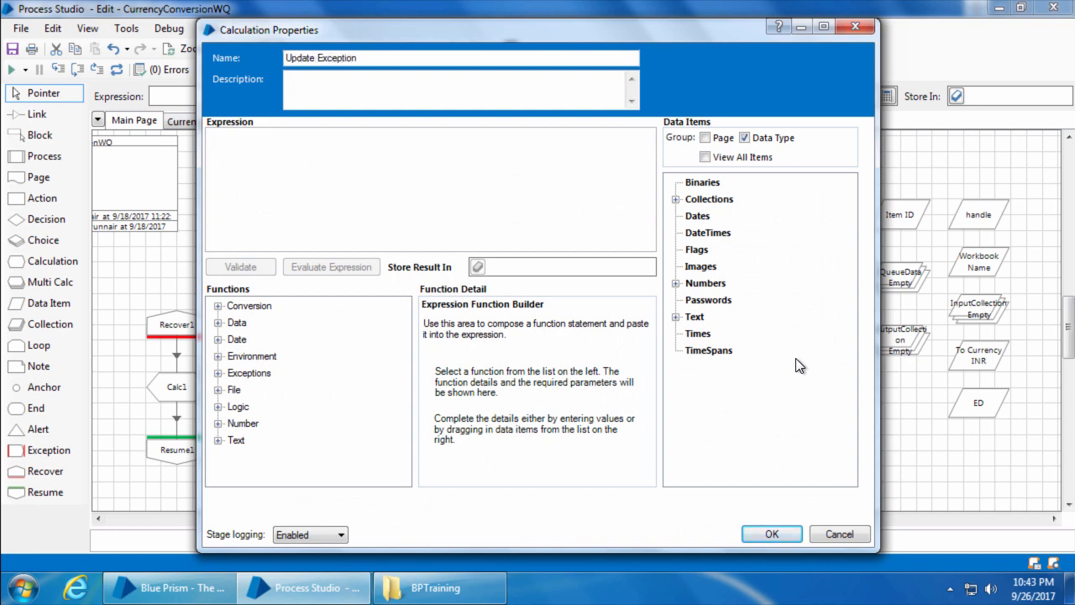
click(218, 372)
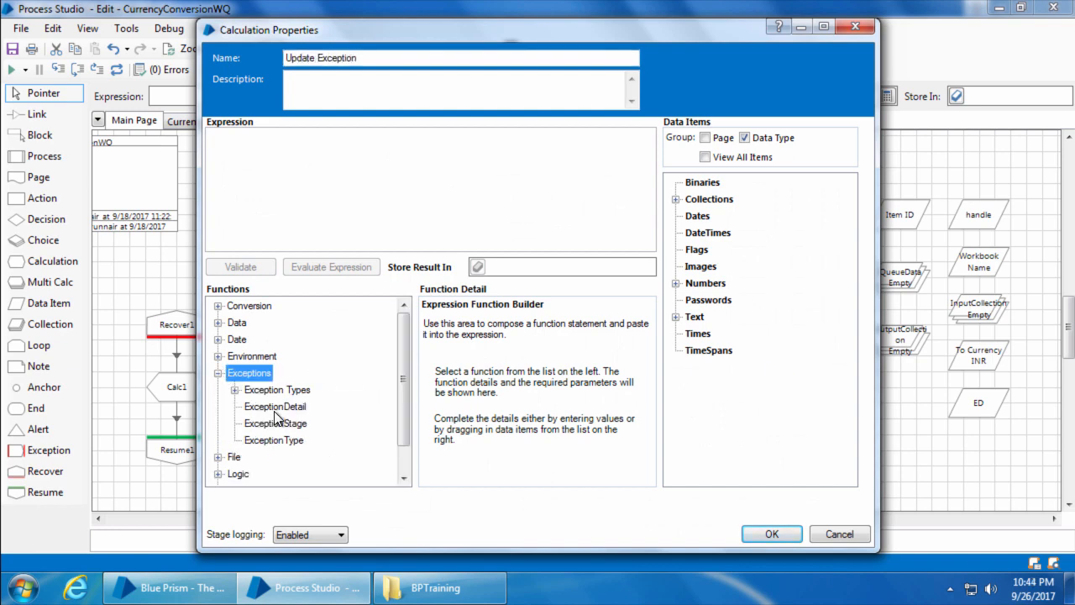
double_click(275, 406)
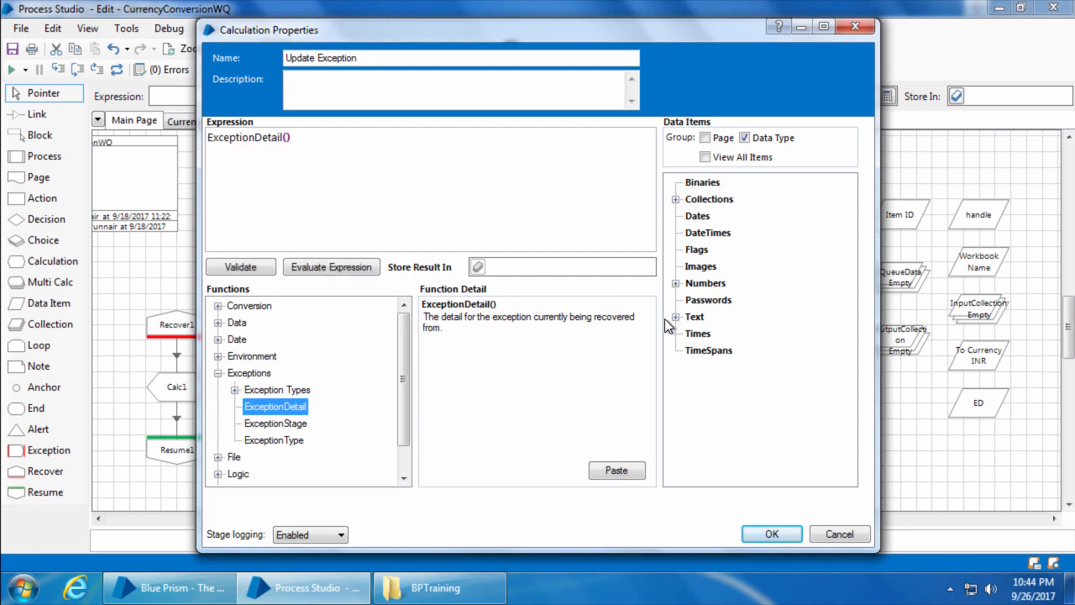
click(675, 316)
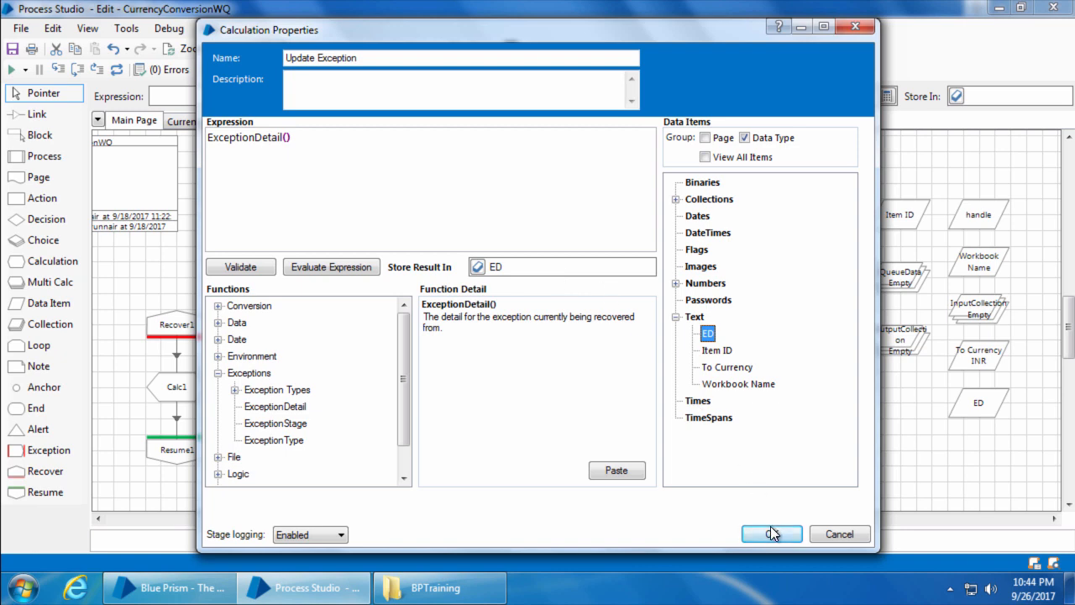
click(771, 534)
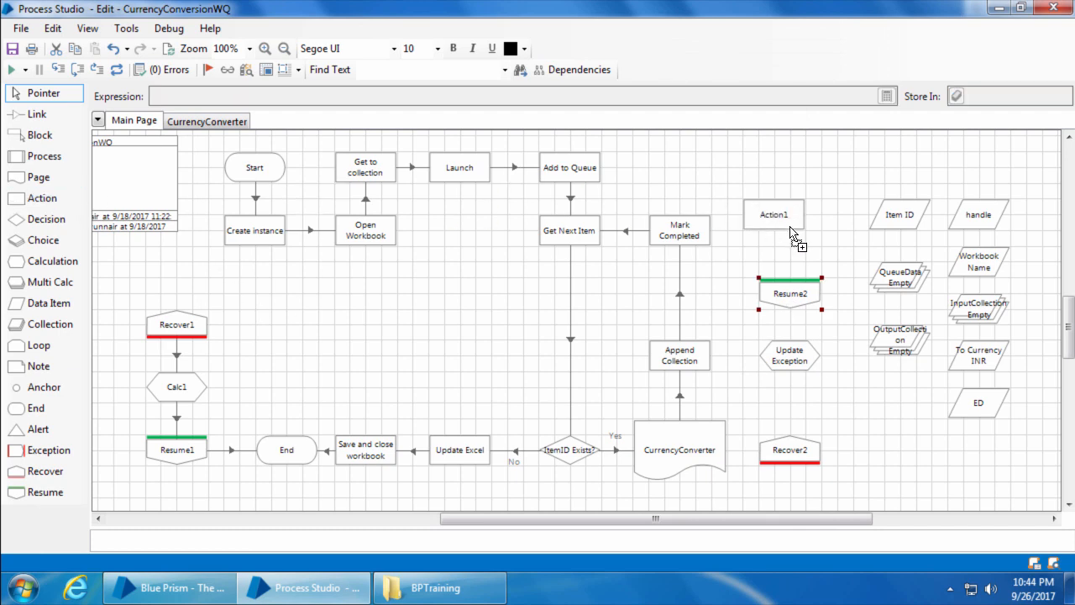
Step: Name the action 'Mark Exception', calling Work Queues Mark Exception with Item ID and reason [ED]
double_click(773, 215)
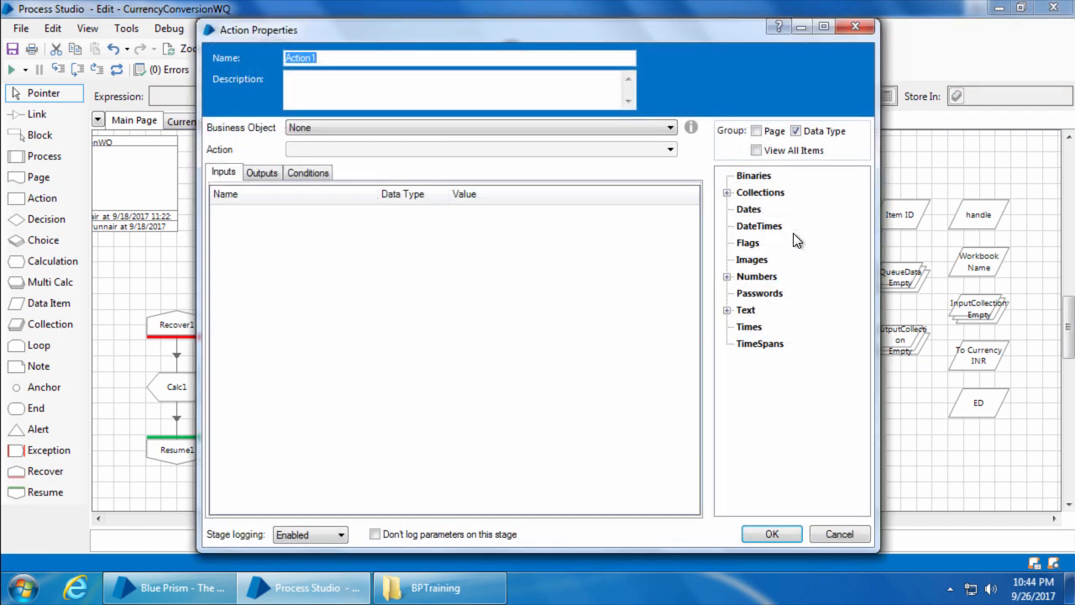
text(Mark Except)
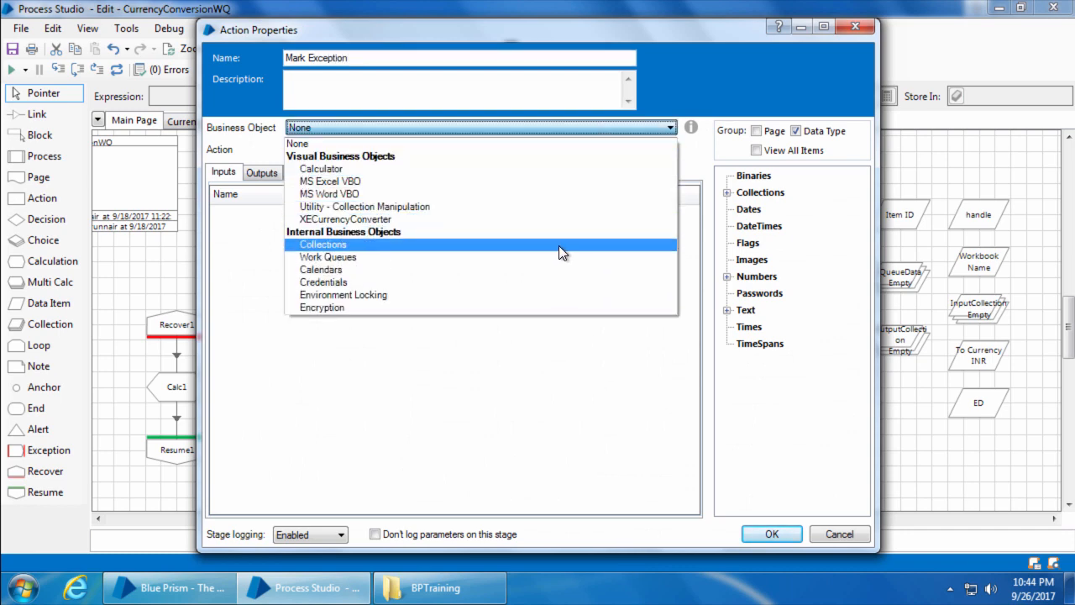
click(326, 257)
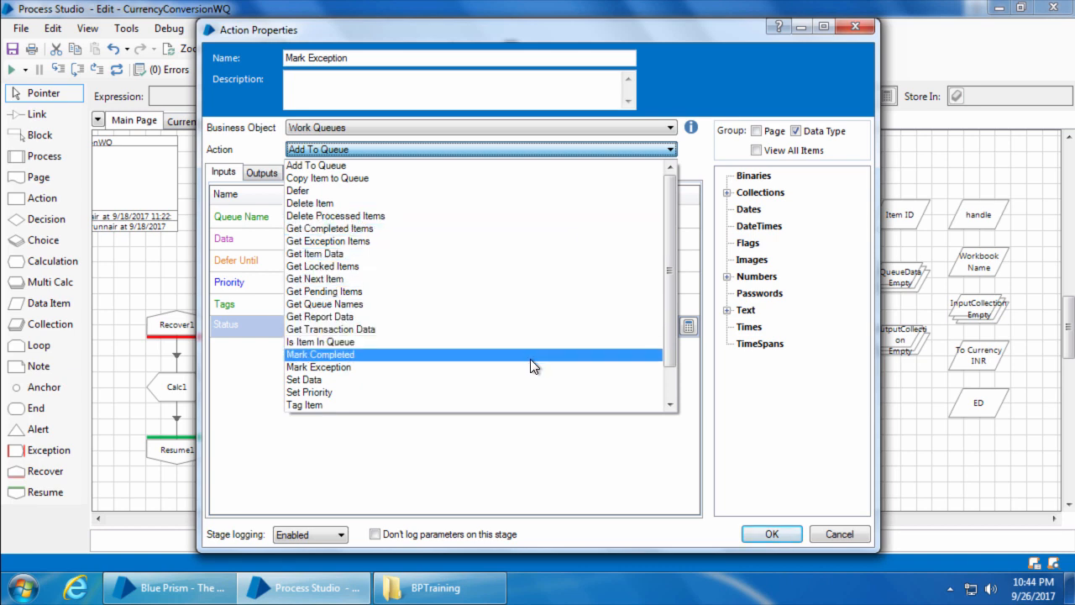
click(319, 366)
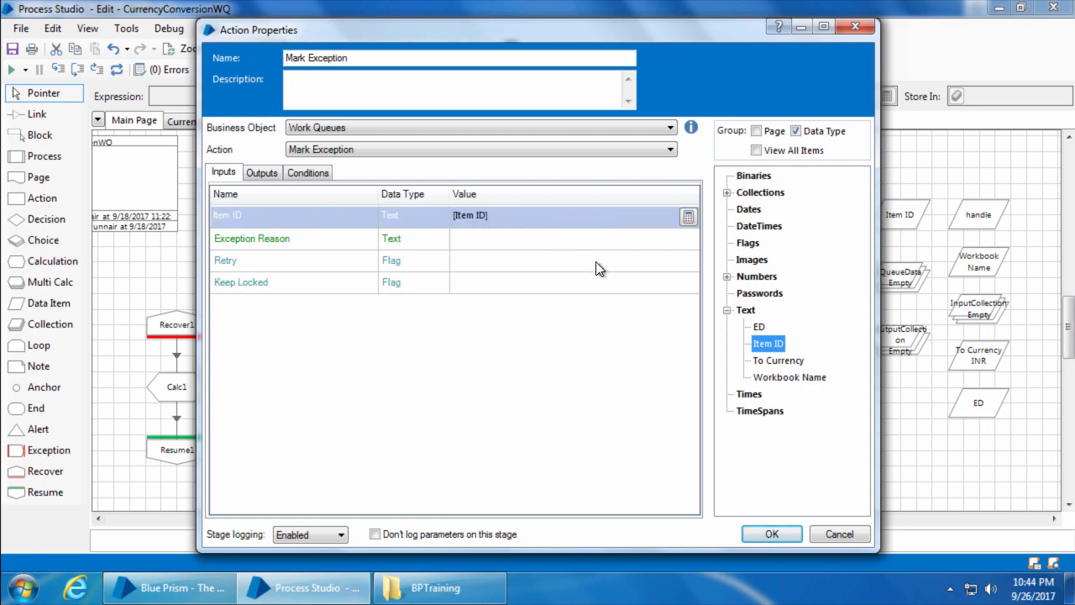
click(756, 325)
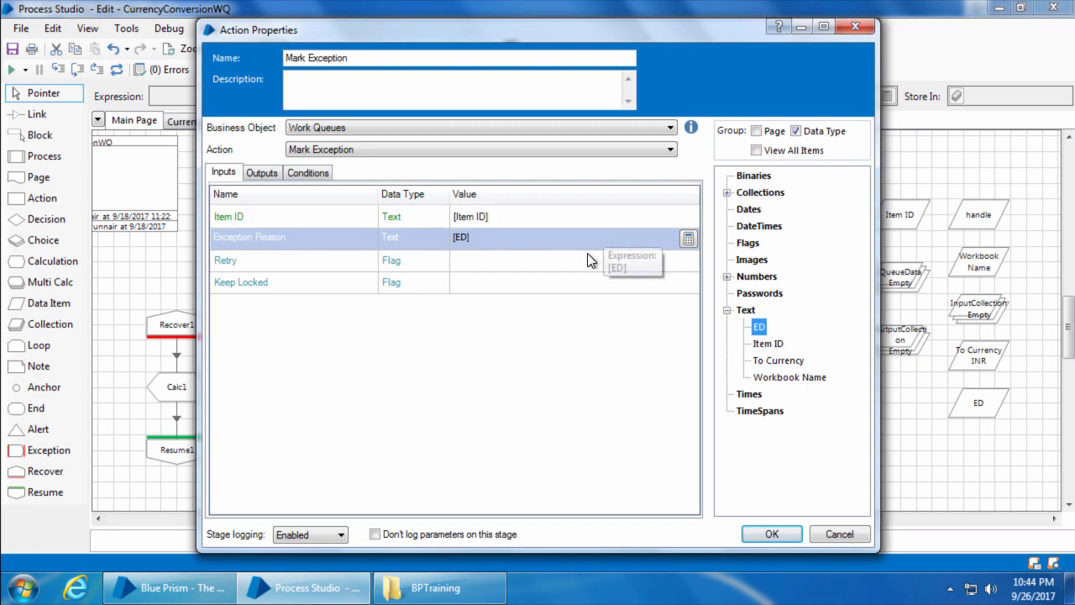
click(262, 171)
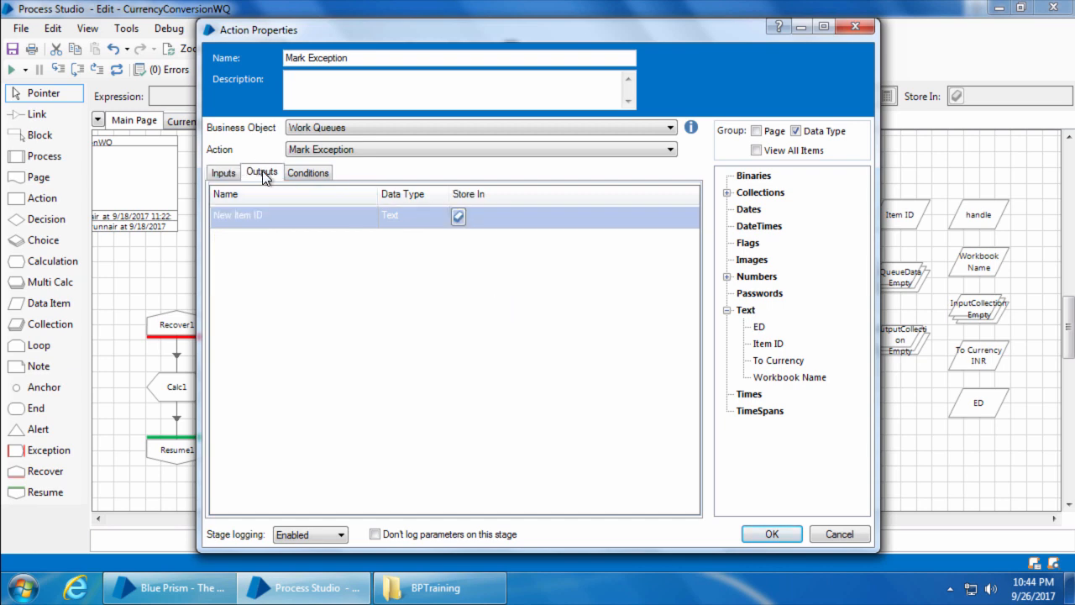
click(223, 171)
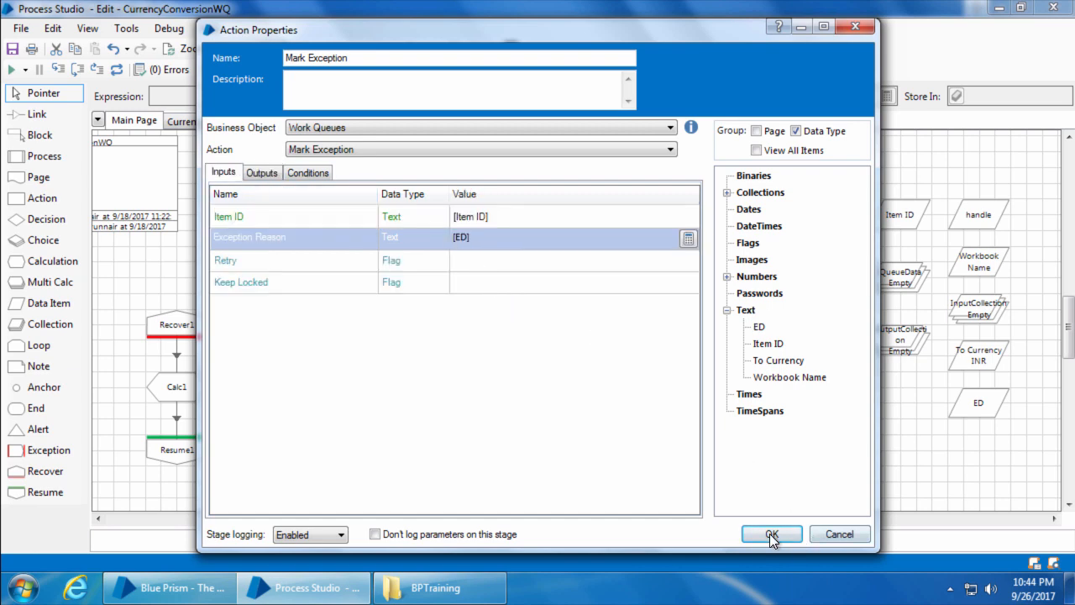
click(771, 534)
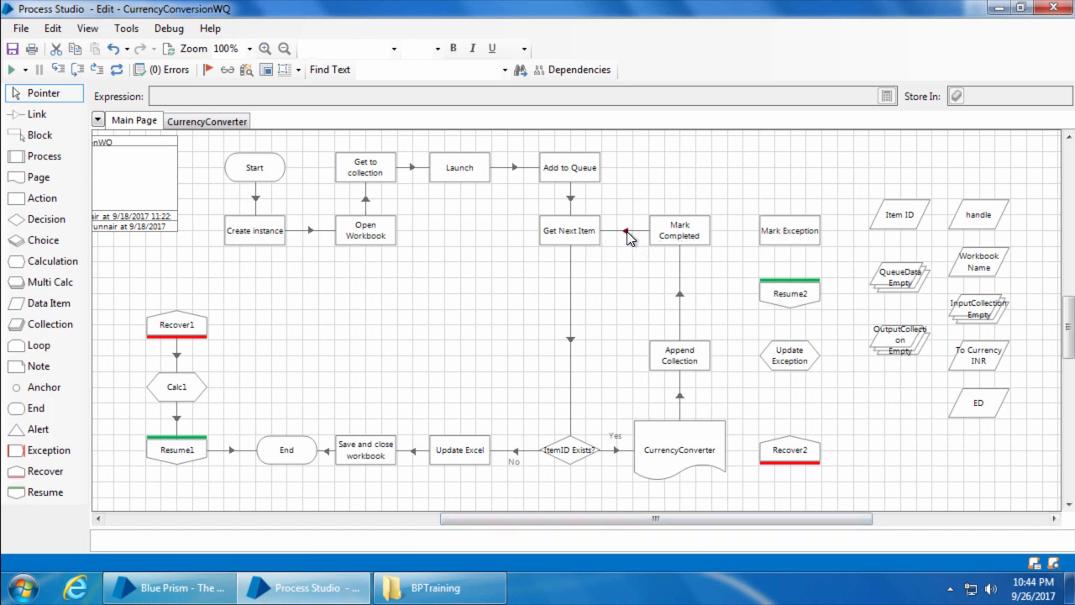
mouse_move(679, 236)
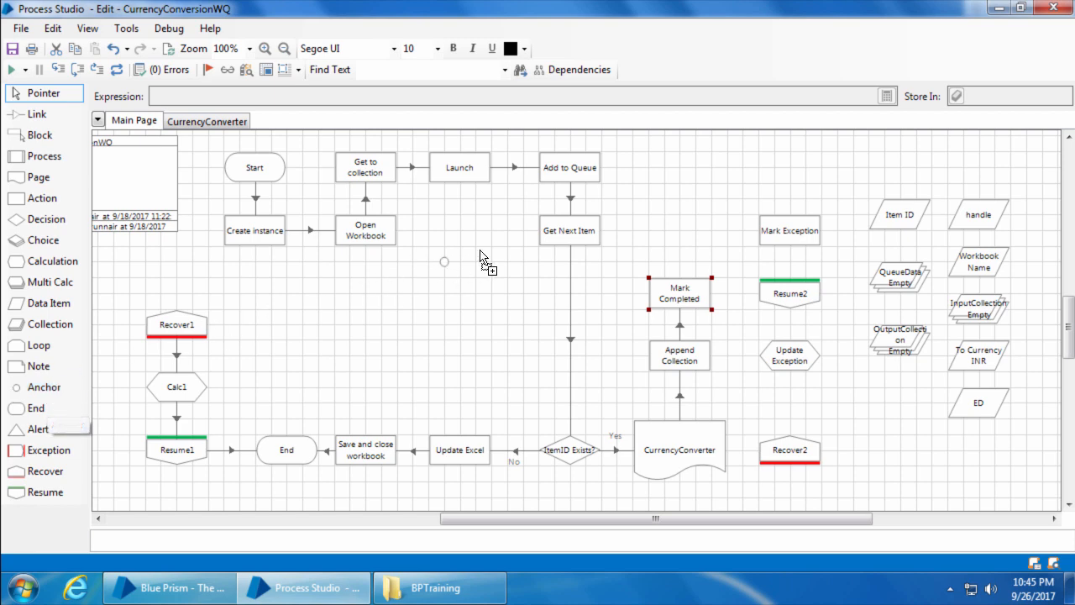
Step: Link the Recover2 chain back to Get Next Item and draw a block around CurrencyConverter and Recover2
click(37, 114)
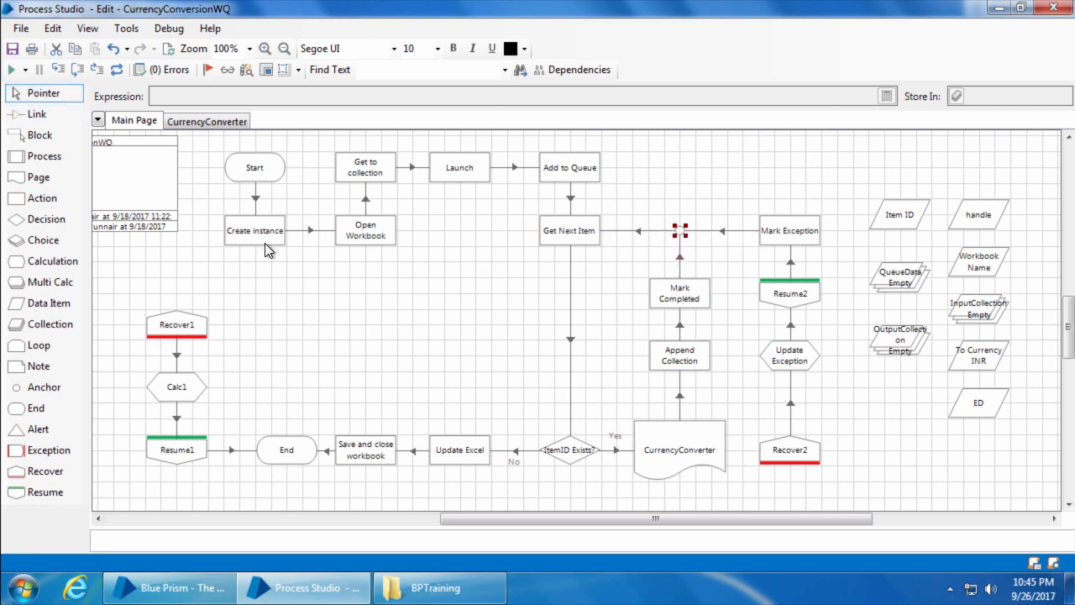
mouse_move(54, 200)
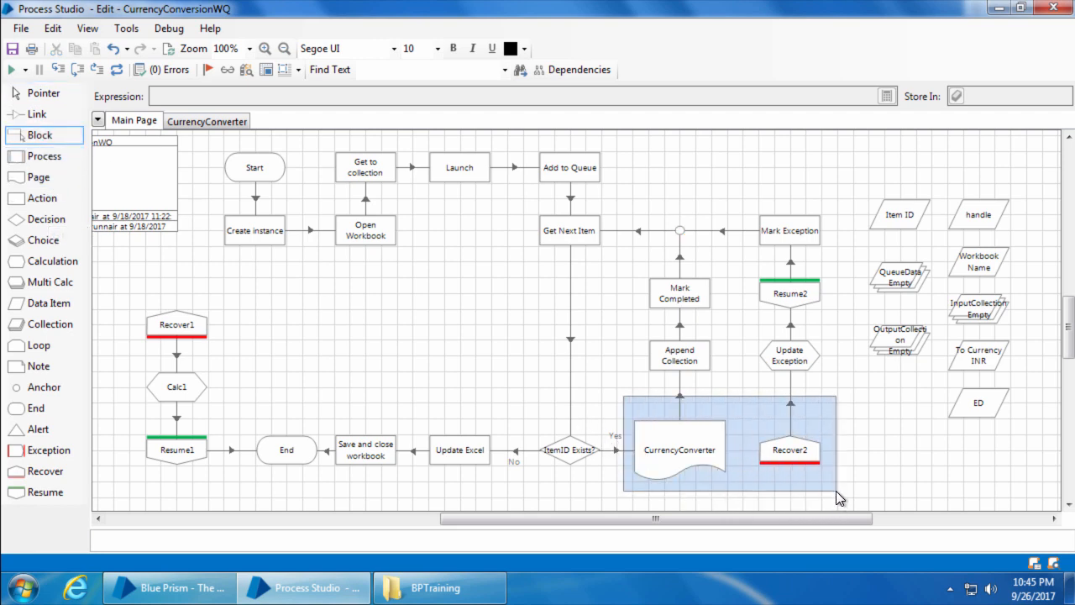
click(790, 453)
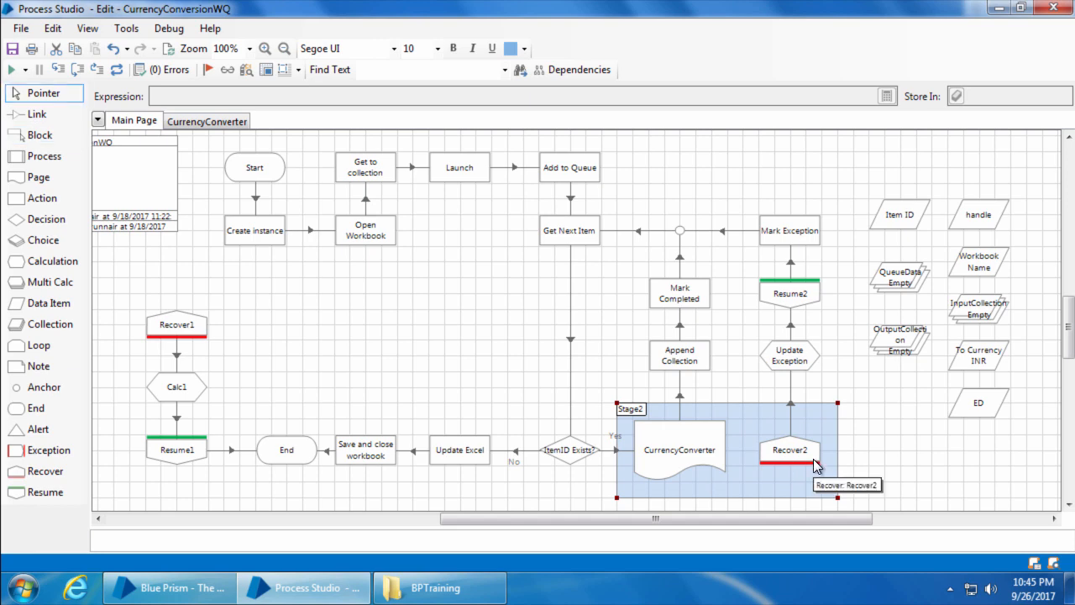
mouse_move(682, 460)
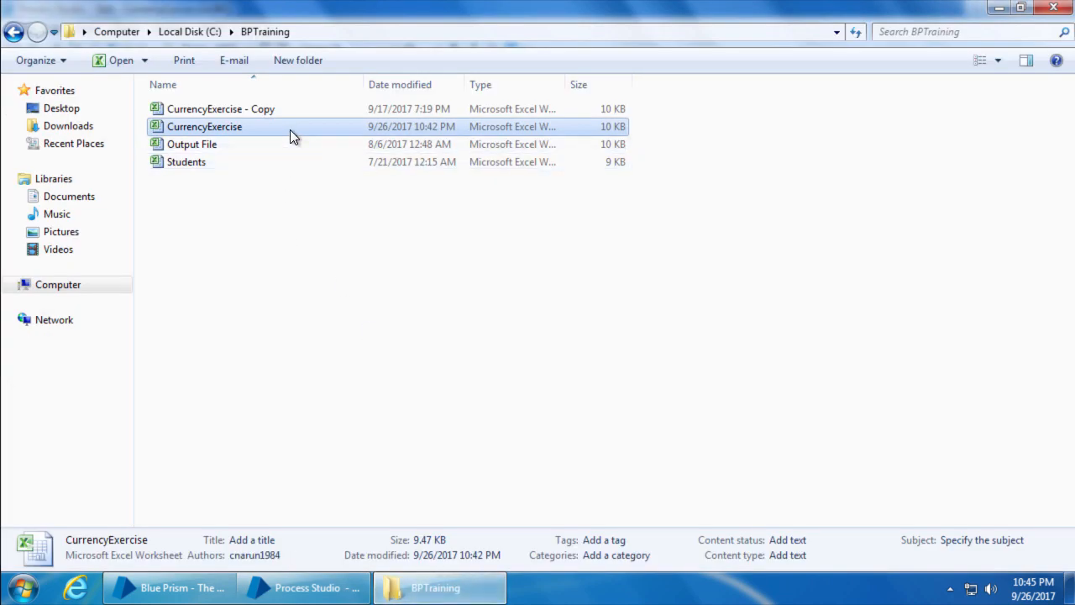
Step: Clear the converted INR cells C2:C3 and close the CurrencyExercise workbook
double_click(205, 126)
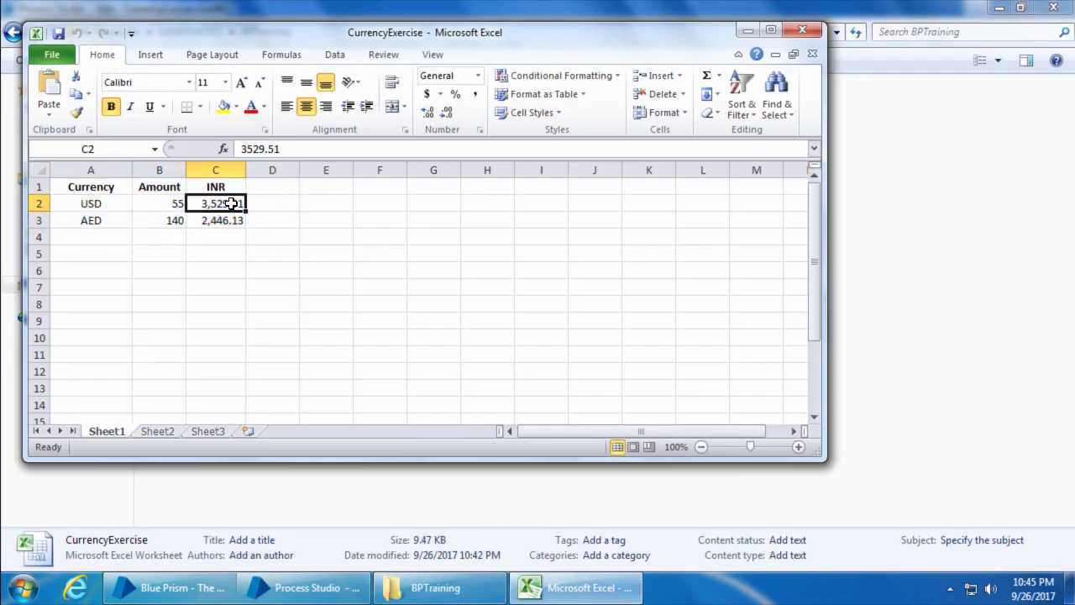
click(91, 186)
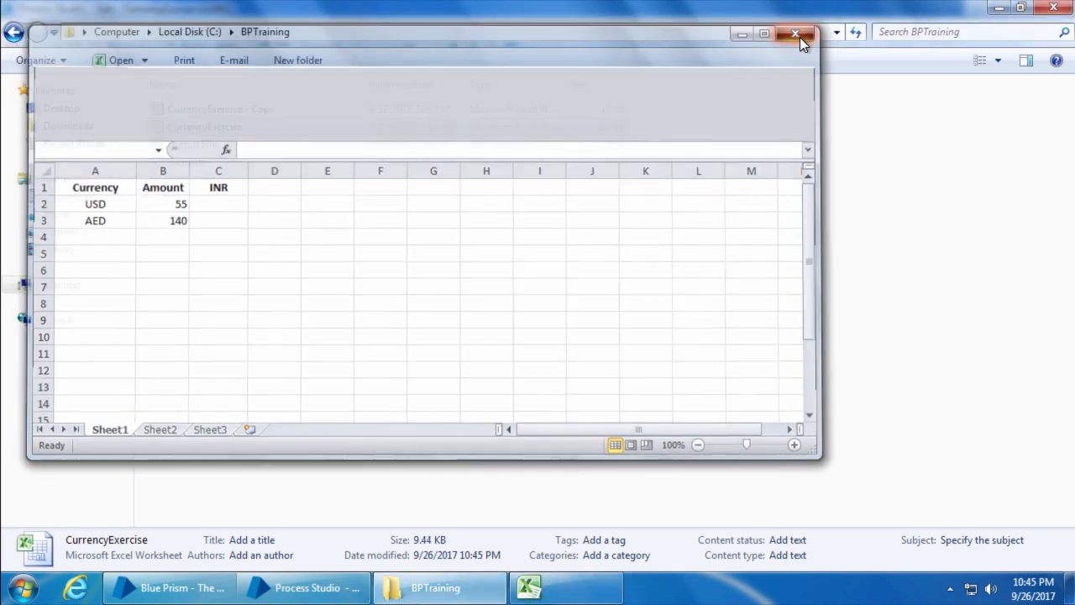
click(789, 30)
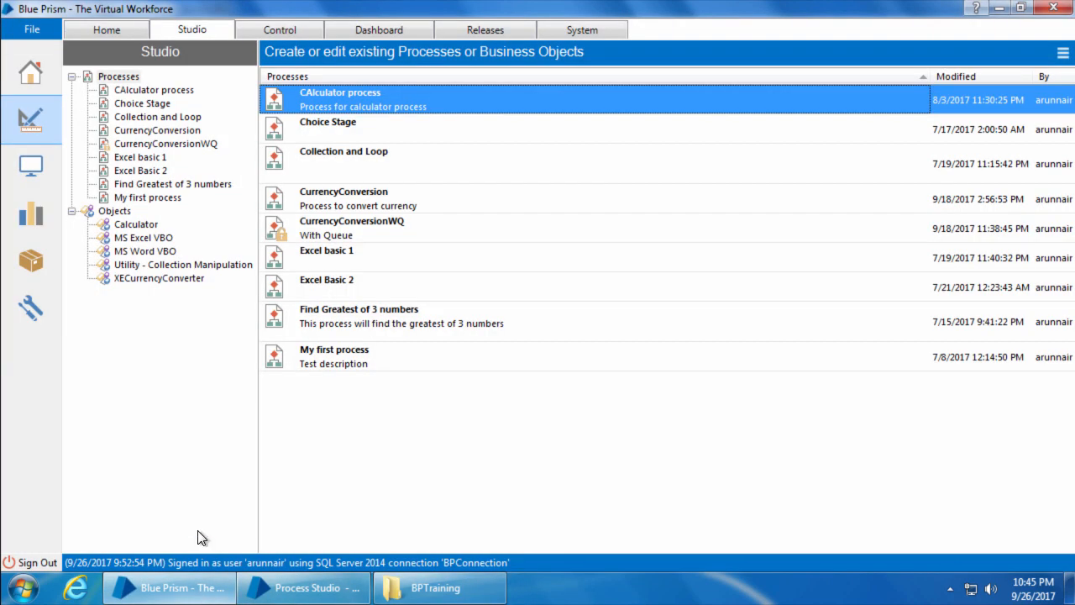
Step: Show CurrencyQueue's contents in the Control area to review the auto-marked exception item
click(279, 30)
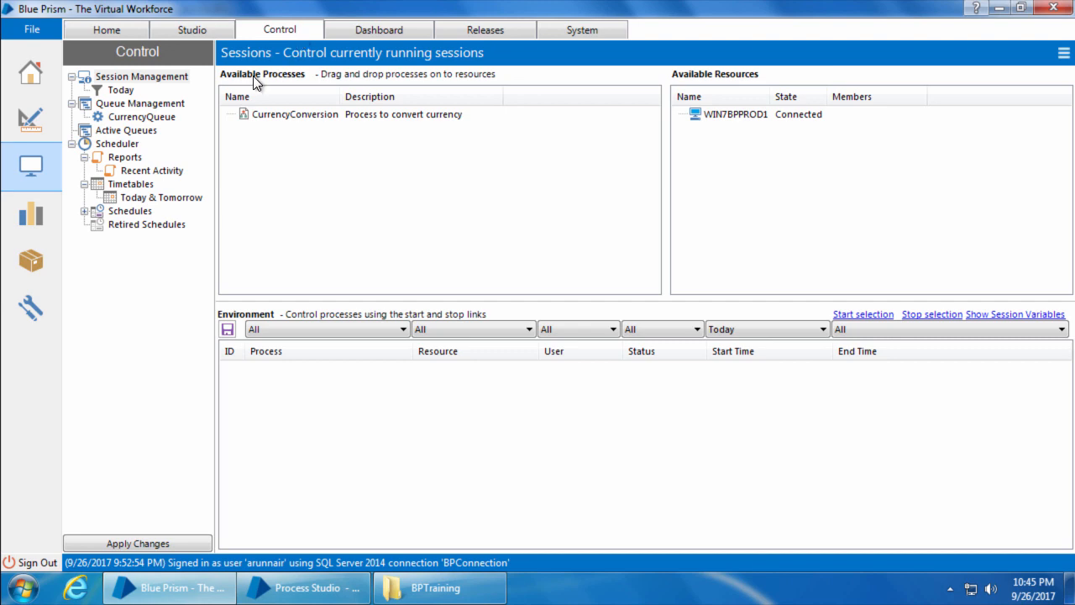
click(141, 118)
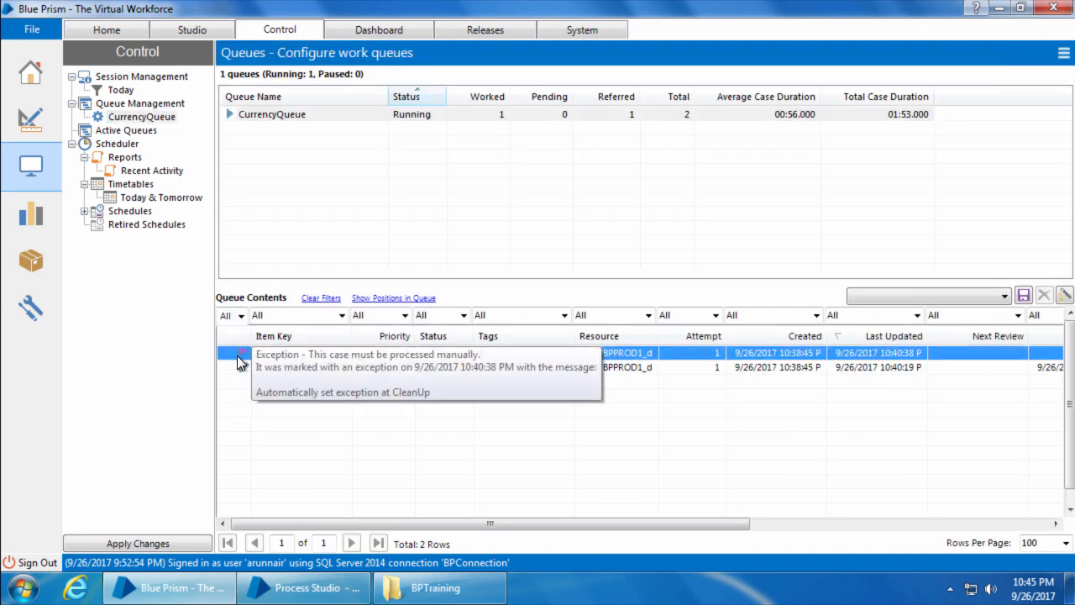
mouse_move(242, 369)
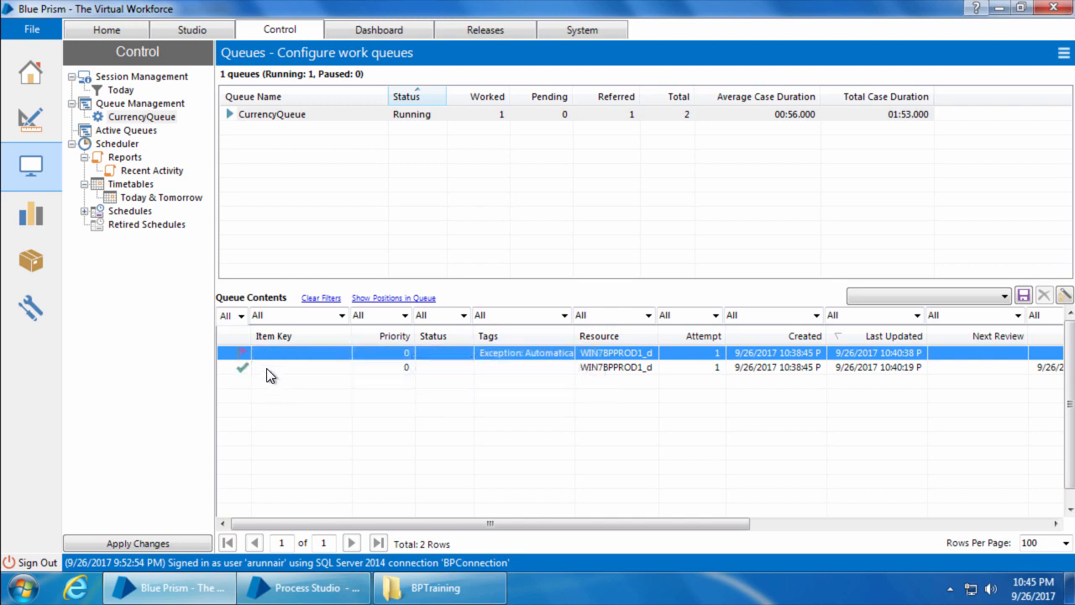
mouse_move(244, 354)
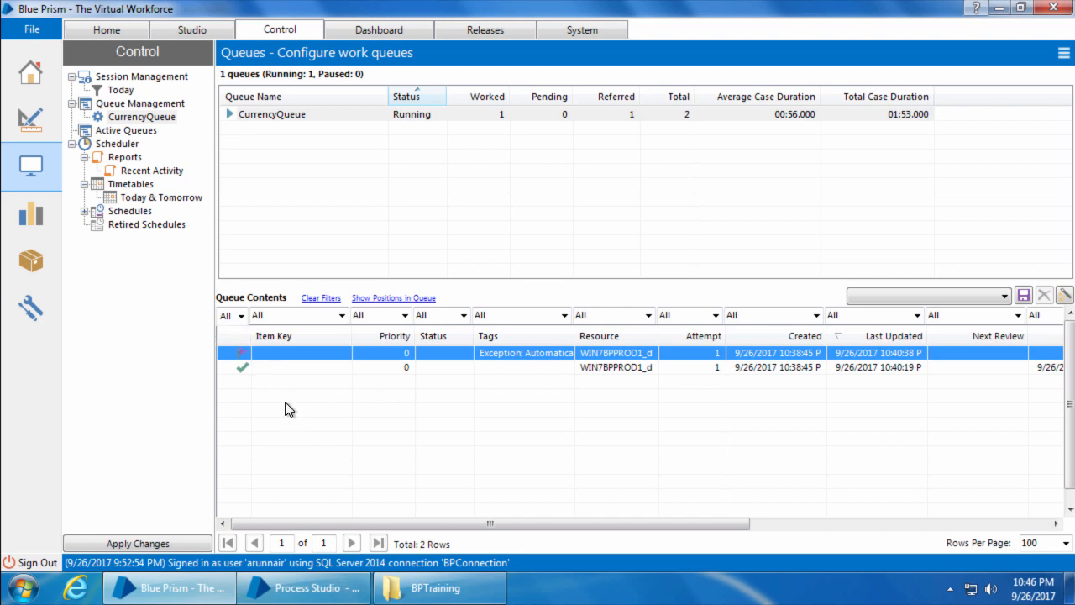
mouse_move(282, 382)
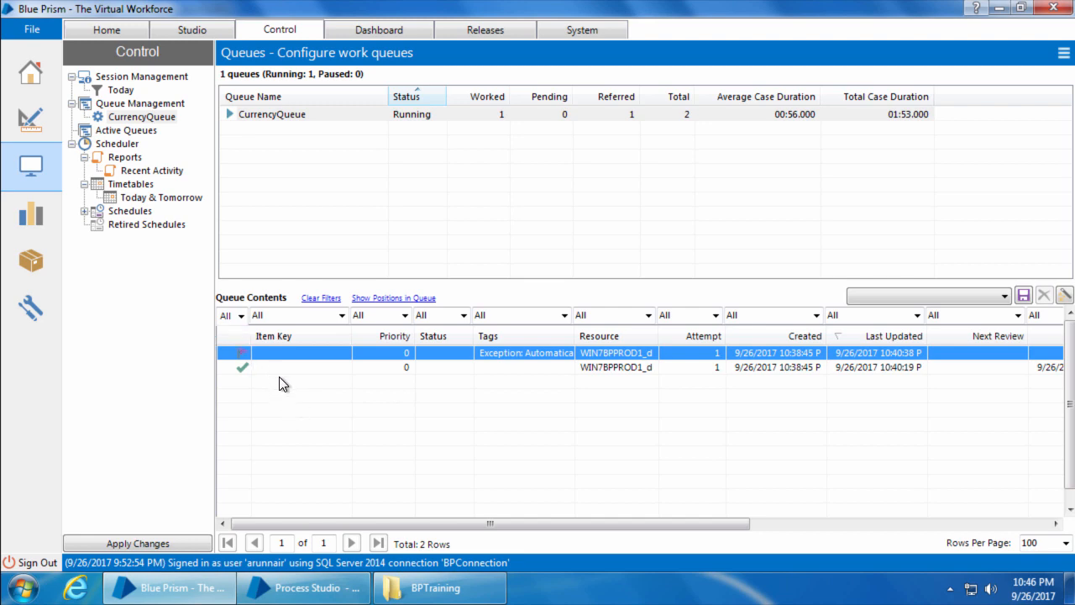
mouse_move(245, 353)
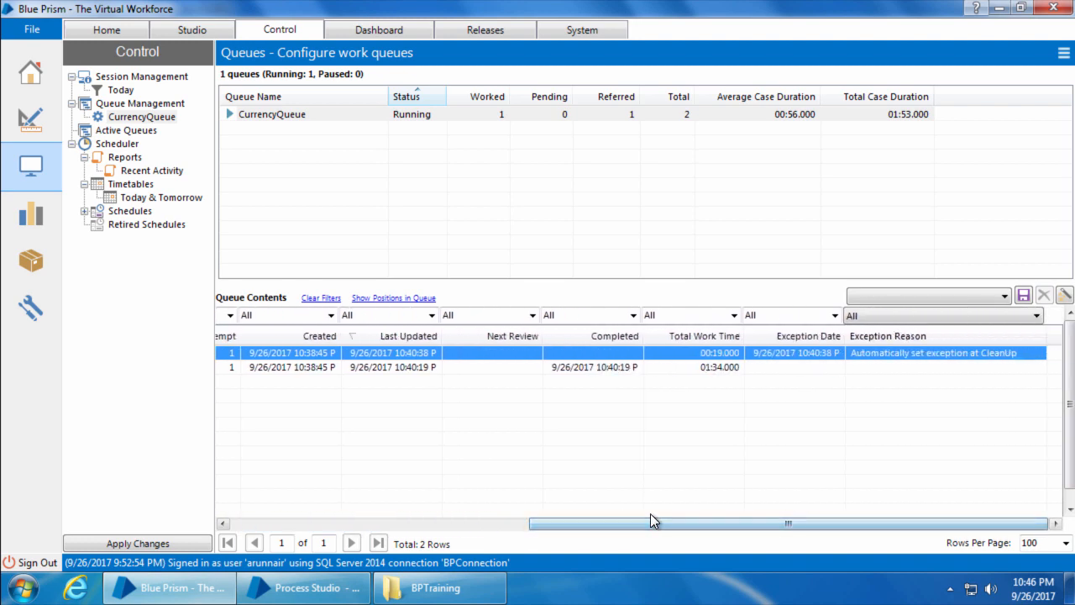
mouse_move(1000, 360)
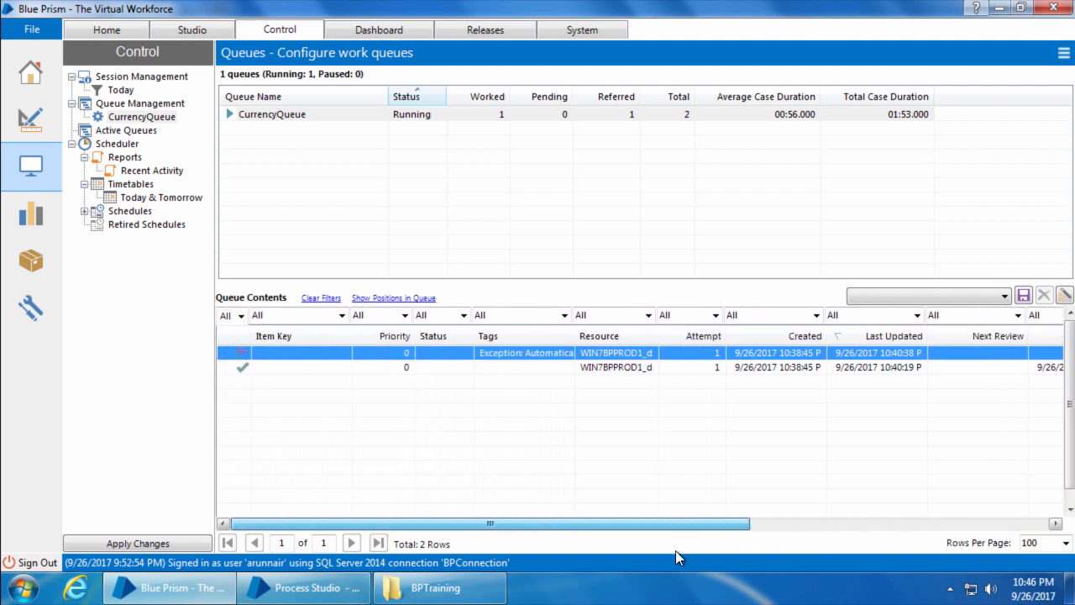
mouse_move(670, 557)
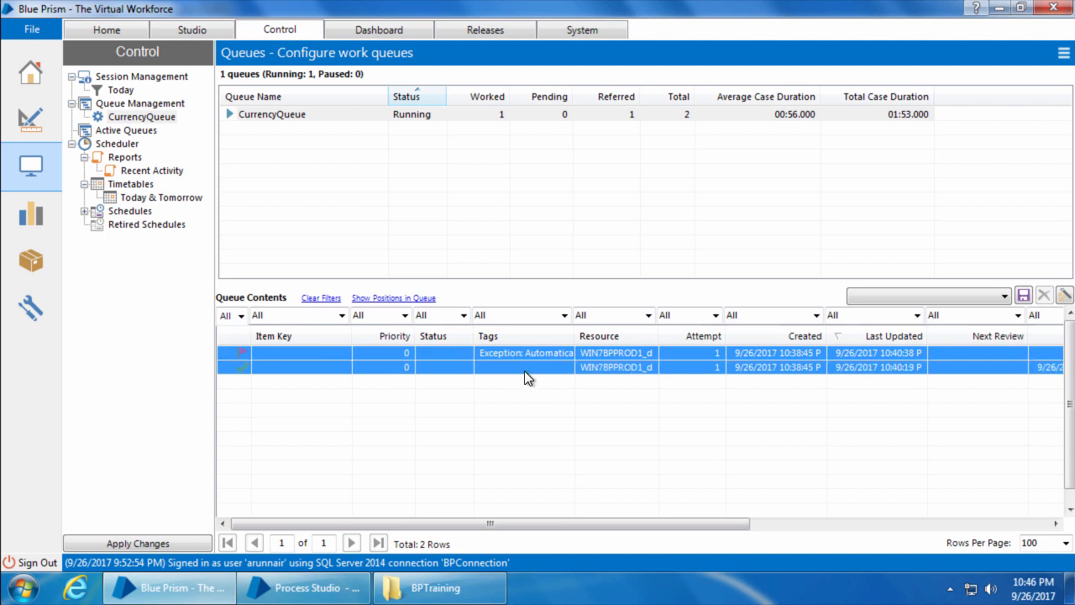
Step: Delete the selected worked cases from CurrencyQueue
right_click(527, 377)
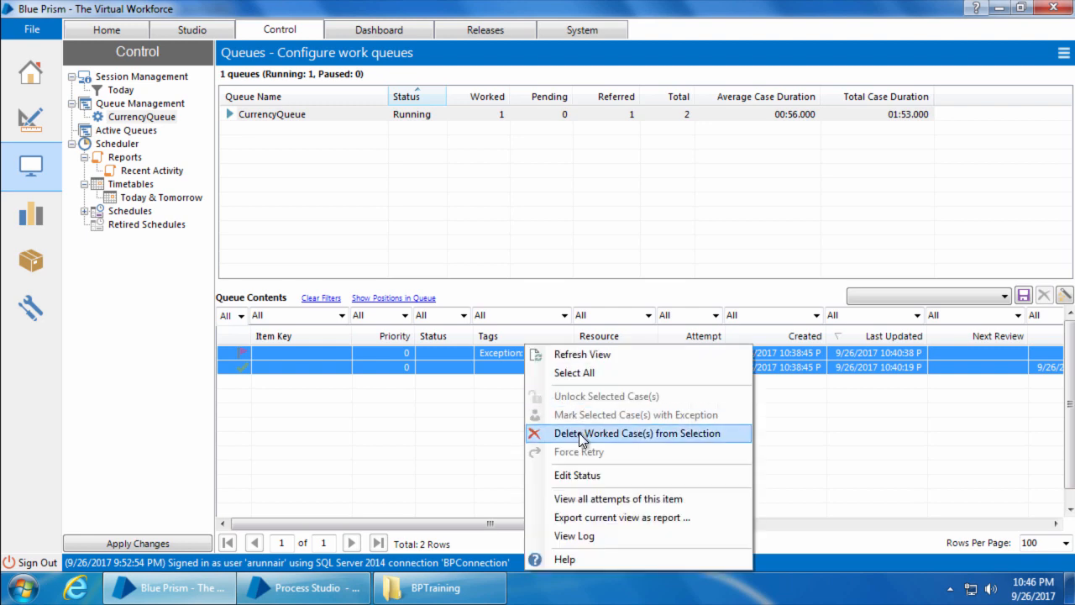
click(642, 433)
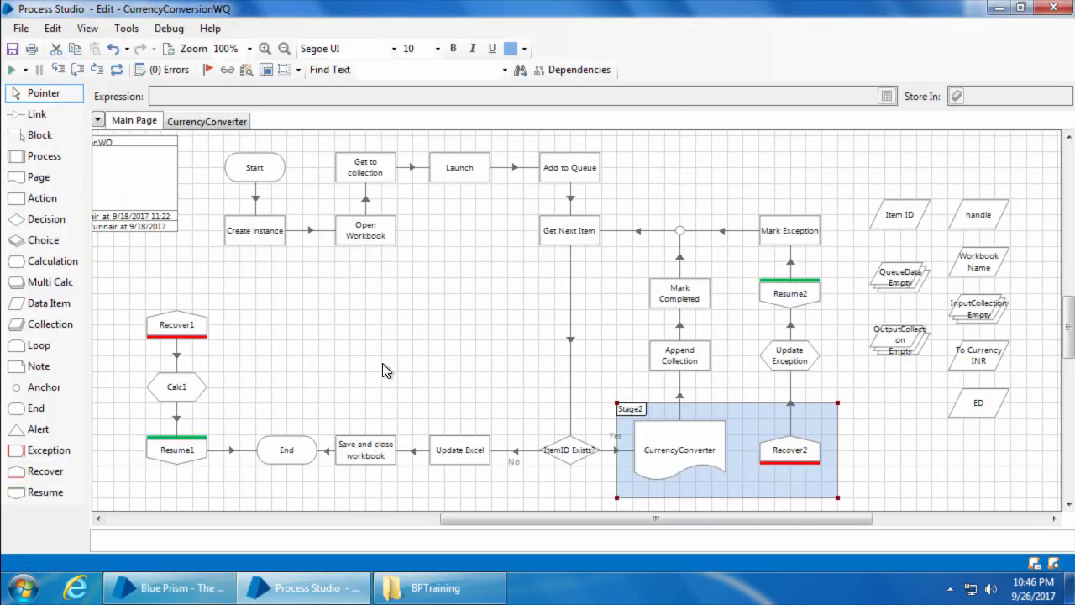
Step: Set a breakpoint on the Get Next Item stage
right_click(568, 230)
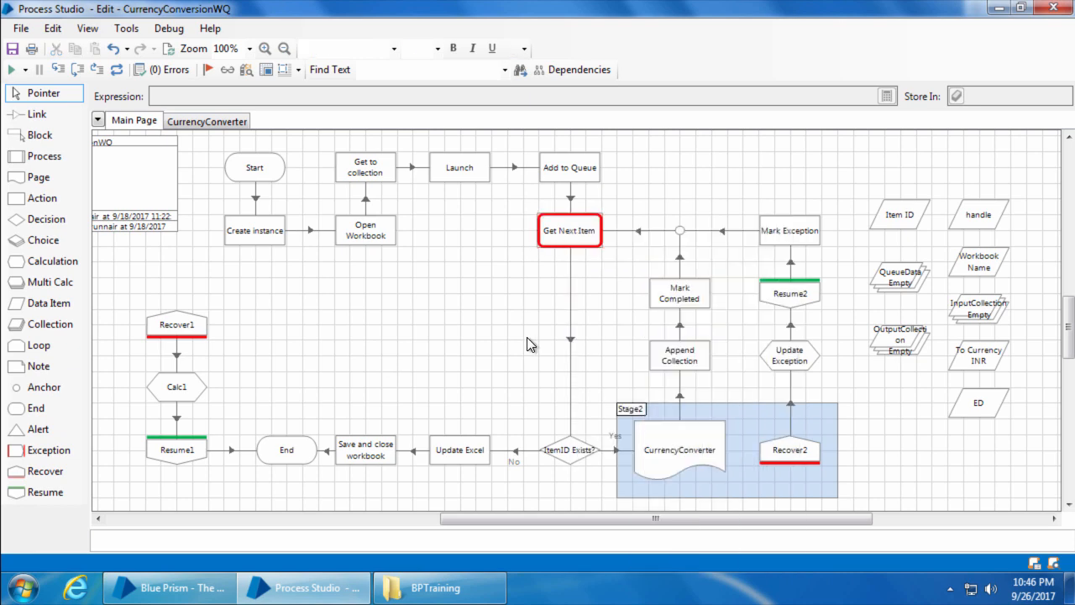
mouse_move(524, 346)
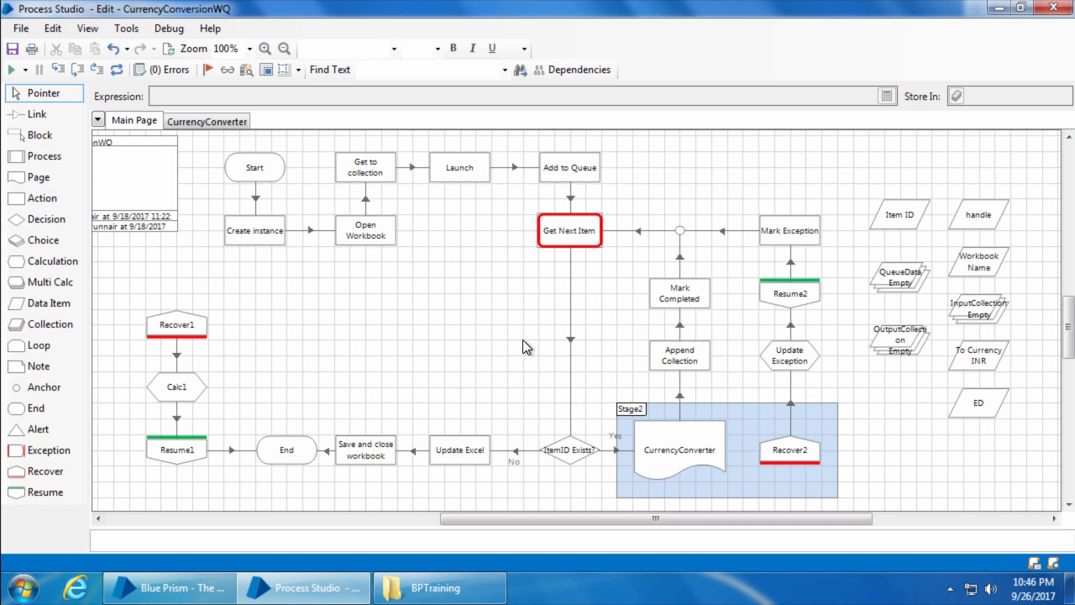
mouse_move(668, 286)
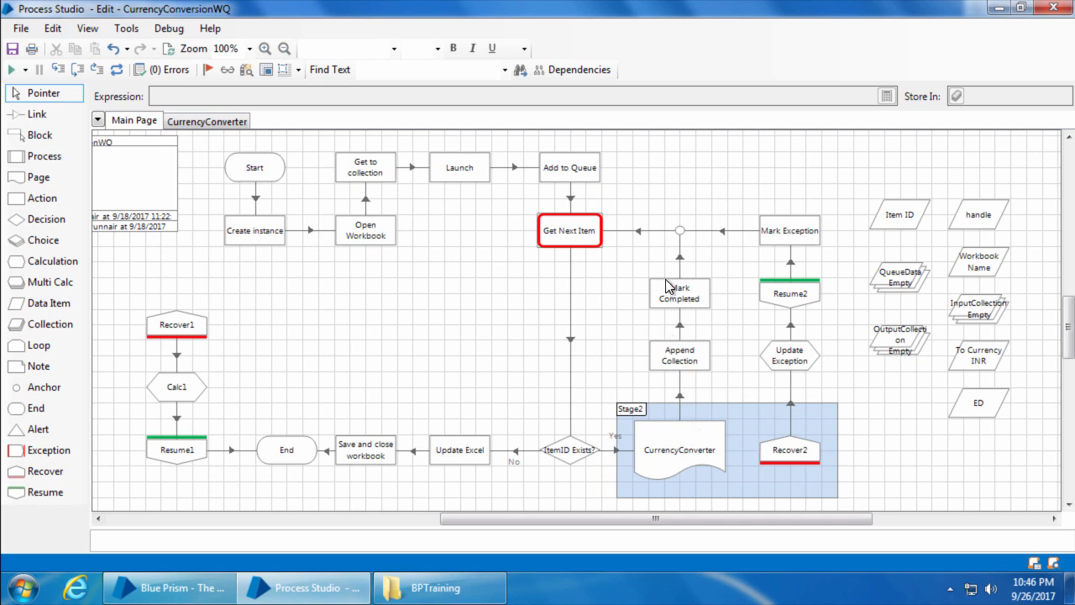
mouse_move(758, 473)
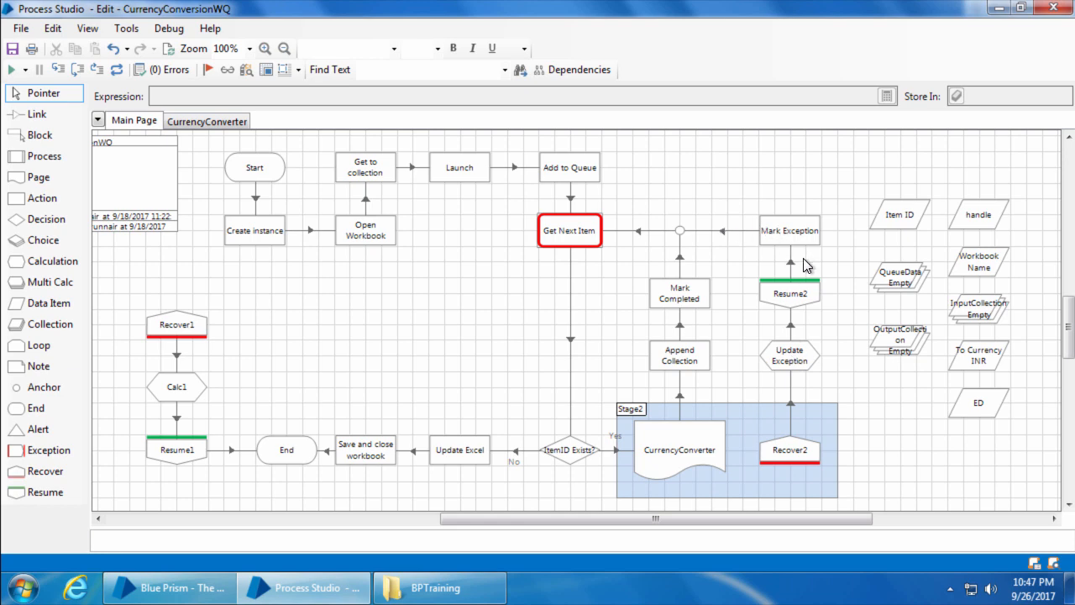
mouse_move(801, 314)
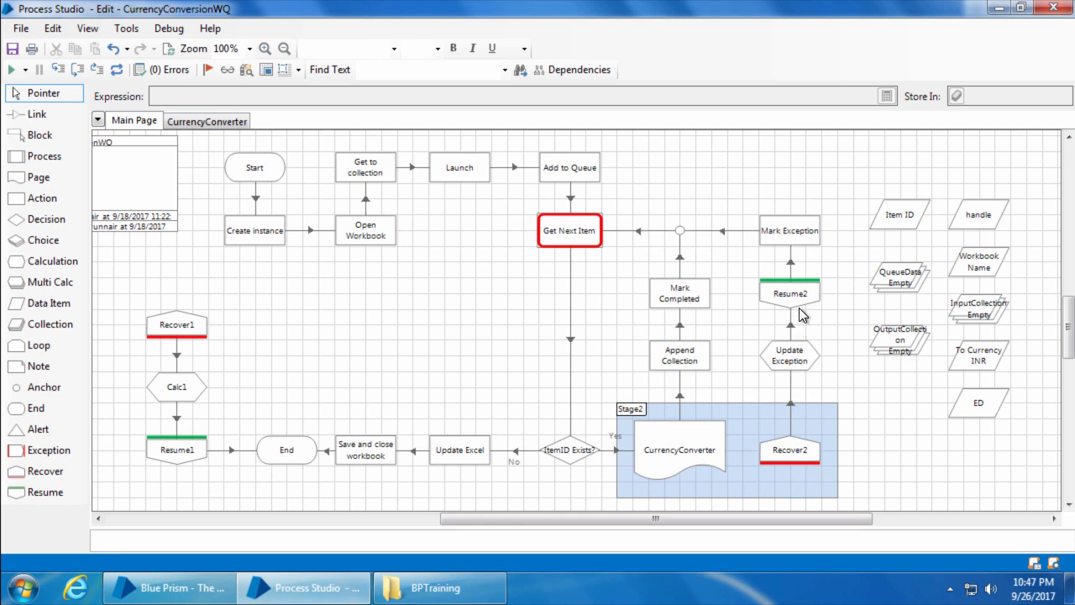
mouse_move(501, 294)
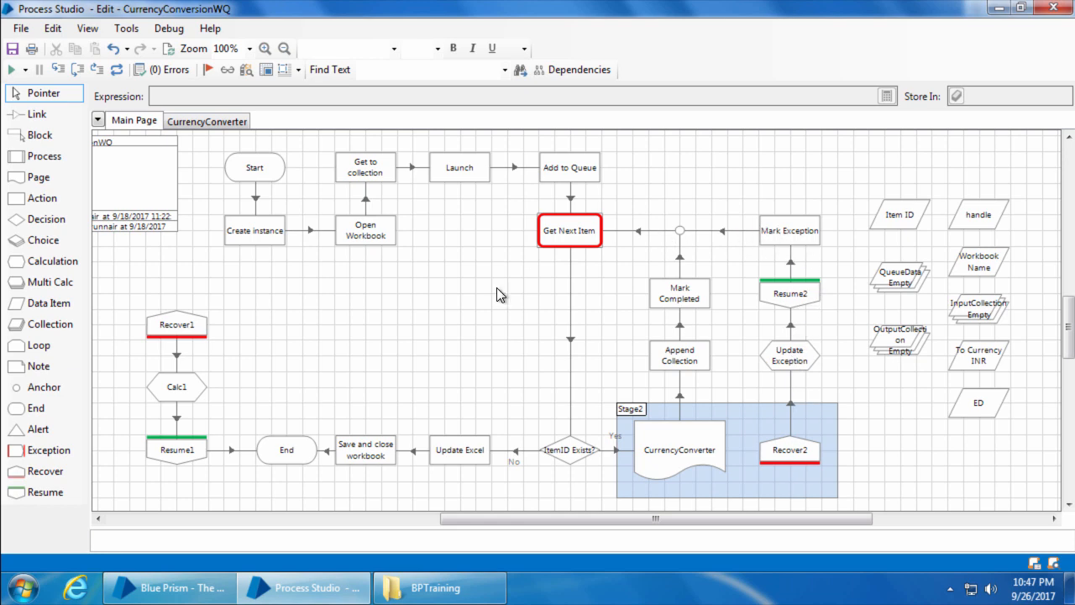
mouse_move(12, 223)
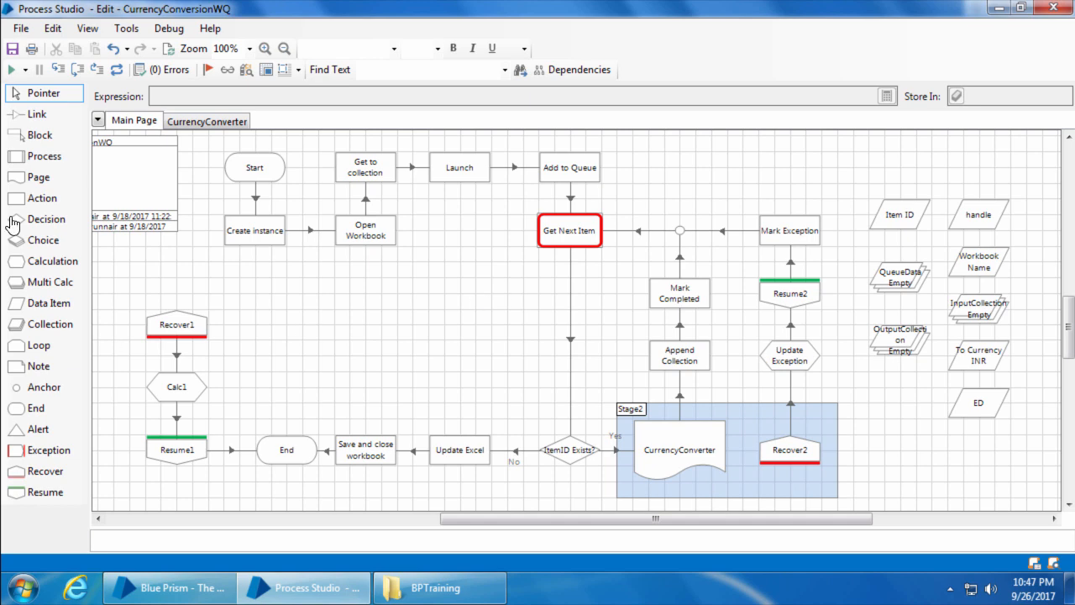
Step: Run CurrencyConversionWQ to the Get Next Item breakpoint and check the two newly queued items
click(10, 70)
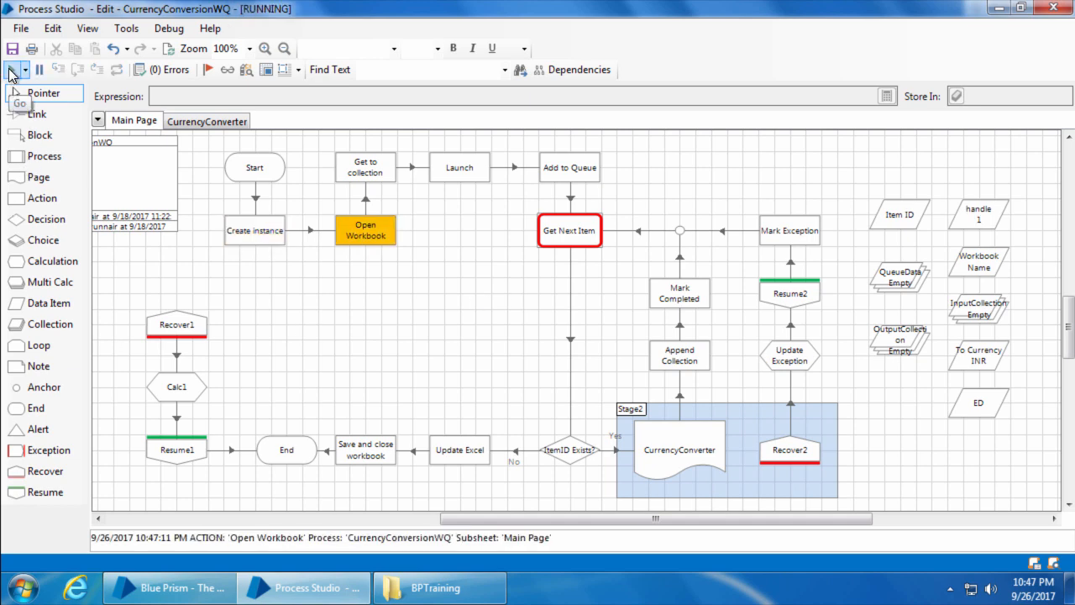
click(11, 70)
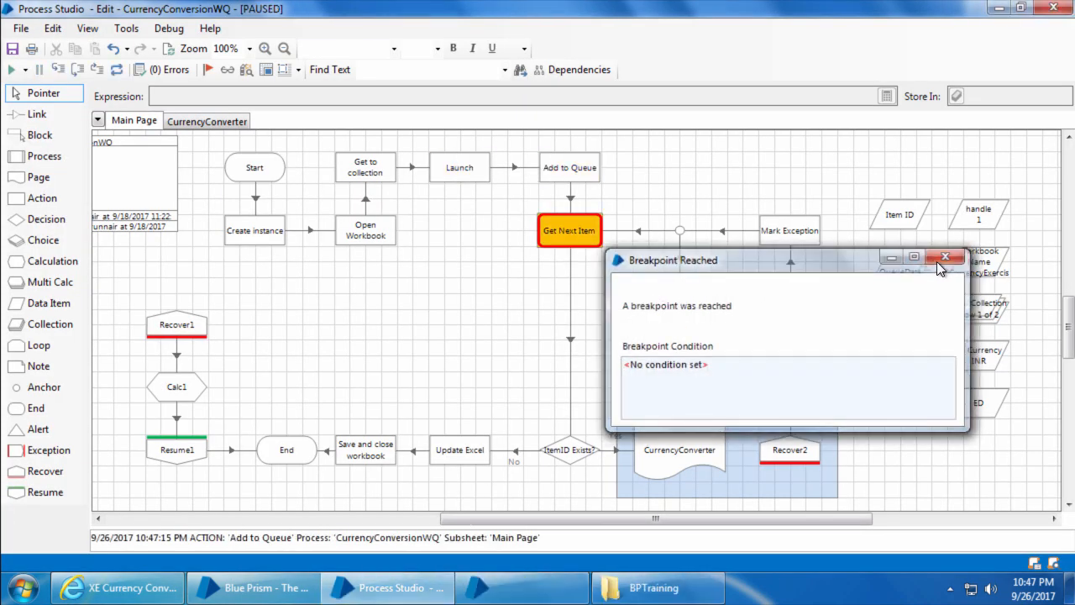
click(947, 256)
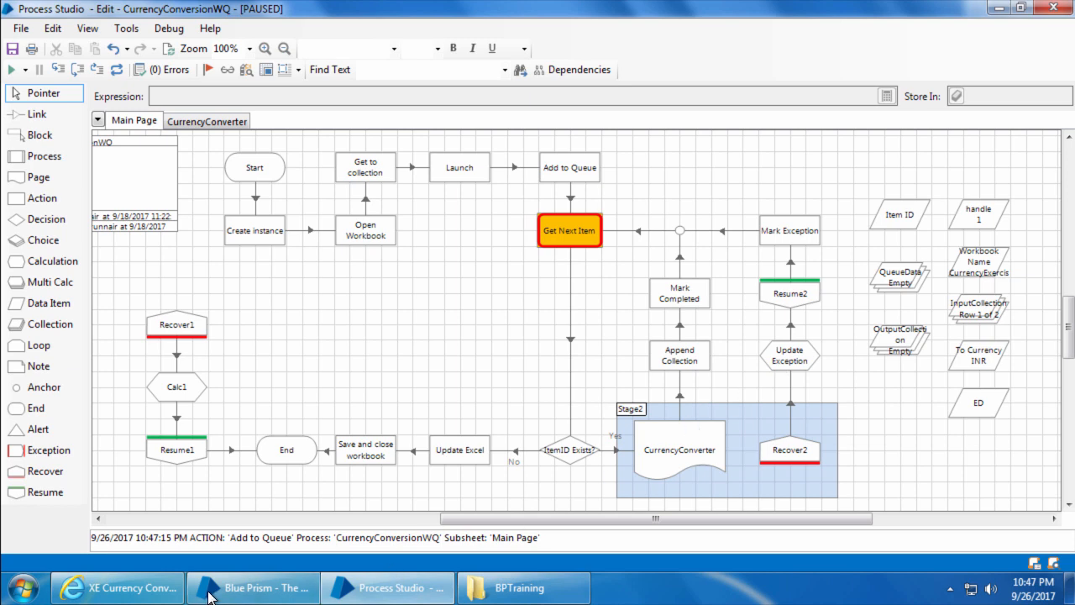
click(252, 588)
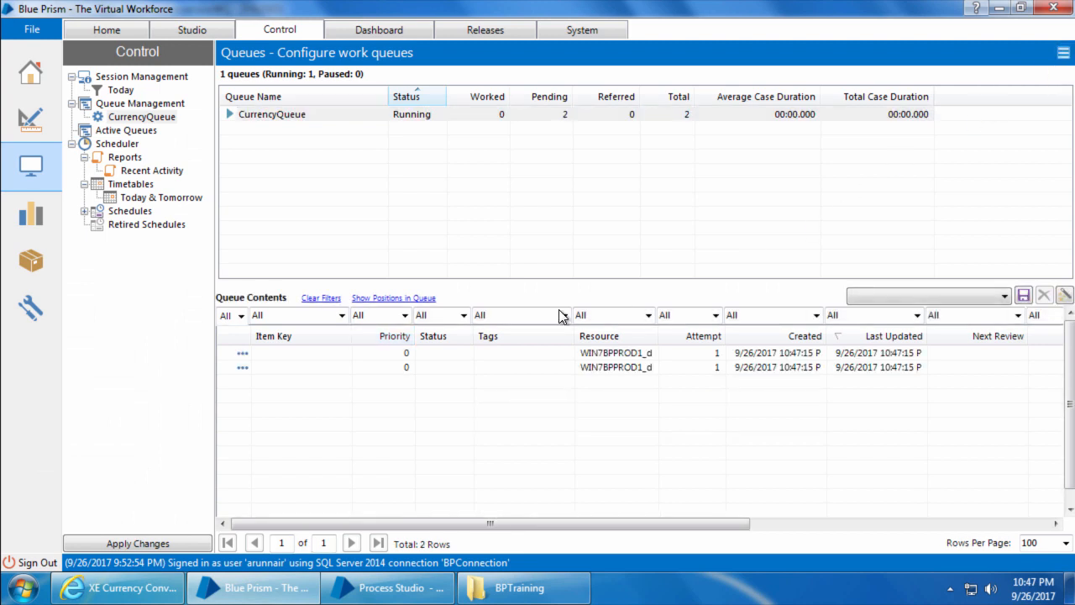
mouse_move(366, 551)
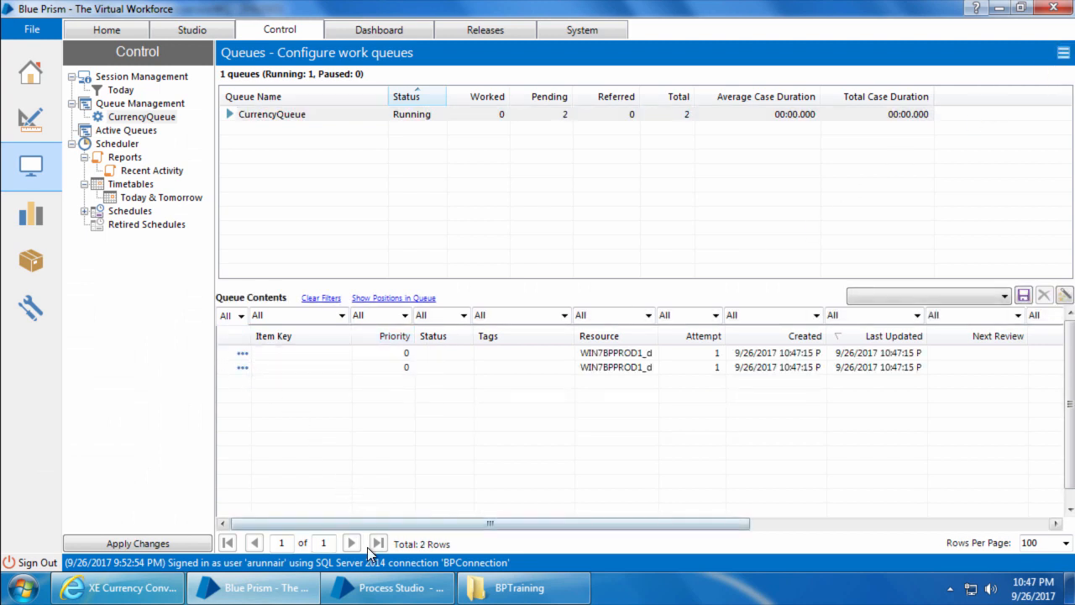
click(386, 588)
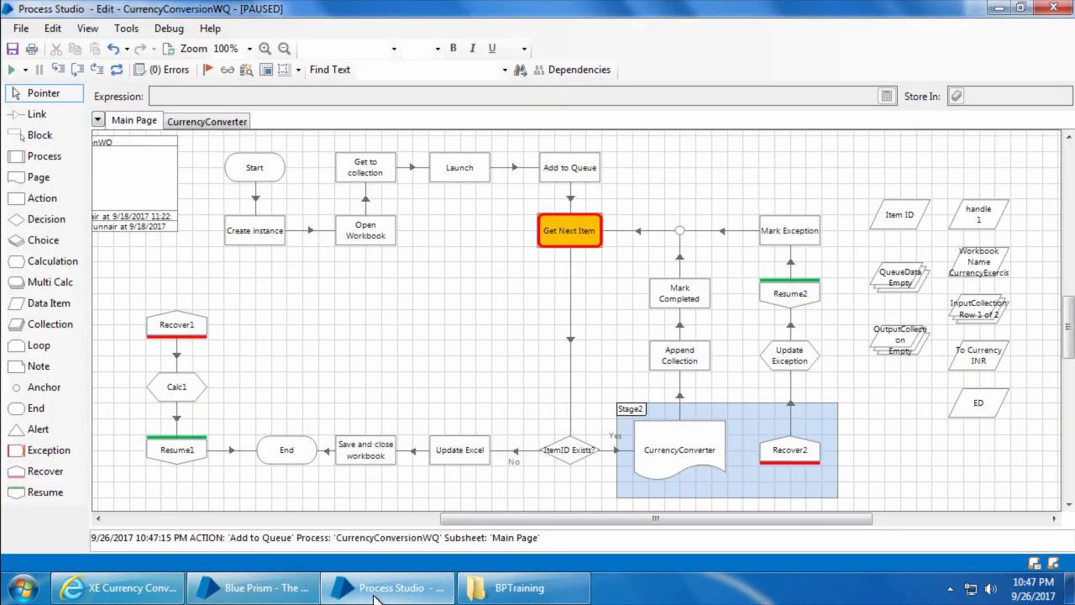
Step: Step the first item through conversion and Mark Completed until the process pauses at Get Next Item again
click(79, 71)
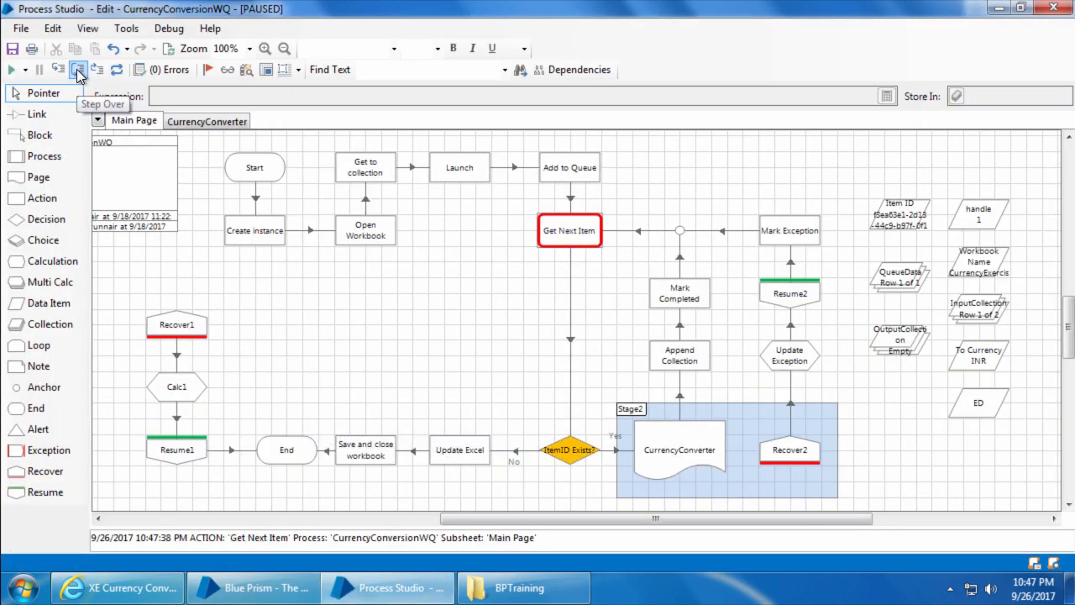
click(84, 71)
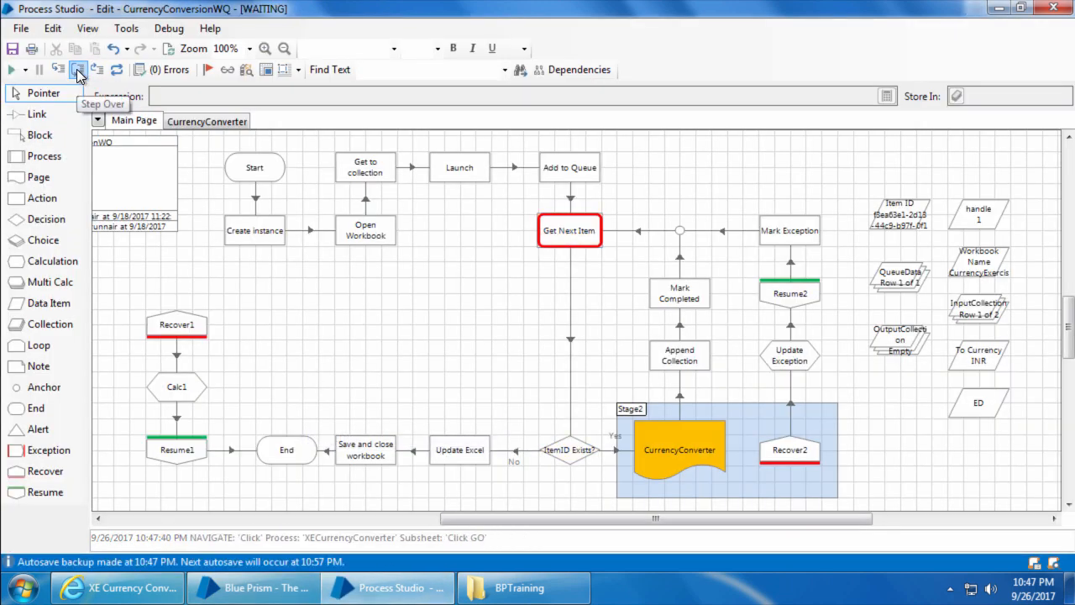
click(77, 71)
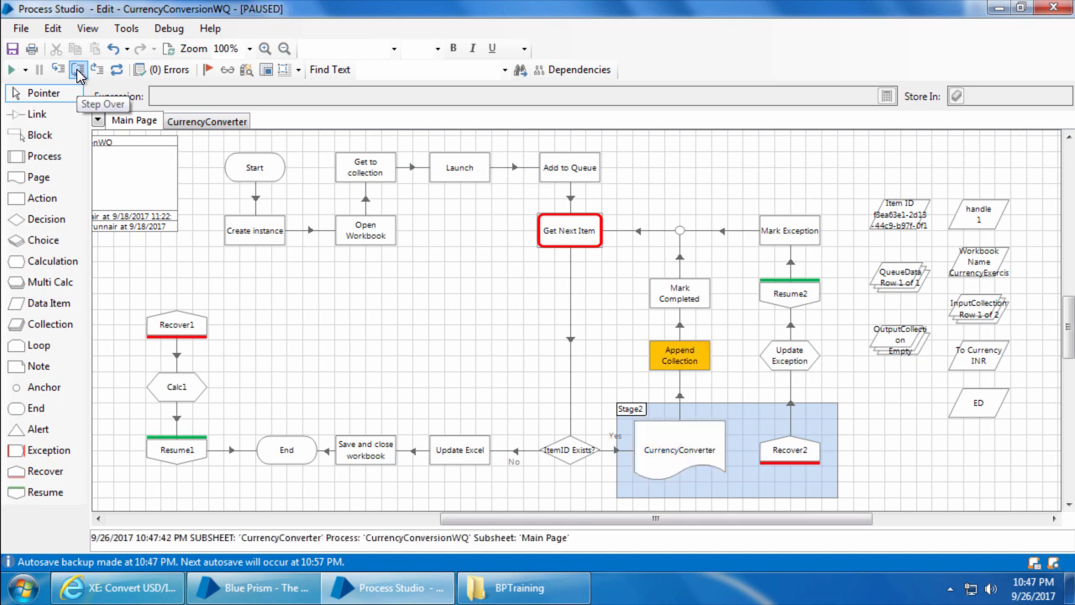
click(86, 70)
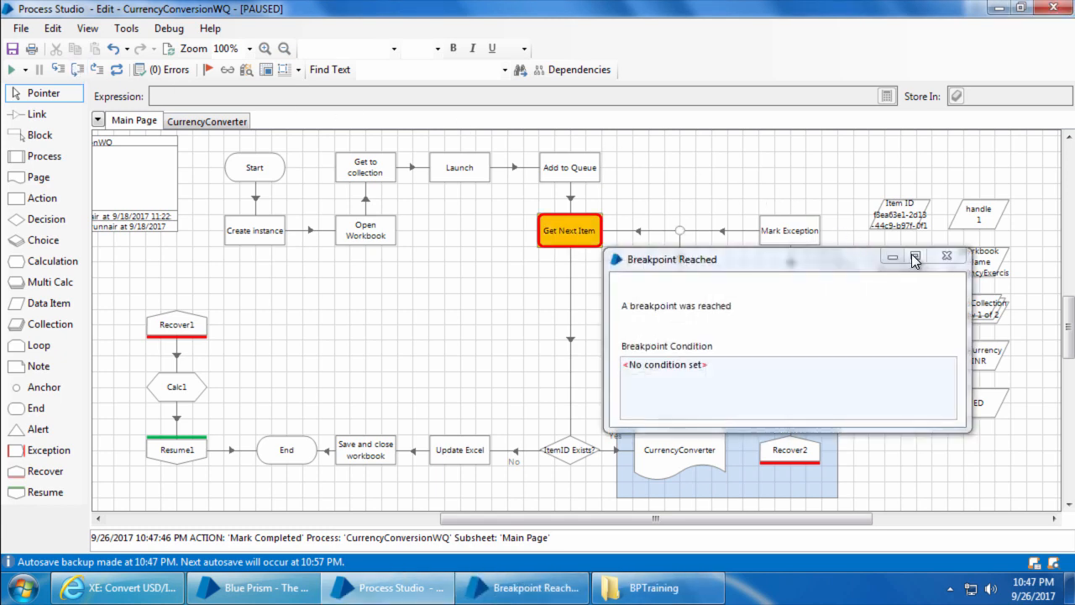
click(917, 258)
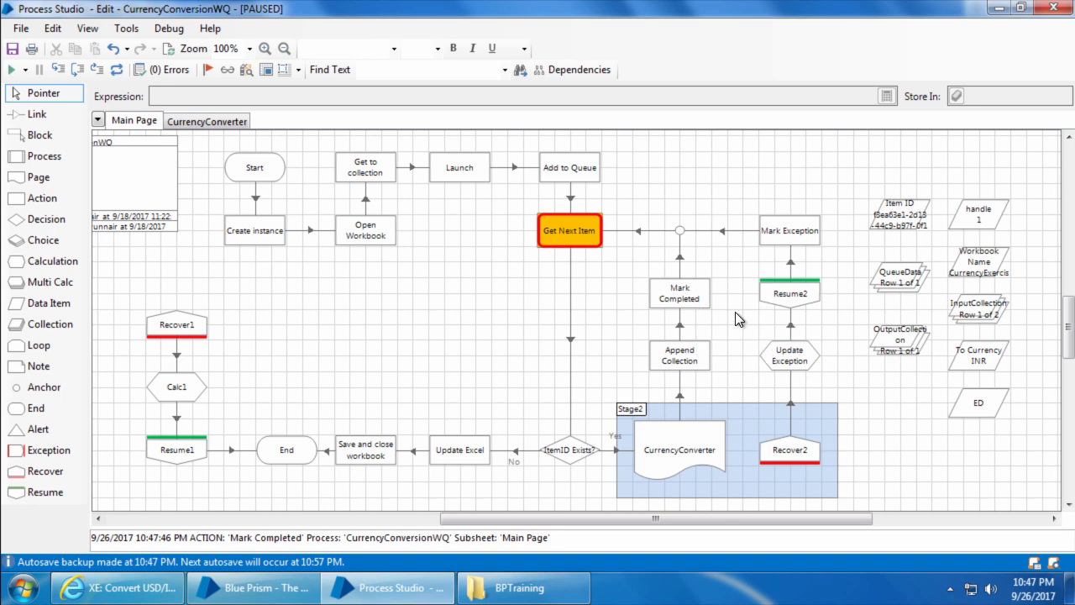
mouse_move(679, 277)
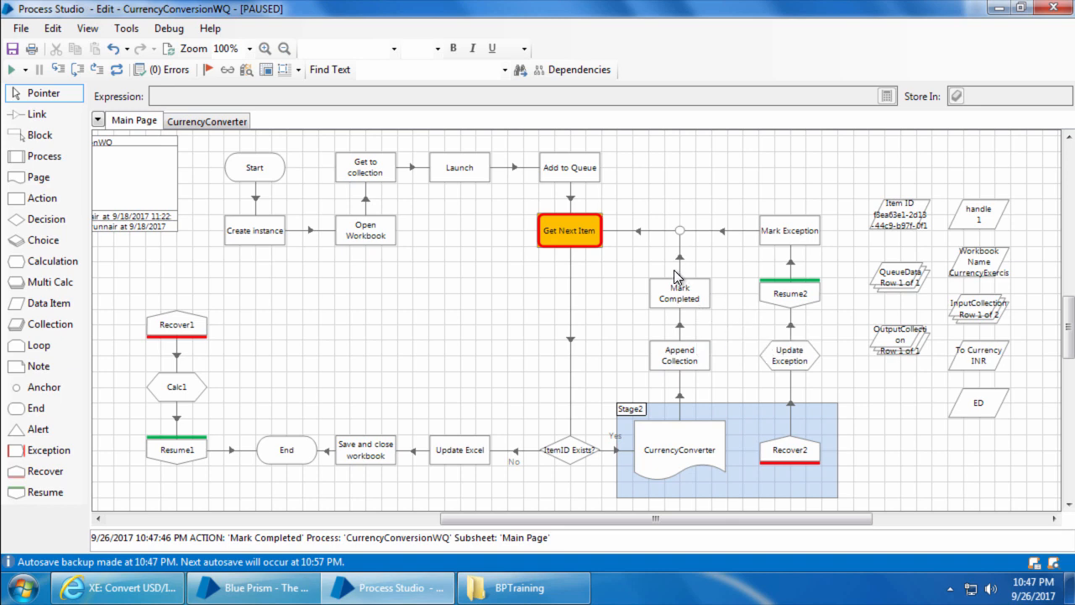
Step: View the 55 USD to INR result on the XE page and open the mid-market rates explanation
click(126, 588)
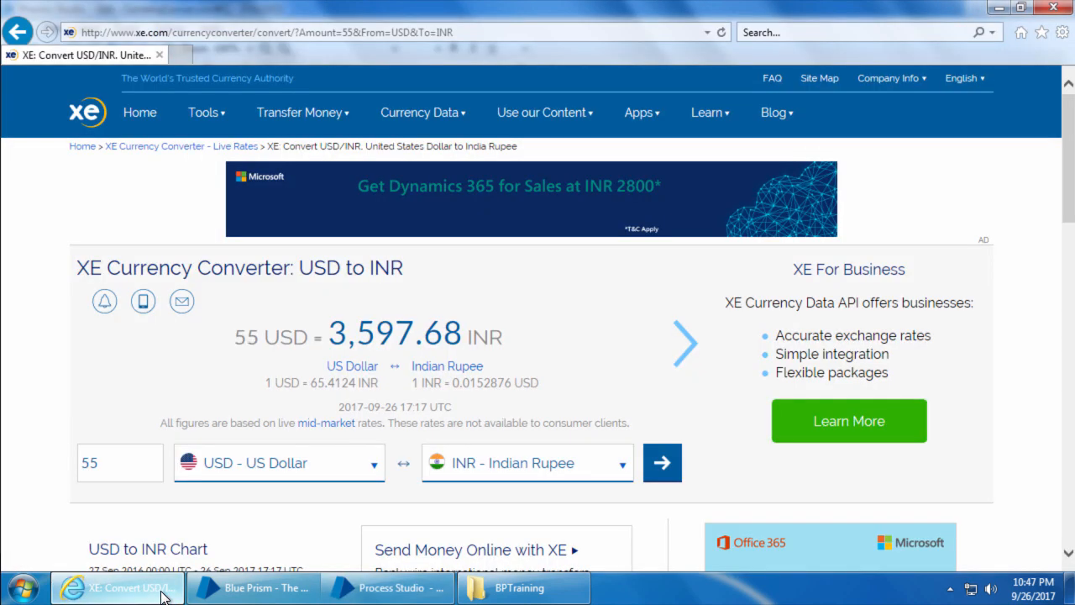
mouse_move(318, 430)
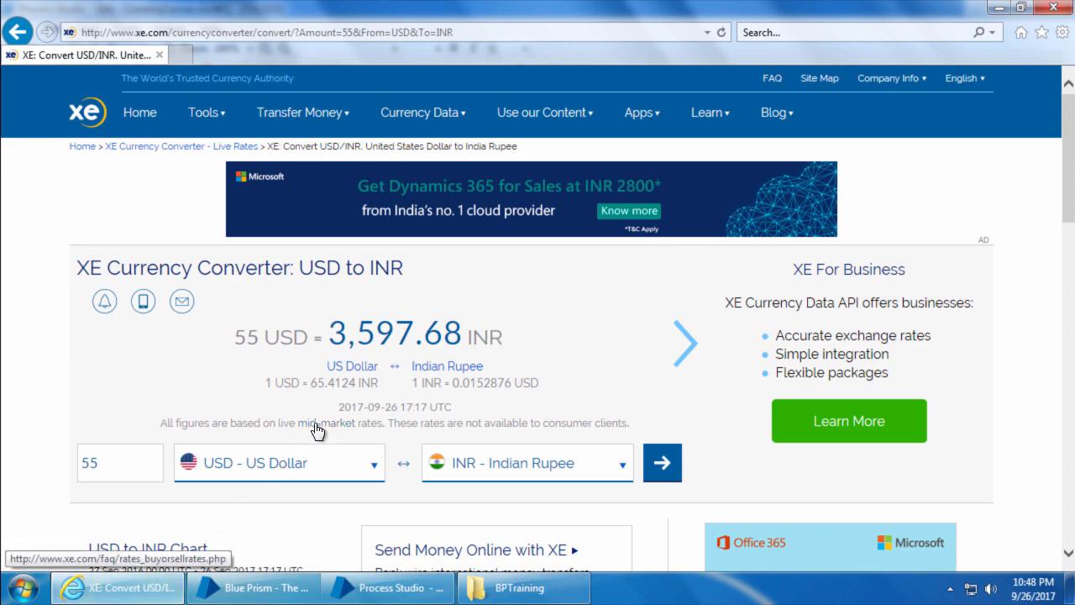
click(317, 423)
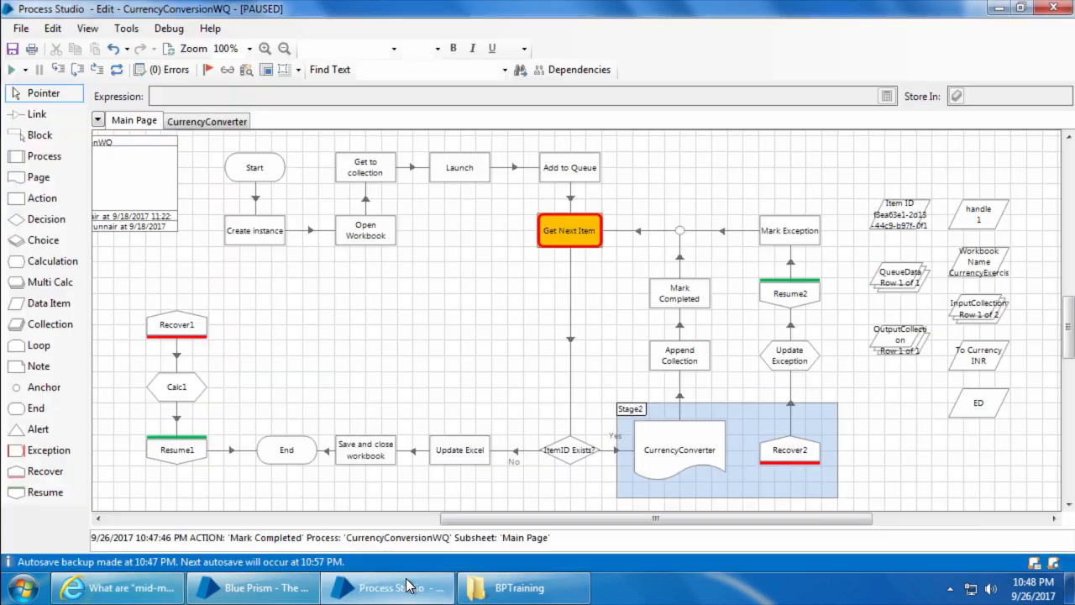
Step: Step the second item through ItemID Exists into the failing CurrencyConverter stage
click(87, 71)
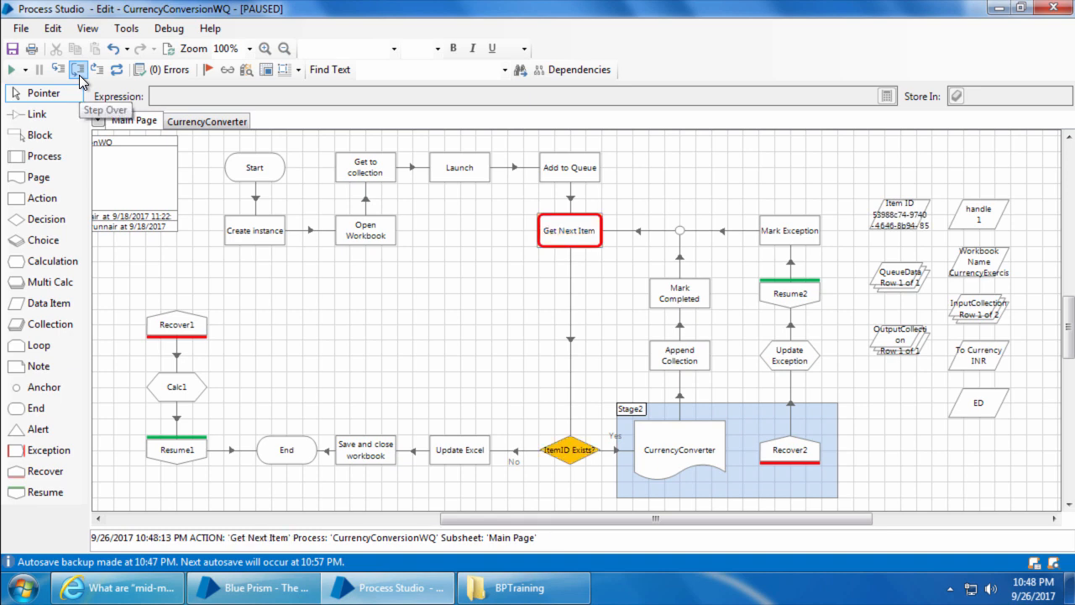
click(77, 71)
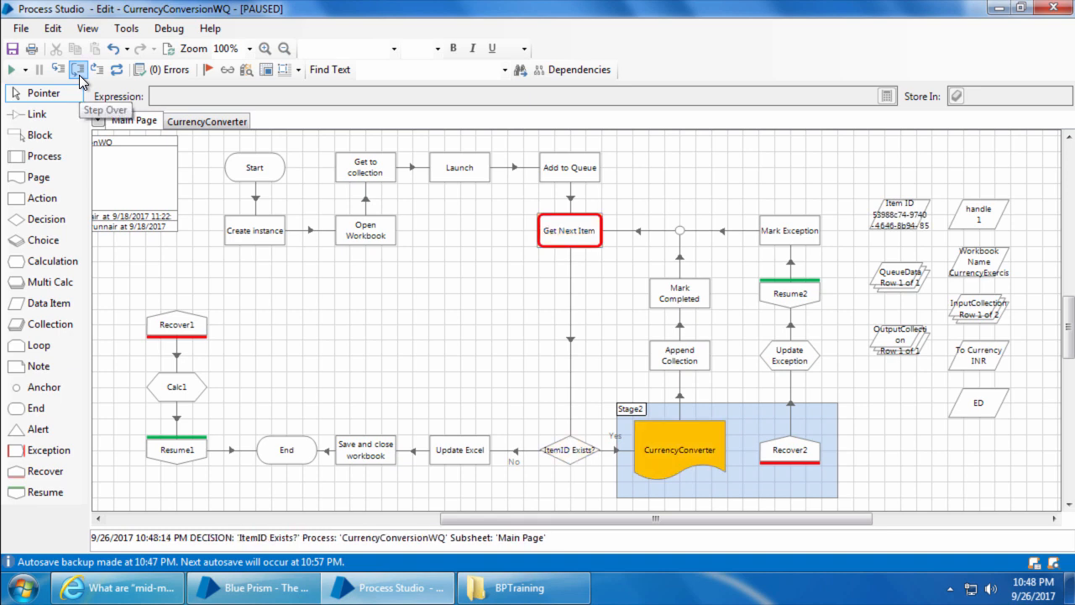
click(77, 71)
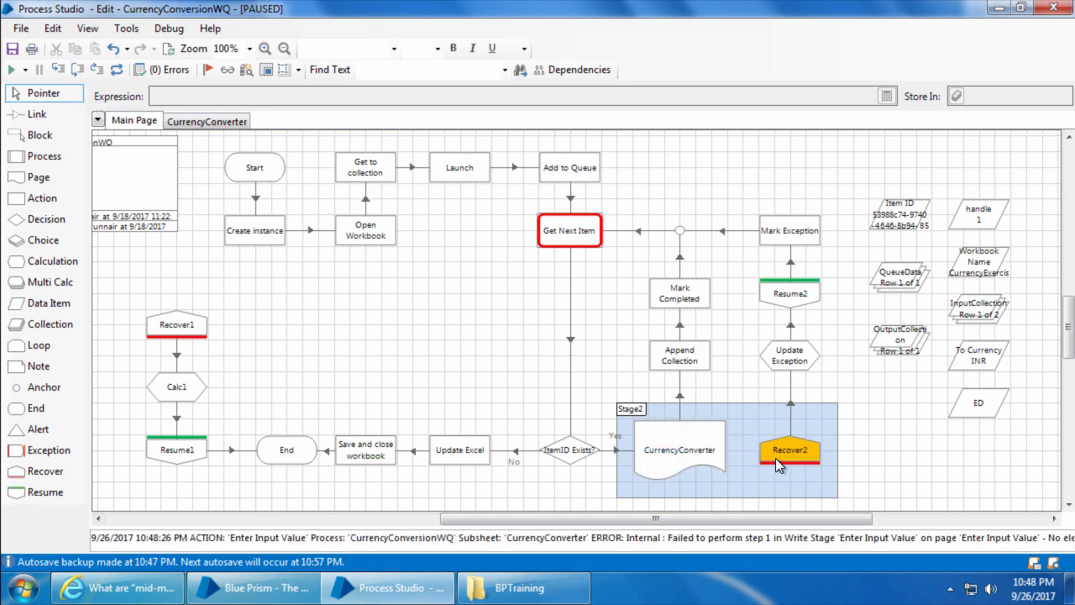
mouse_move(809, 463)
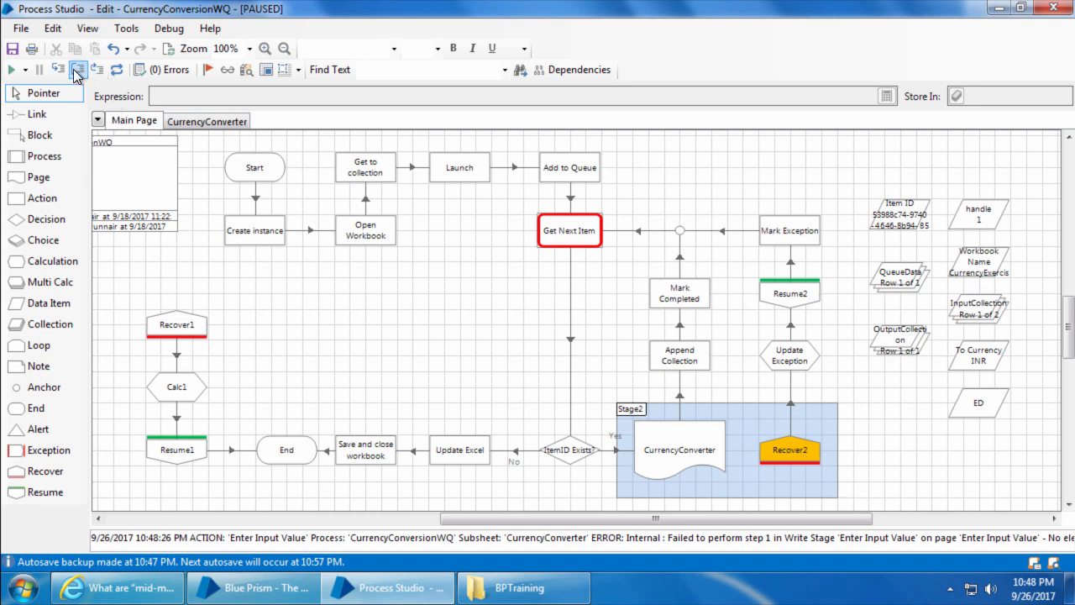
Step: Step through Recover2, Update Exception, Resume2 and Mark Exception until Breakpoint Reached appears
click(77, 68)
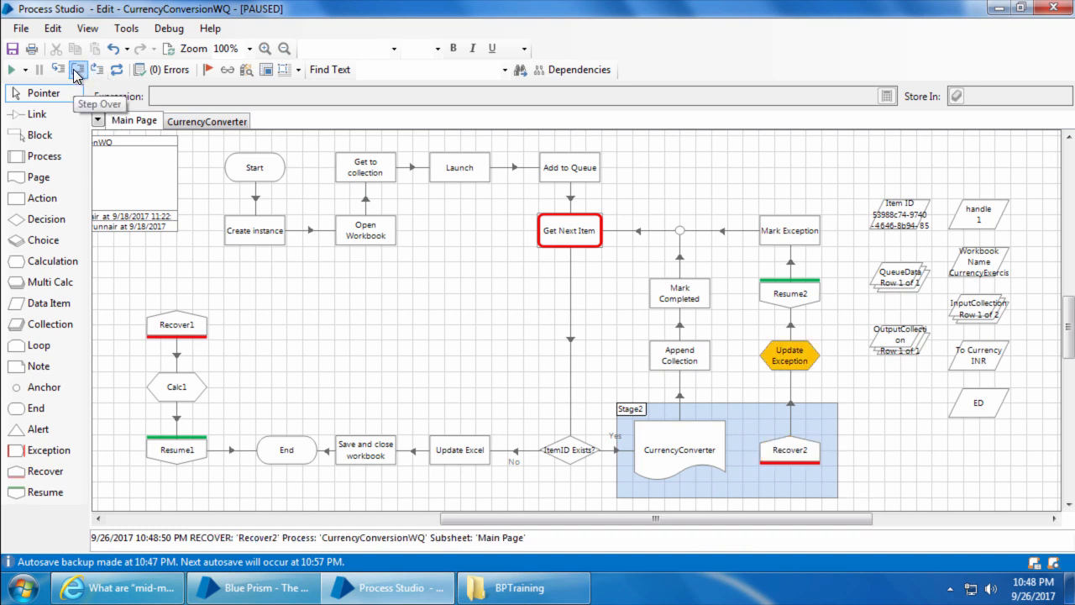
click(77, 70)
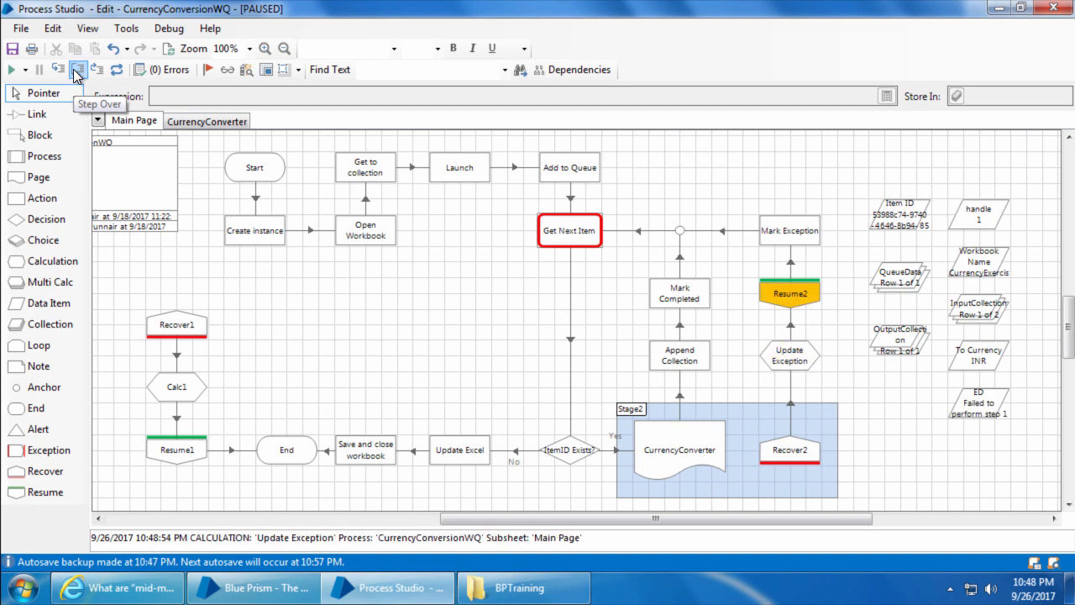
click(77, 70)
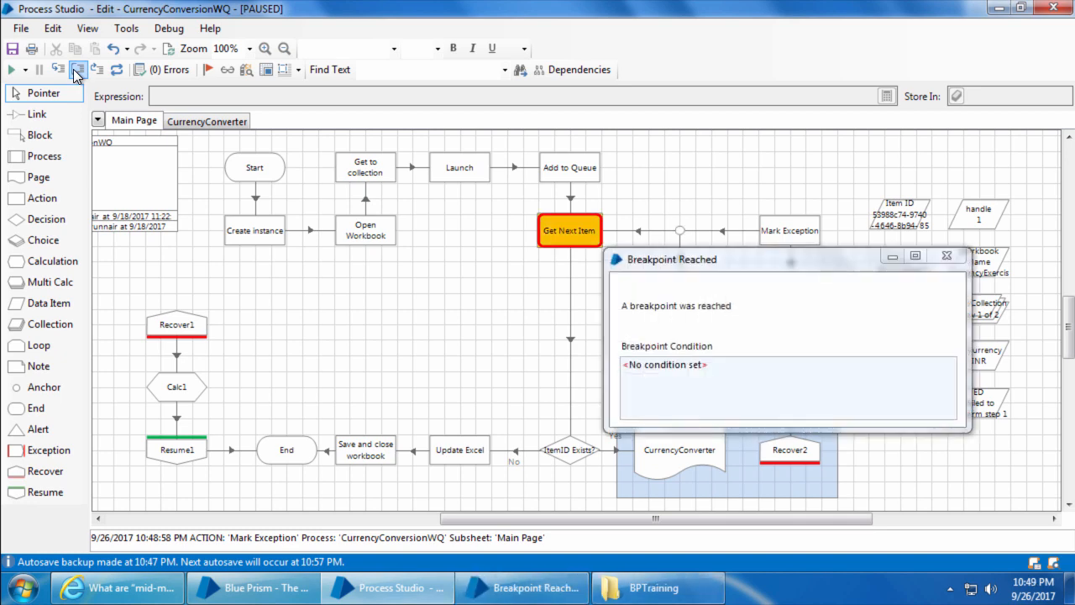
click(944, 255)
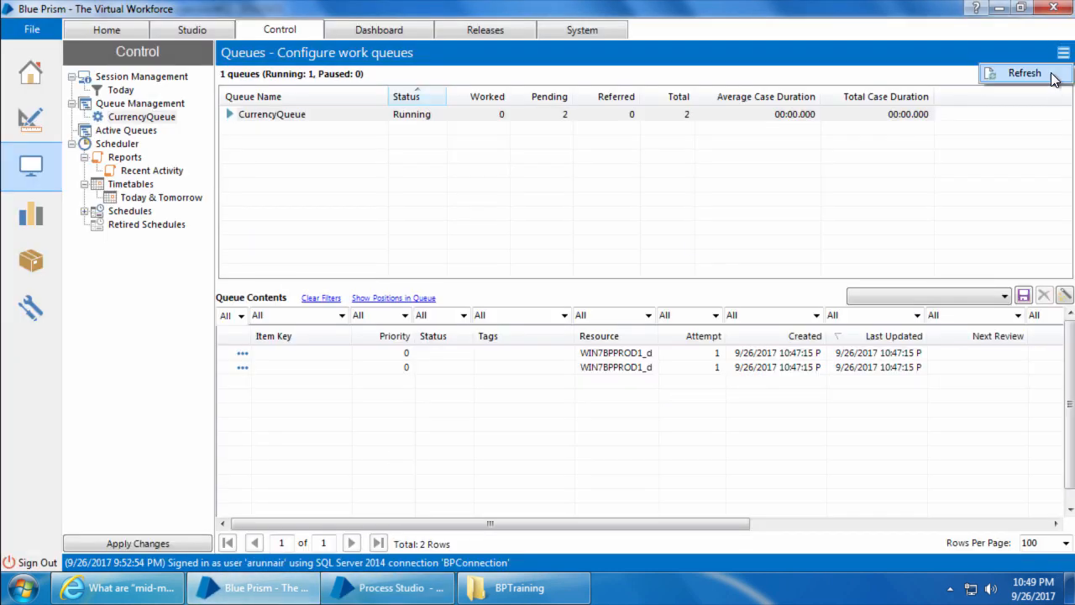
Step: Refresh CurrencyQueue to show one worked, one referred and the exception reason
click(1024, 74)
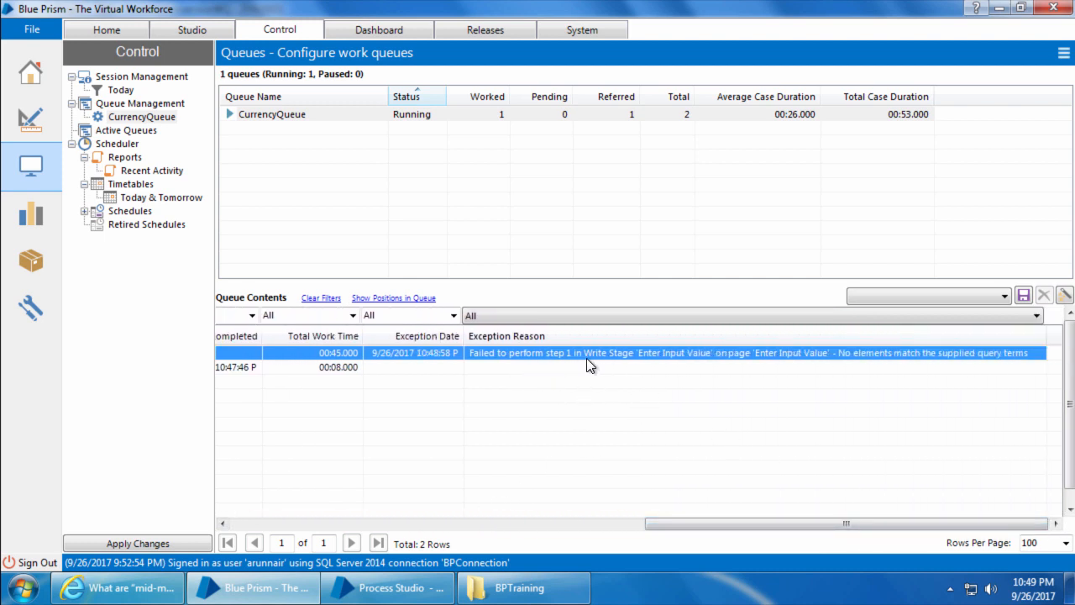
mouse_move(781, 362)
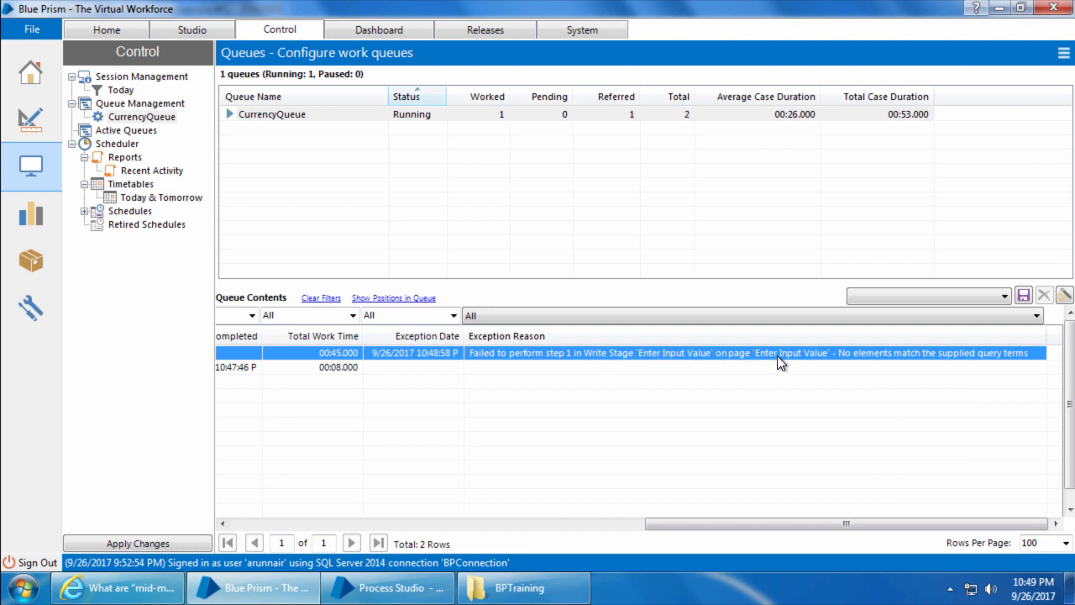
mouse_move(863, 373)
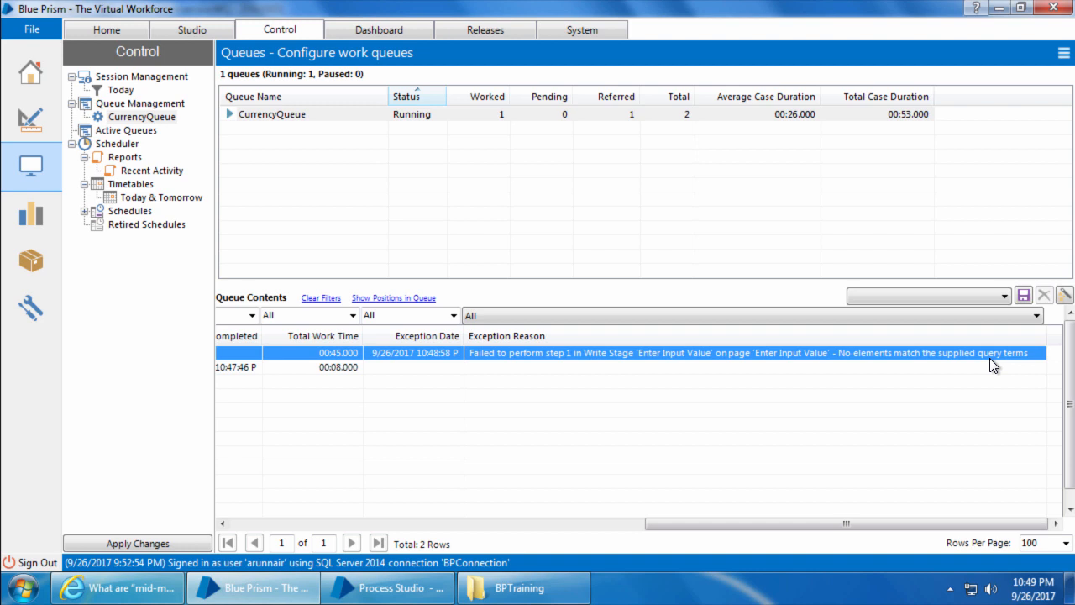
mouse_move(850, 456)
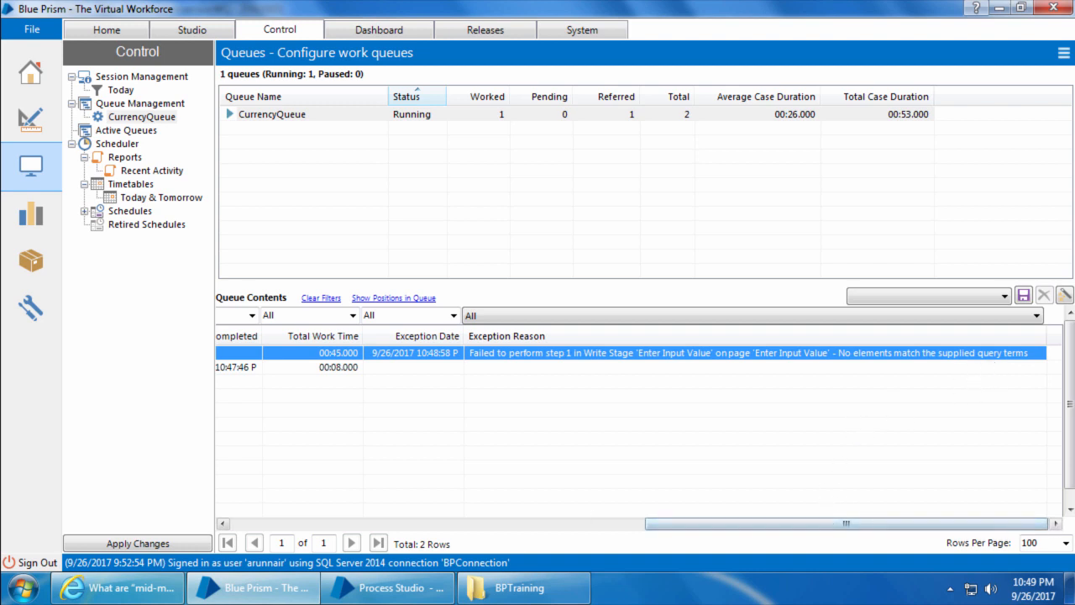
mouse_move(620, 591)
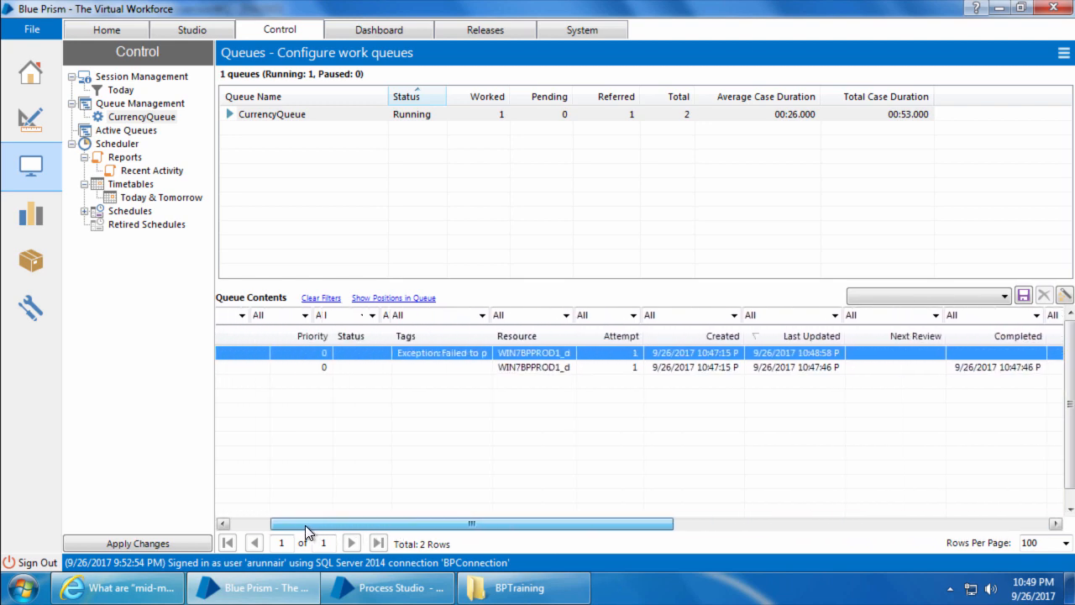
Step: Return to the paused process diagram, then bring up the BPTraining folder
click(386, 587)
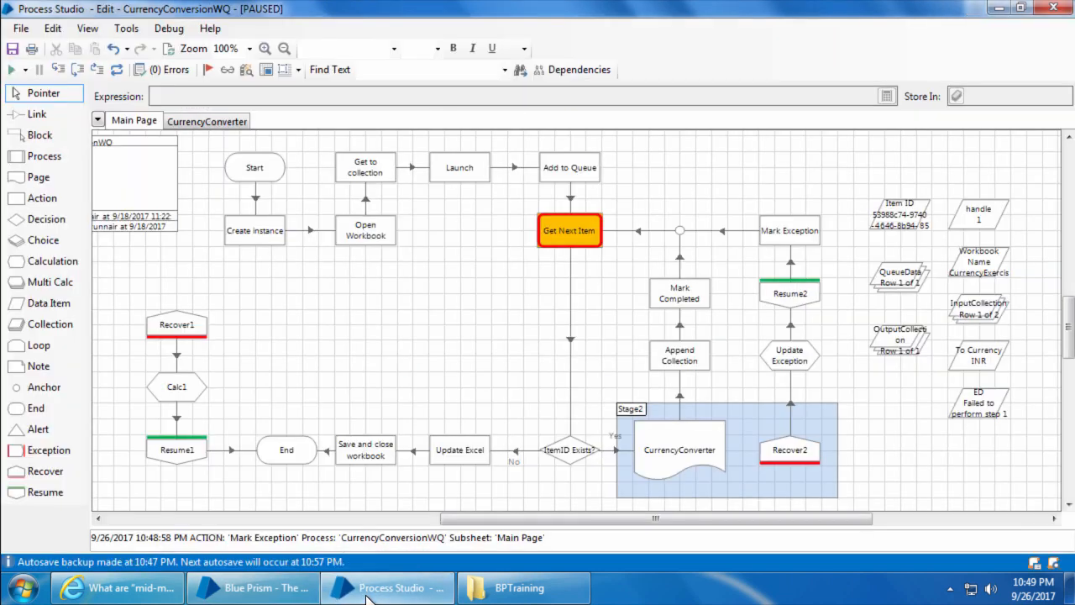
mouse_move(14, 74)
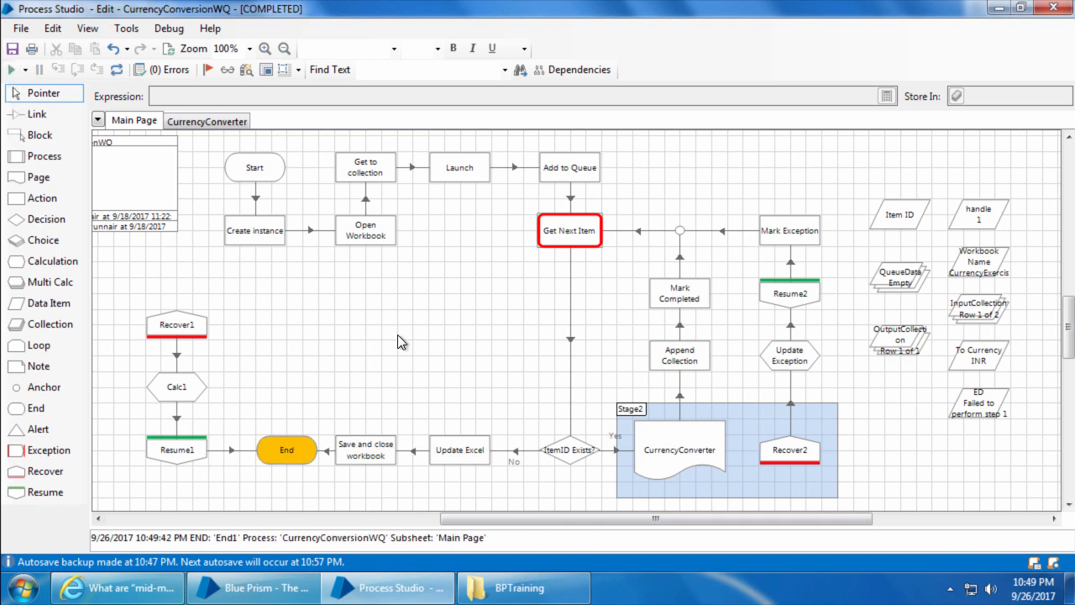
click(124, 70)
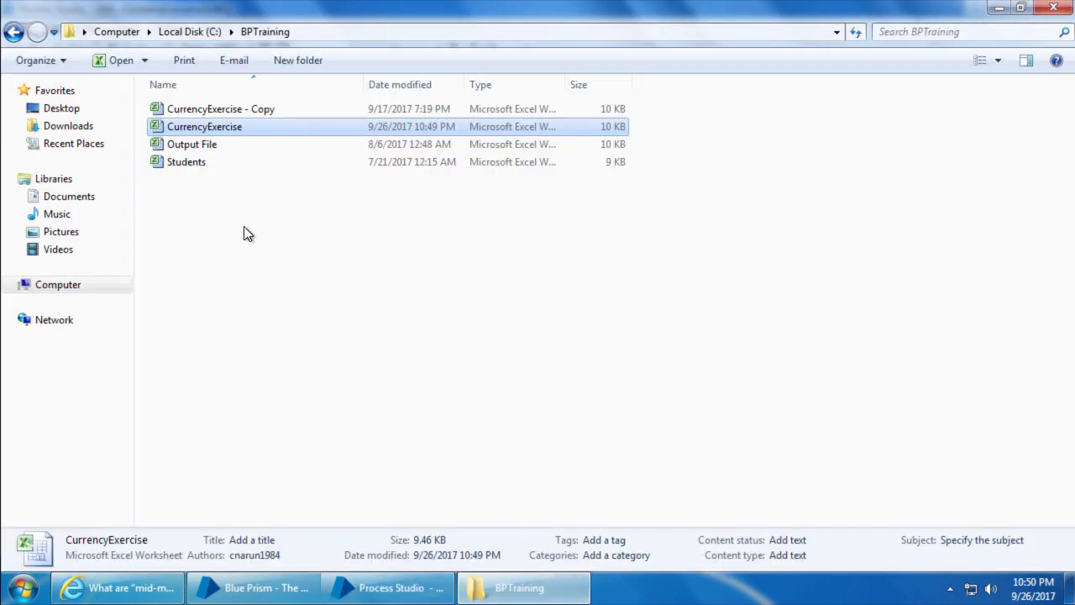
Step: Clear the converted 3,597.68 INR value in C2 of CurrencyExercise and close it, saving changes
double_click(205, 126)
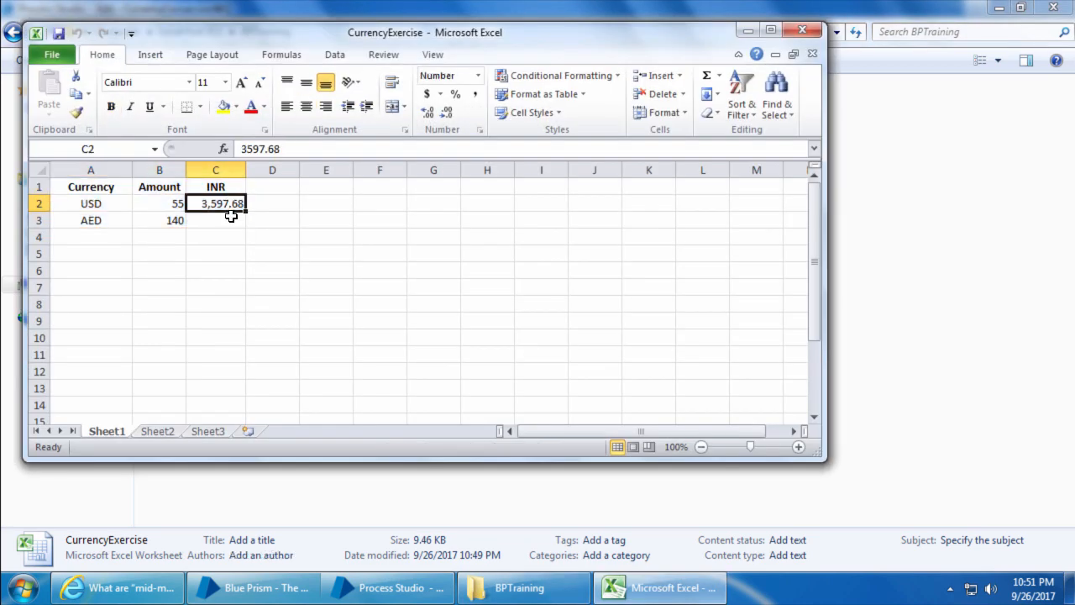
key(Delete)
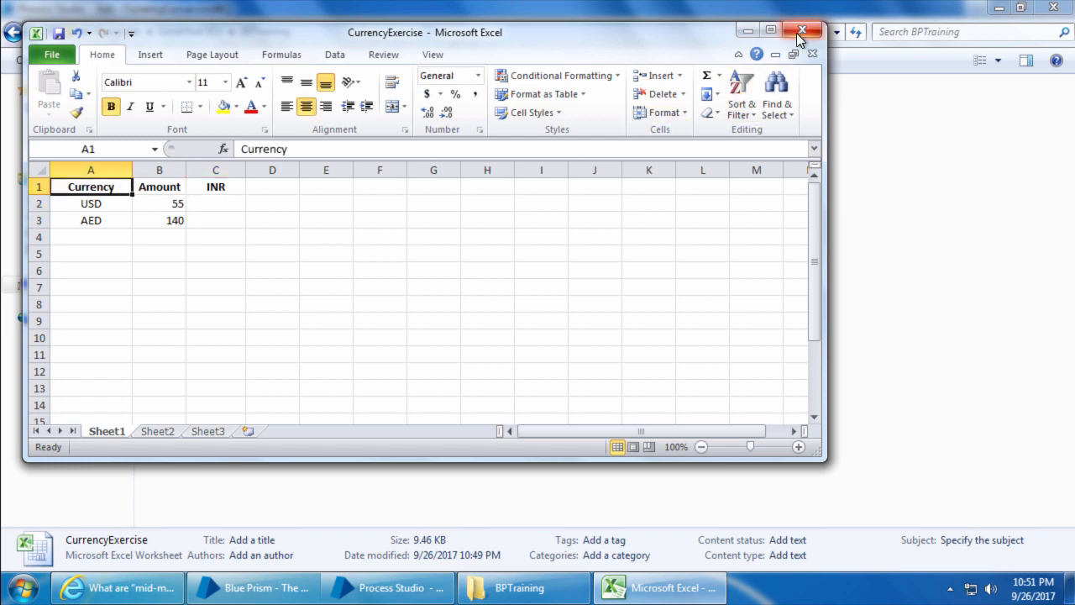
click(797, 27)
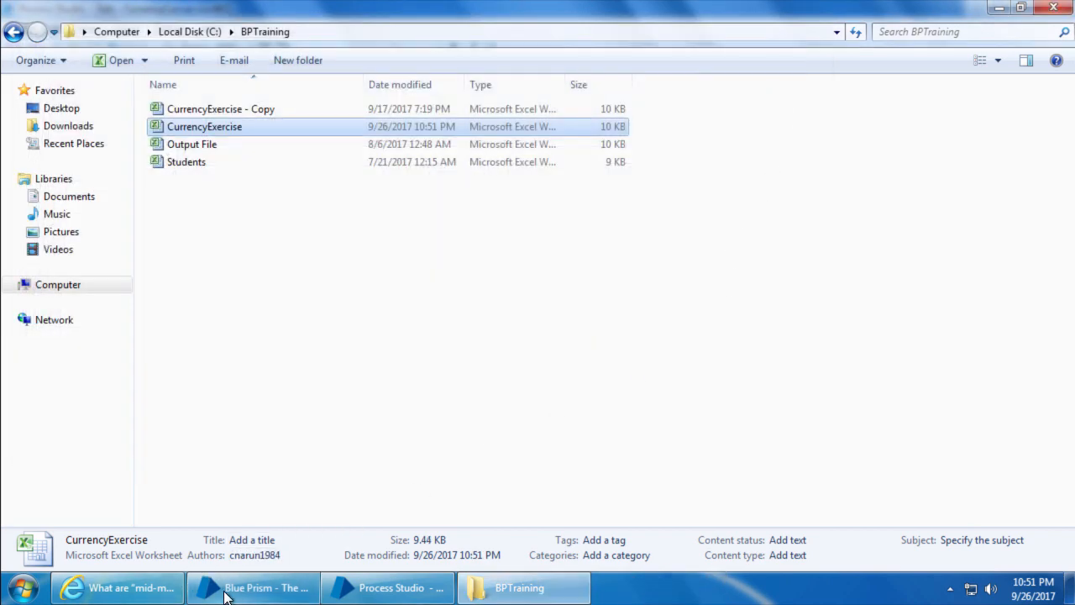
Step: Show CurrencyQueue's contents with the completed item and the exception-tagged item
click(252, 588)
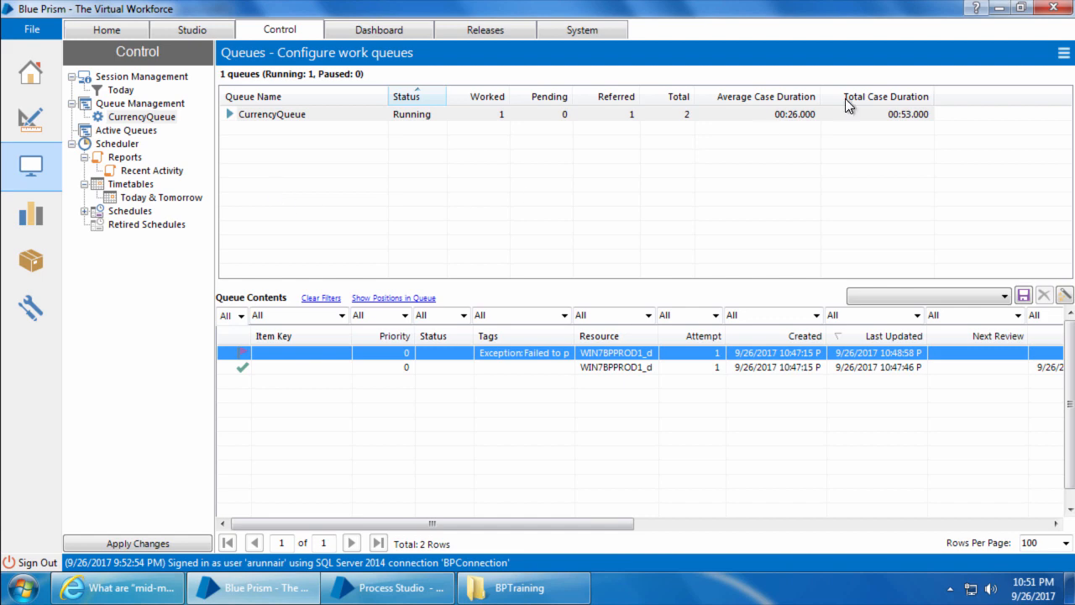
mouse_move(731, 204)
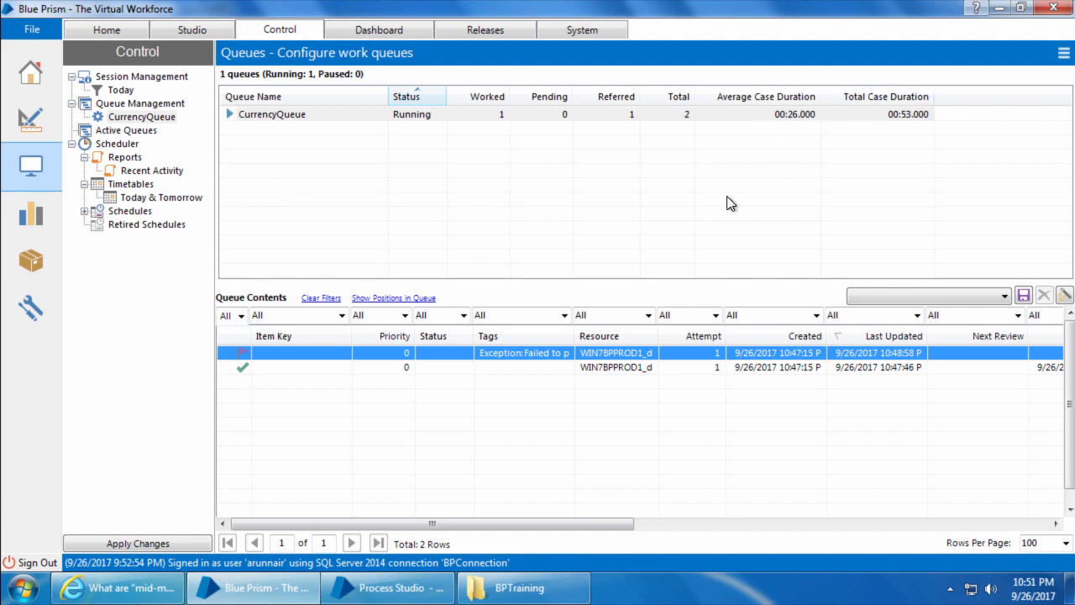
mouse_move(668, 396)
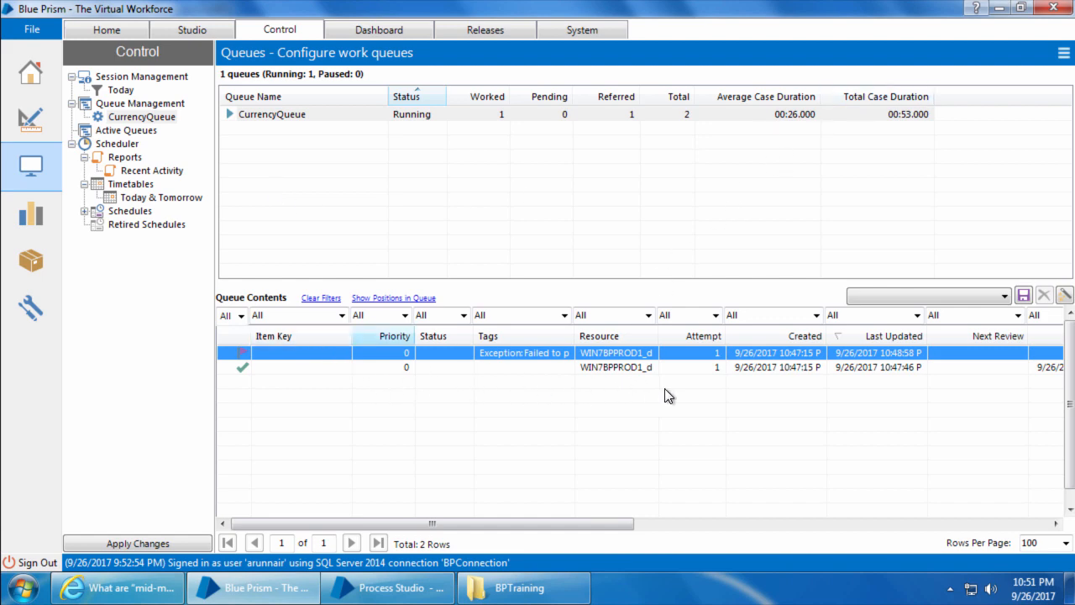
mouse_move(399, 393)
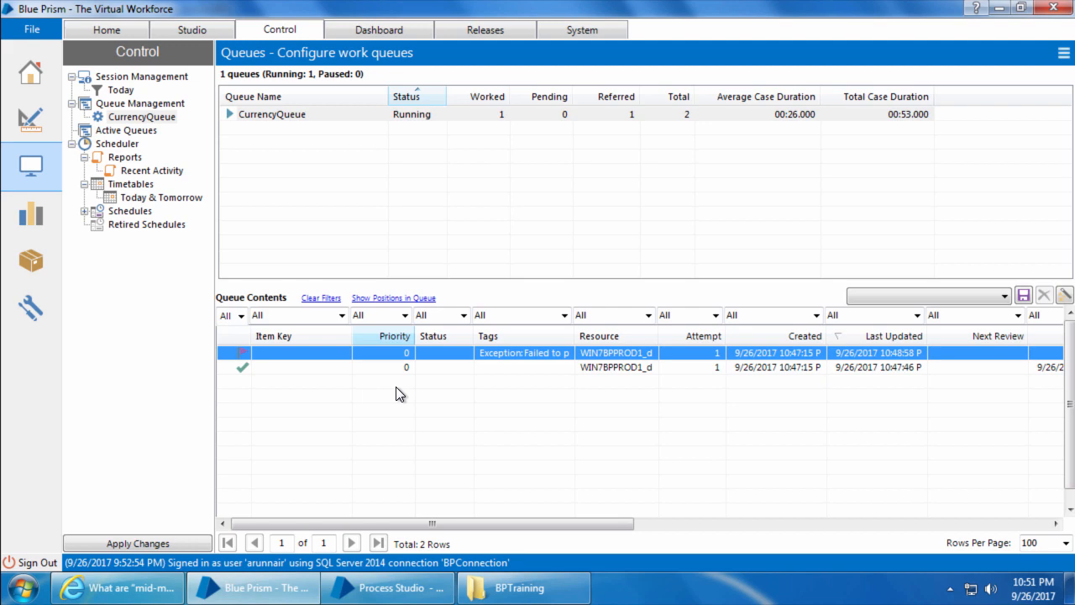
mouse_move(373, 393)
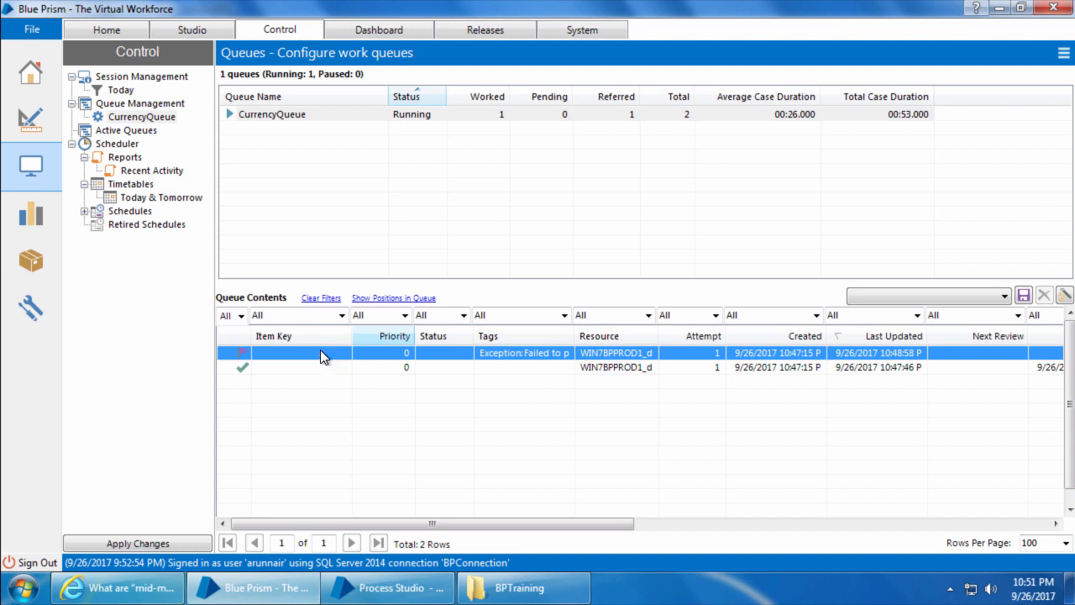
mouse_move(310, 348)
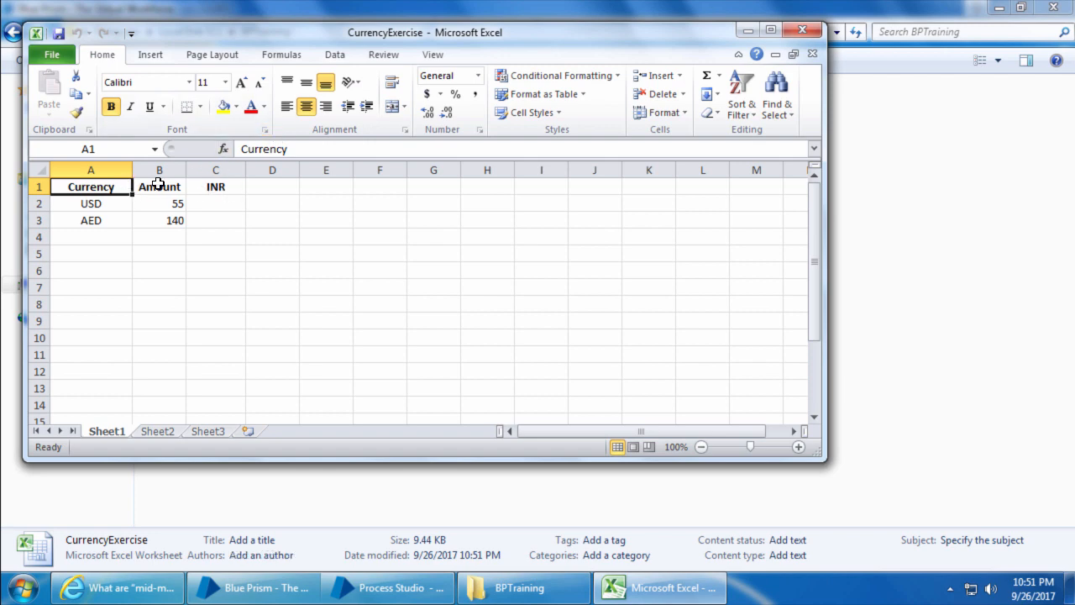
Step: Review the Currency and Amount cells showing USD 55 and AED 140
click(158, 186)
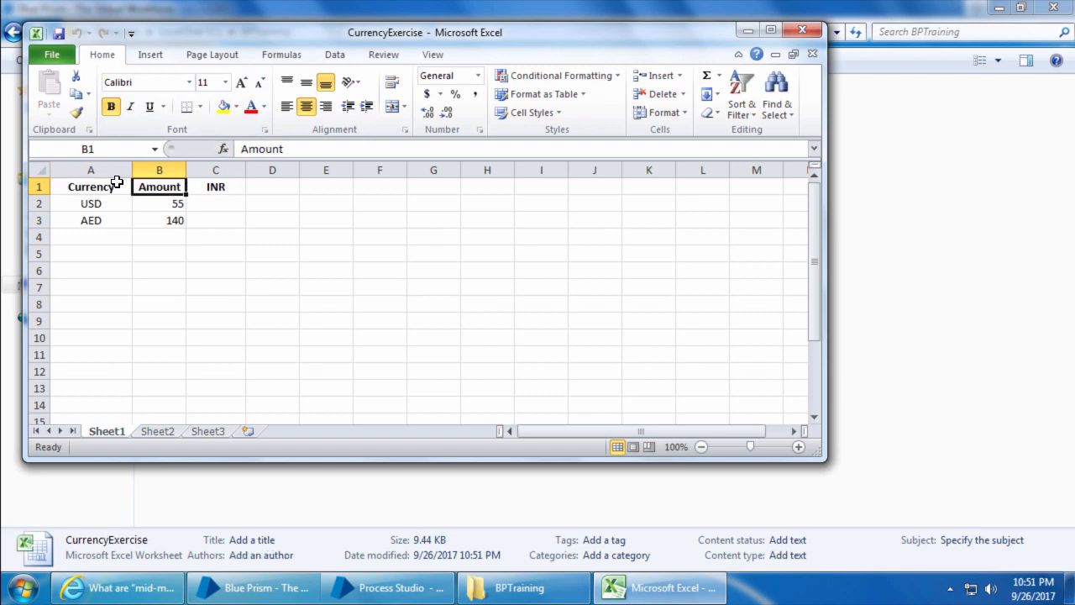
click(91, 170)
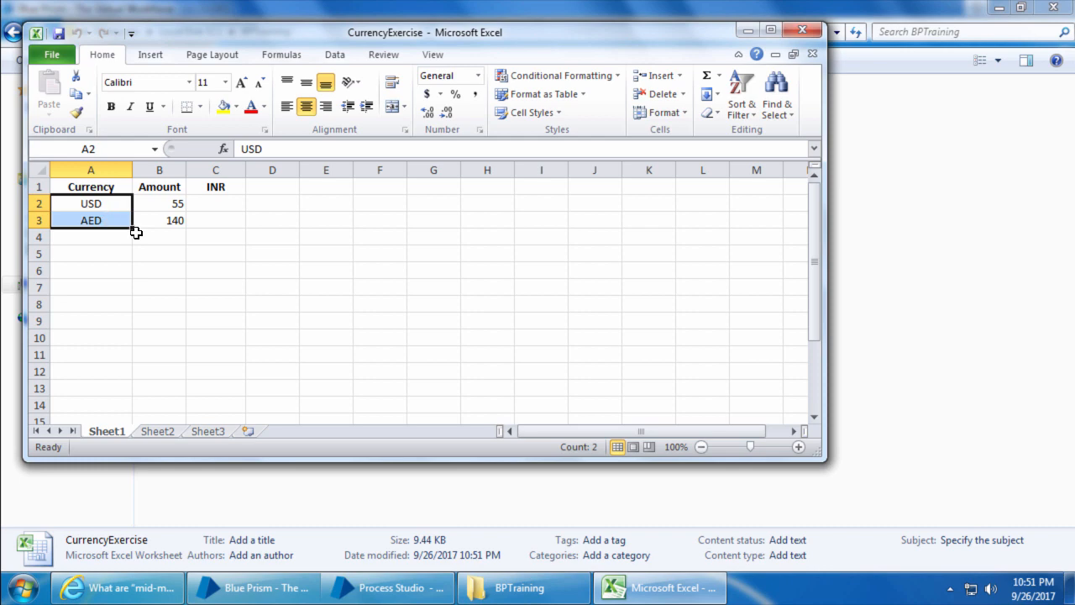
click(157, 170)
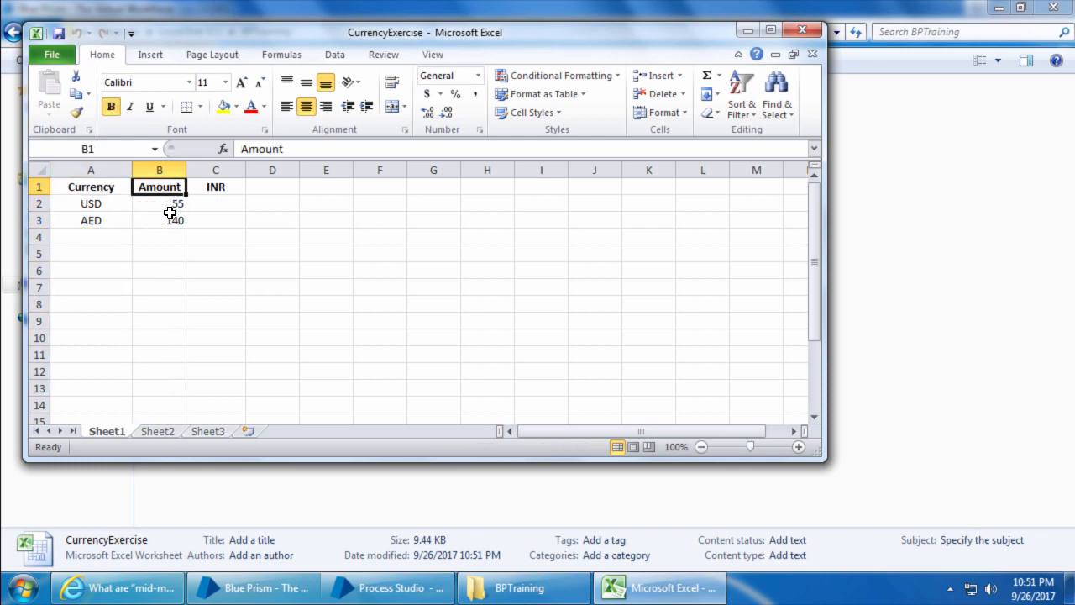
click(158, 220)
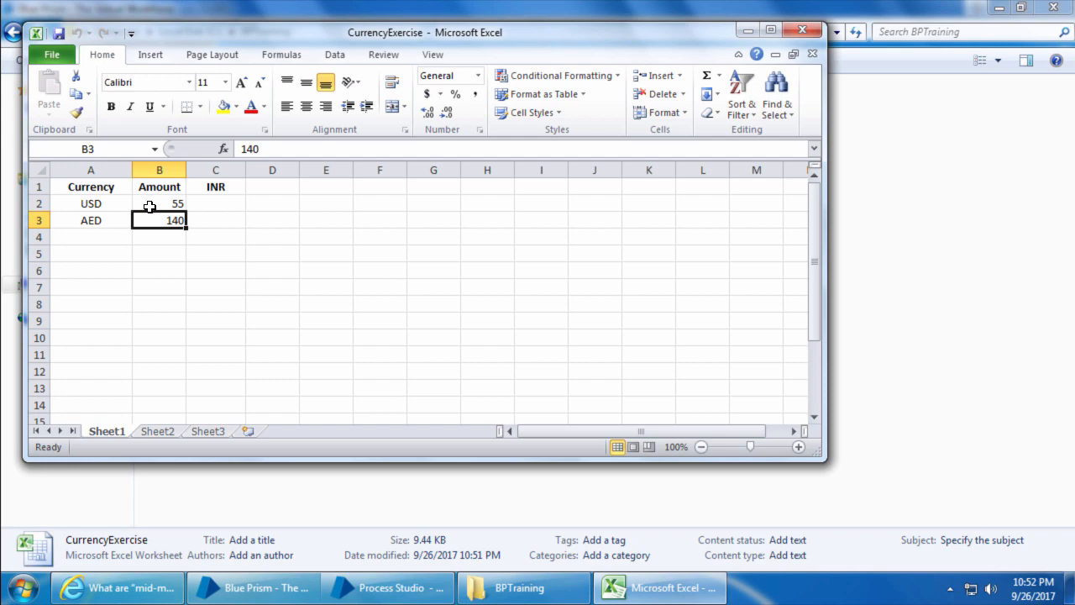
Step: Insert an S No column numbering the USD and AED rows 1 and 2, then close saving
right_click(90, 168)
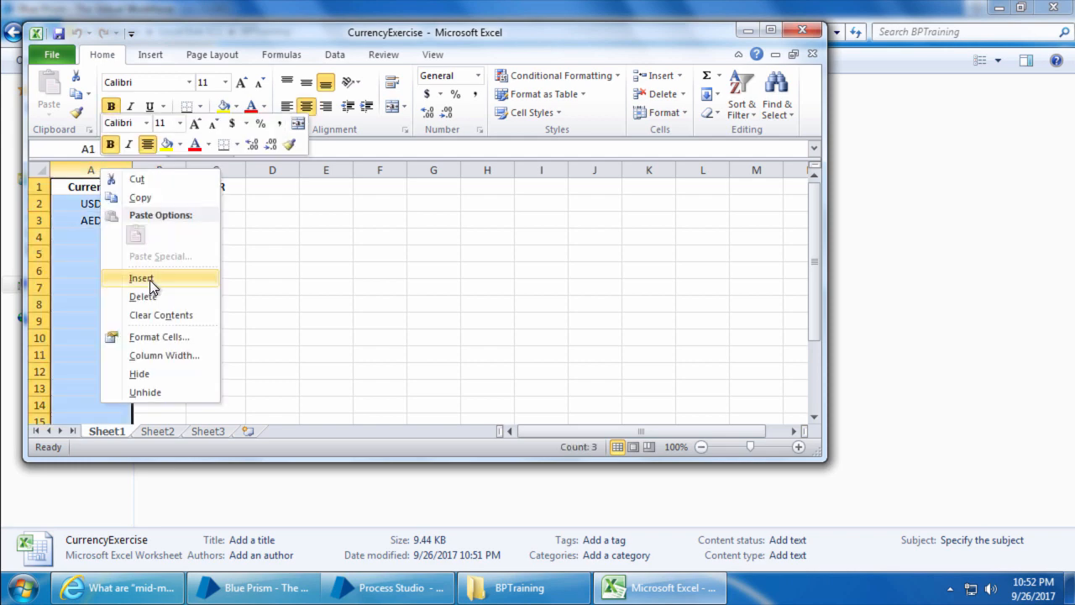
click(141, 279)
text(S N)
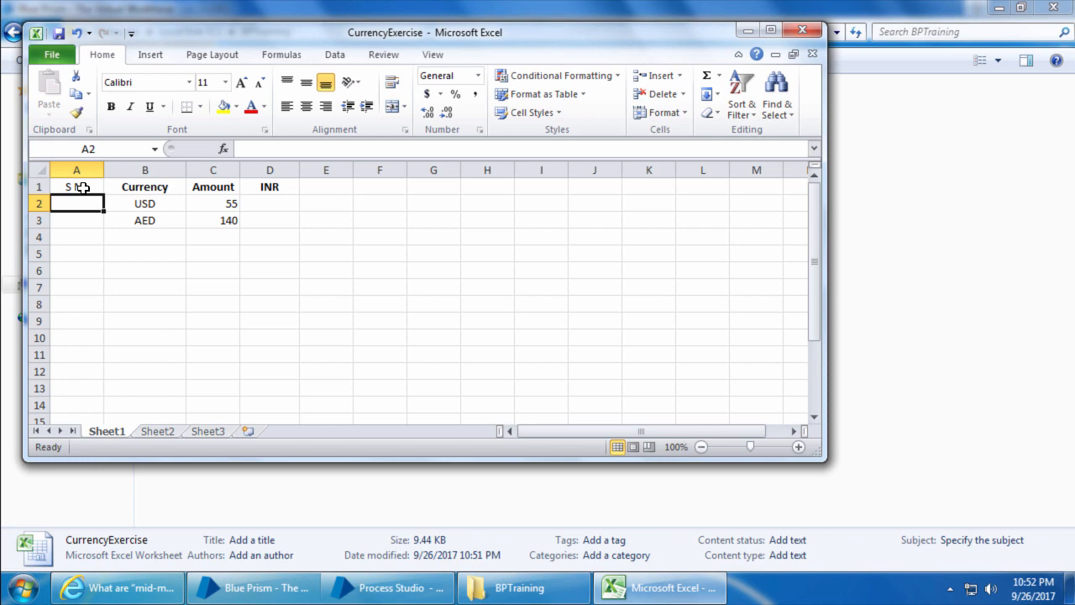
text(2)
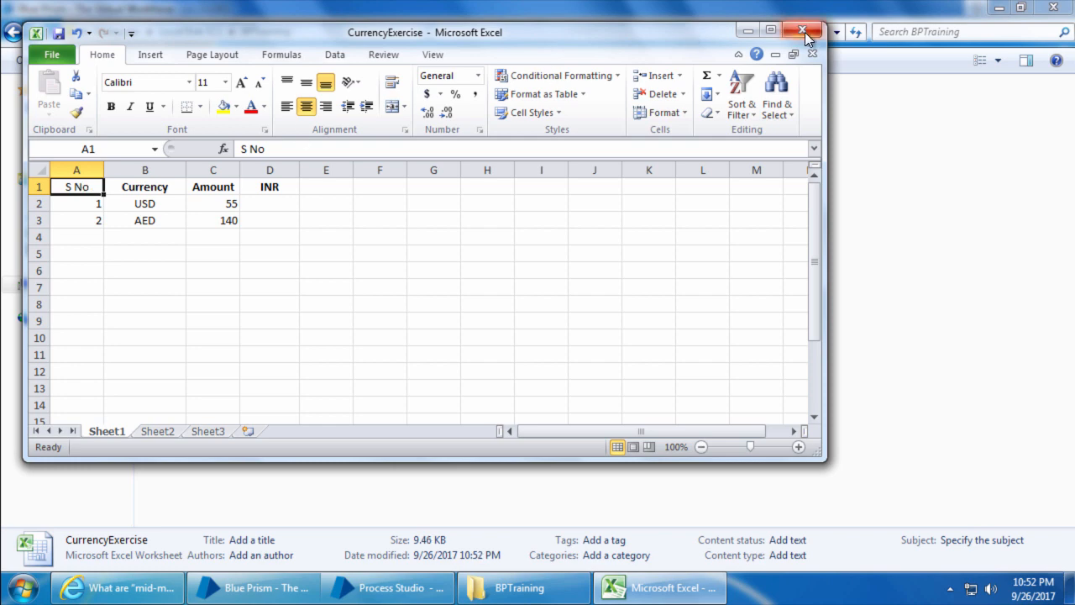
click(800, 30)
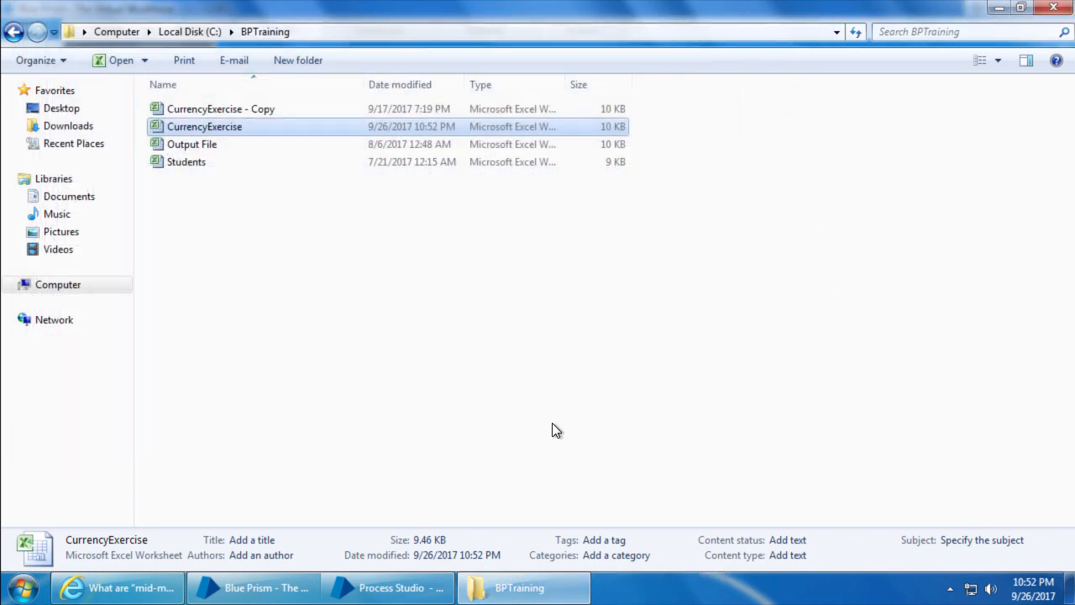
mouse_move(542, 450)
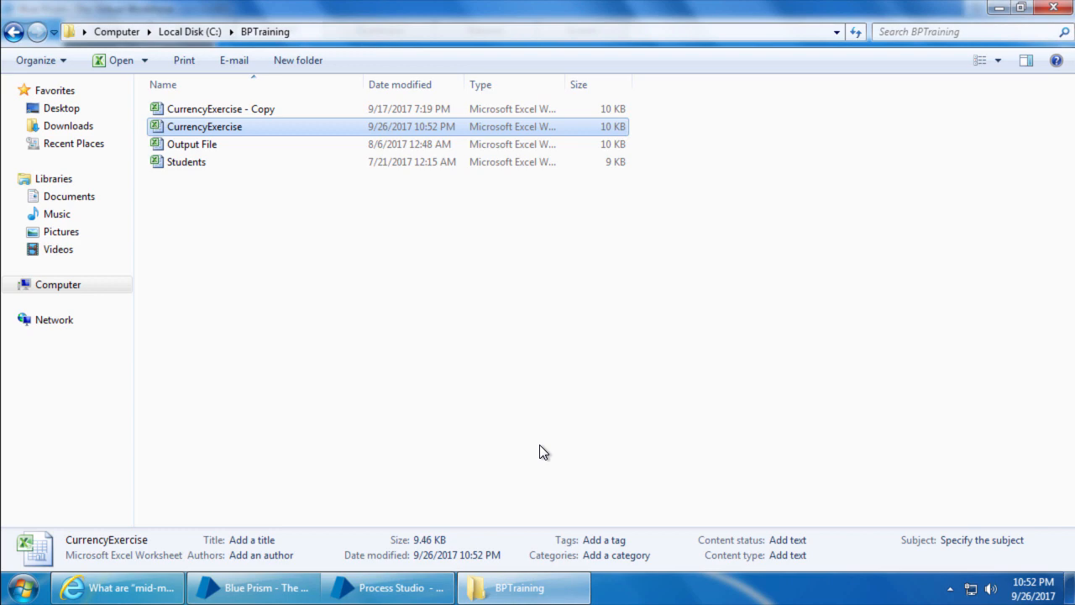
Step: Go to System > Workflow > Work Queues and select CurrencyQueue's settings
click(387, 587)
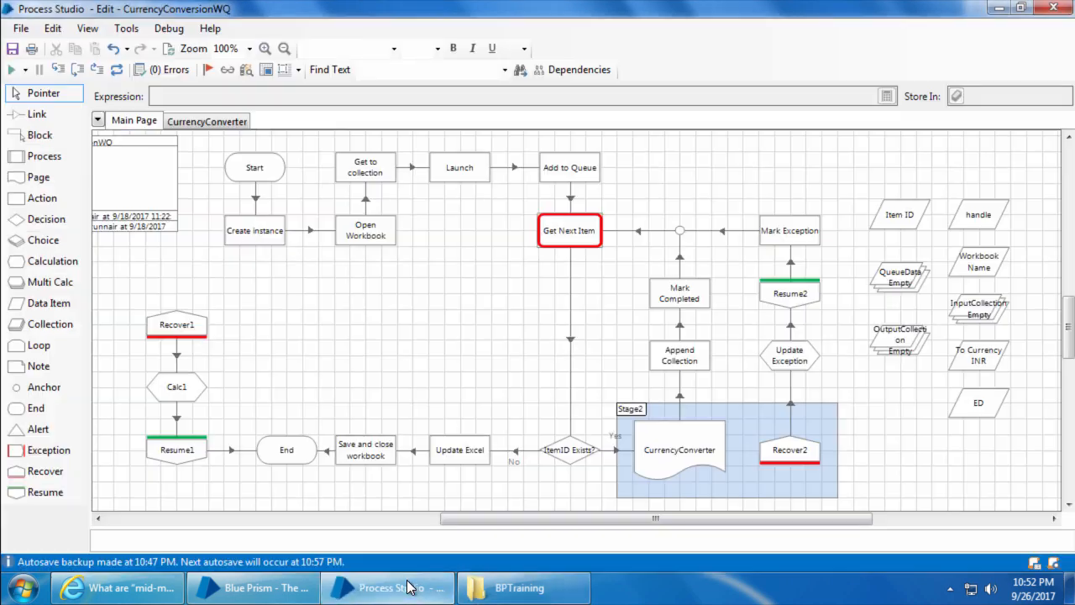
click(252, 588)
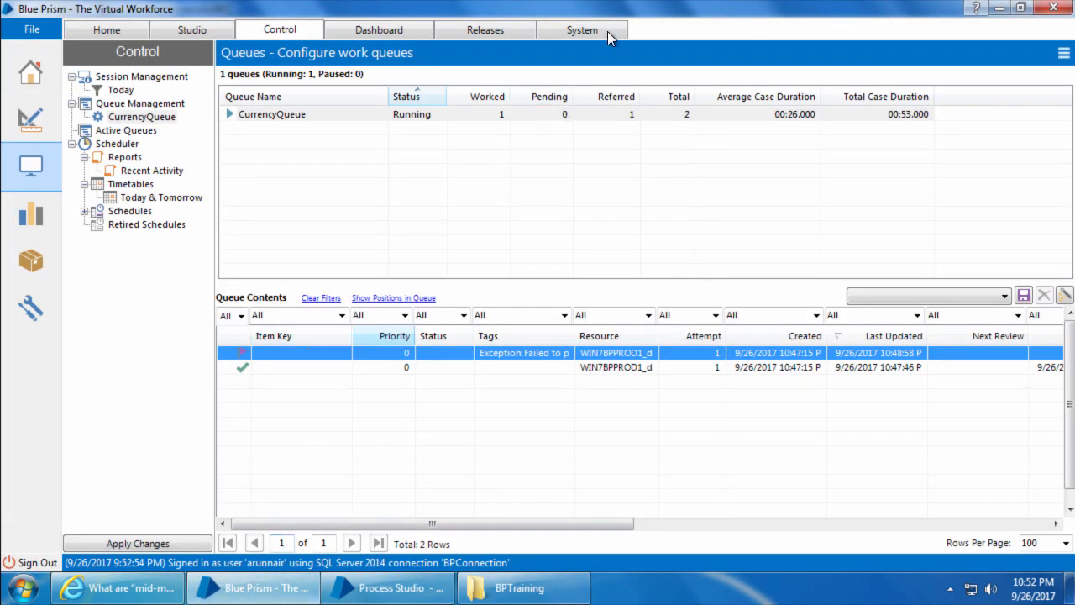
click(585, 31)
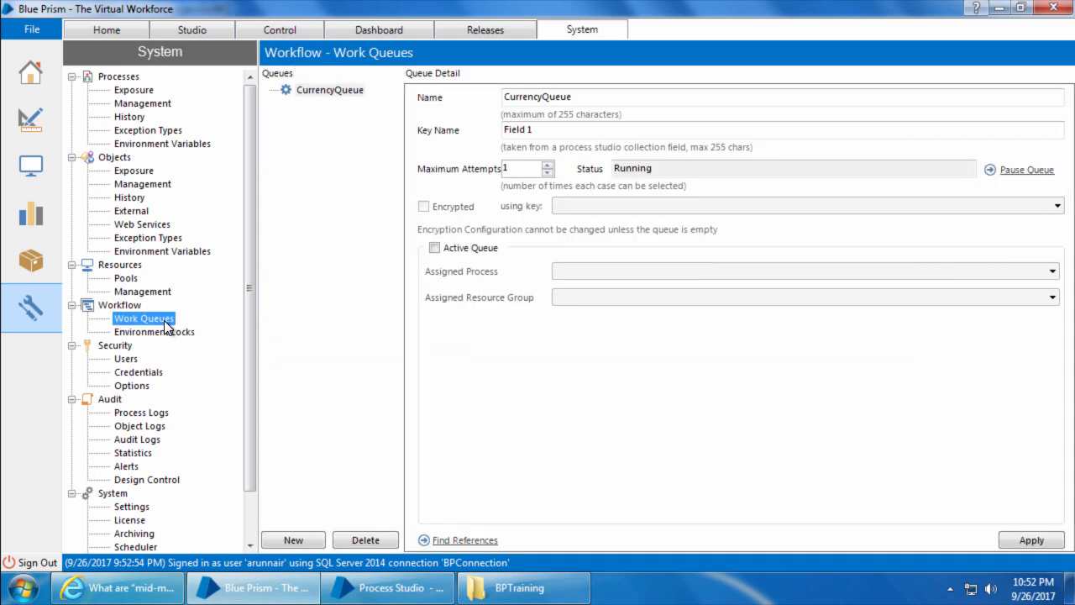
Step: Replace the Key Name Field 1 with S No and apply it
click(329, 90)
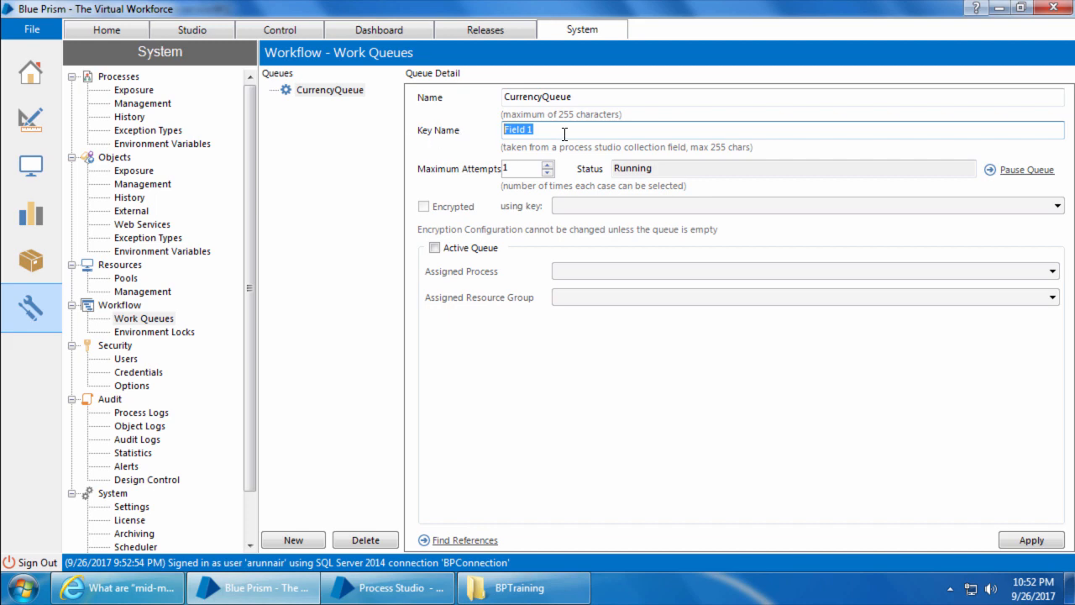
text(S No)
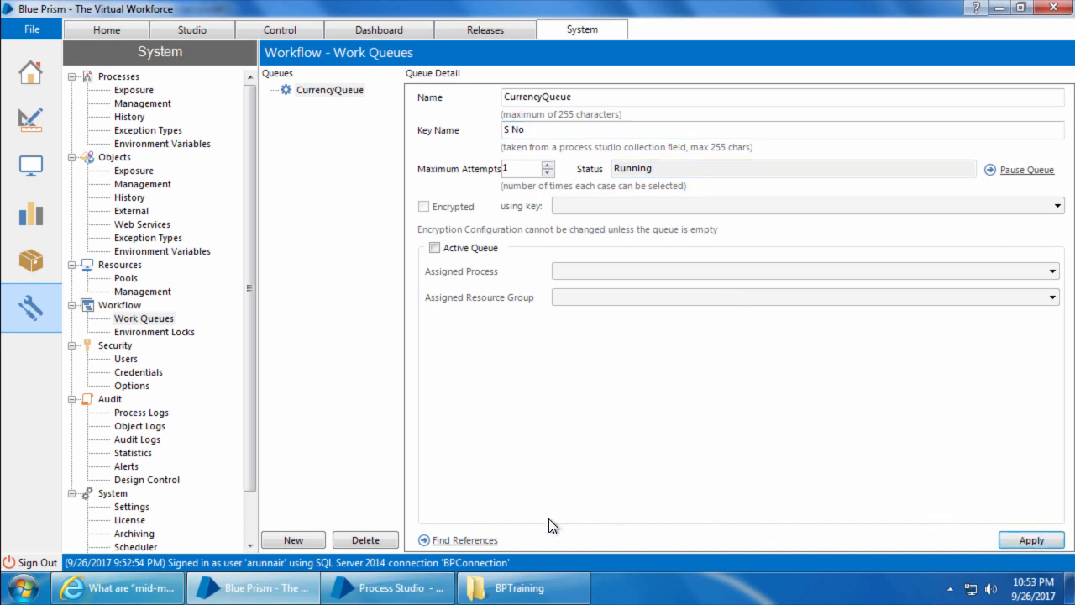
click(386, 588)
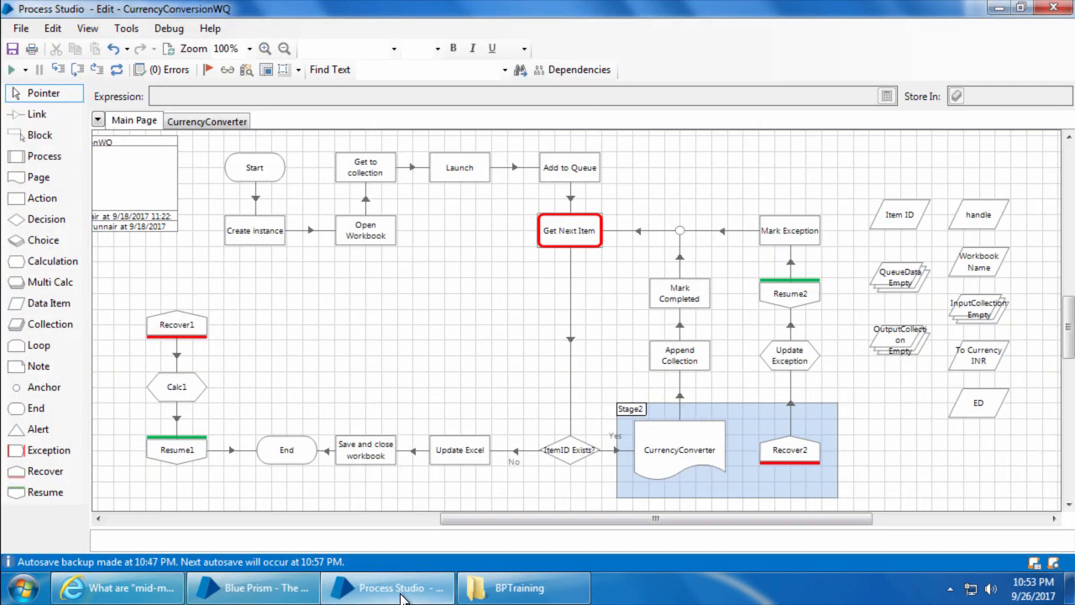
mouse_move(115, 70)
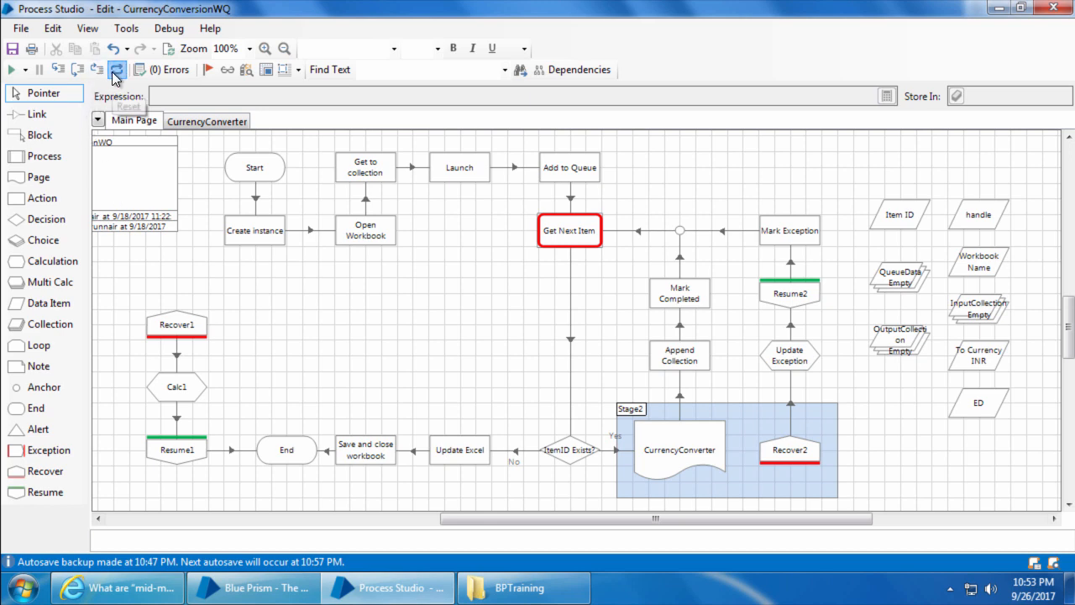
Step: Reset and run CurrencyConversionWQ to the Get Next Item breakpoint, dismissing the notice
click(10, 71)
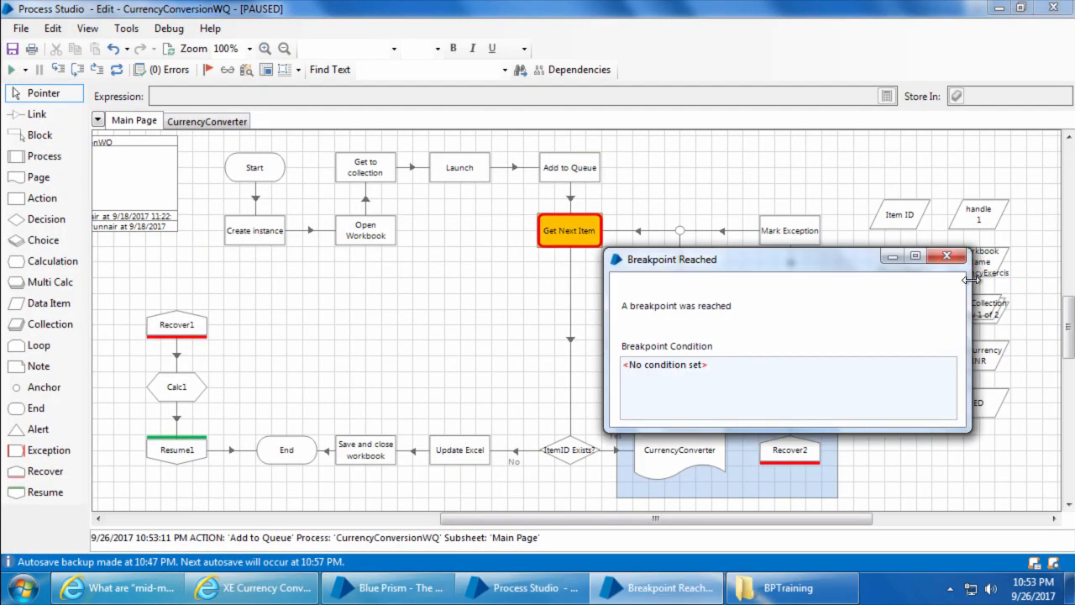
click(942, 255)
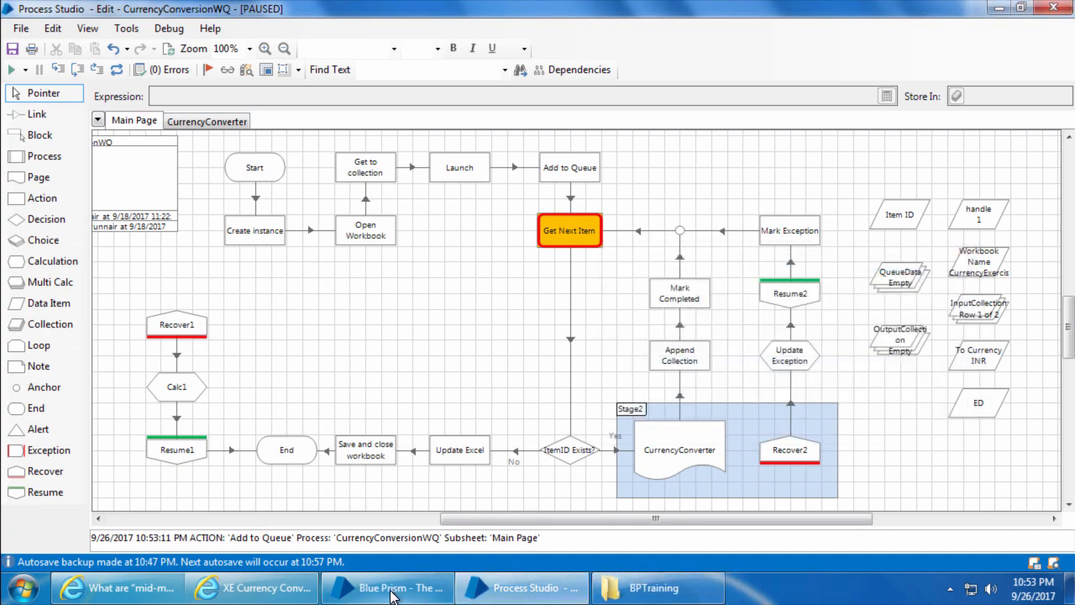
click(386, 588)
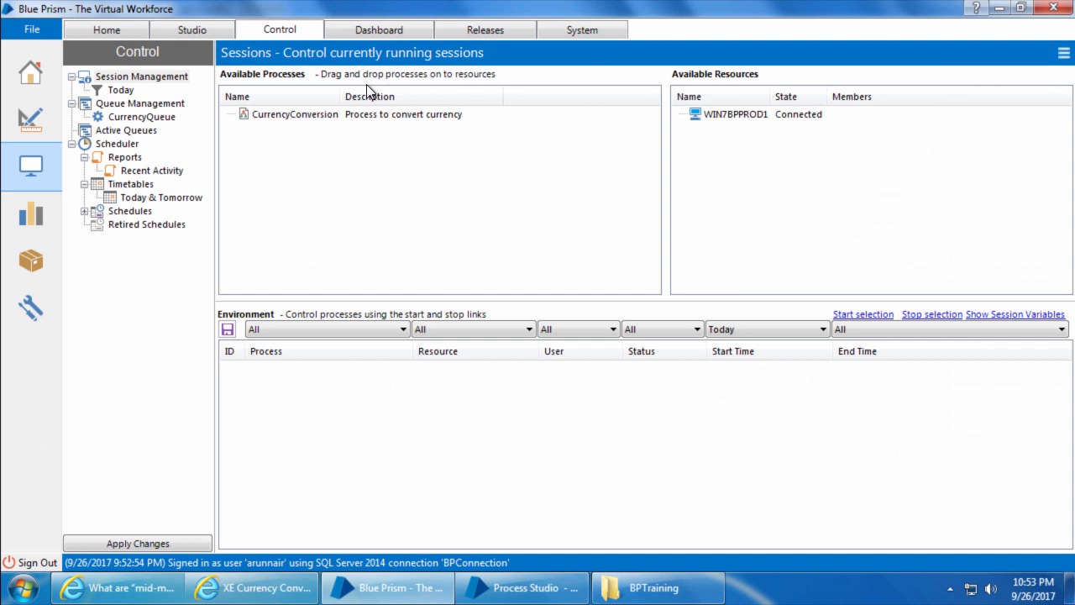
Step: Inspect CurrencyQueue's new pending items carrying item keys 1 and 2
click(141, 117)
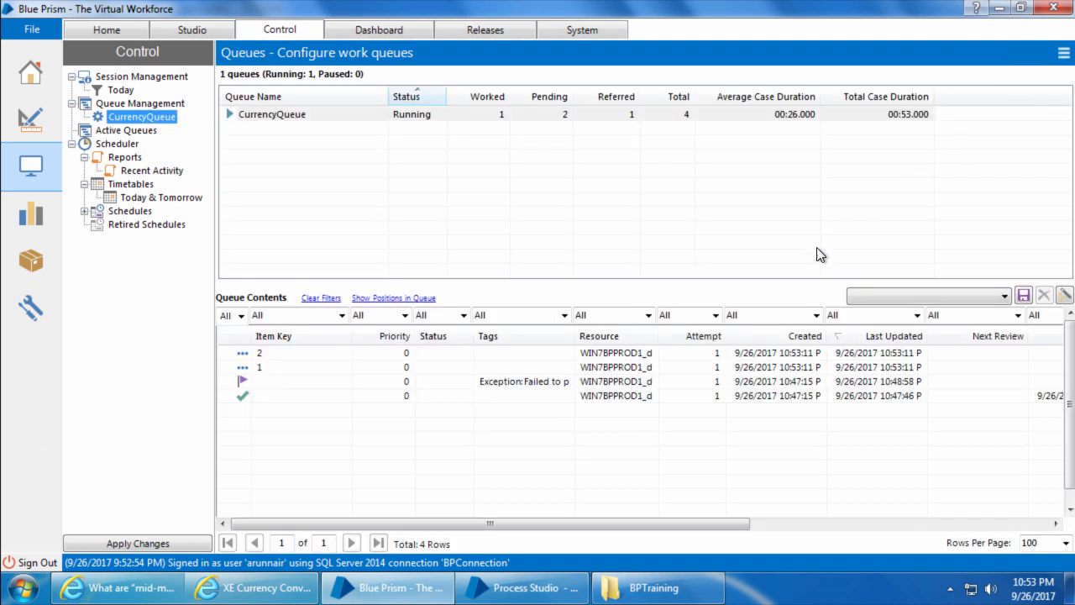
click(304, 367)
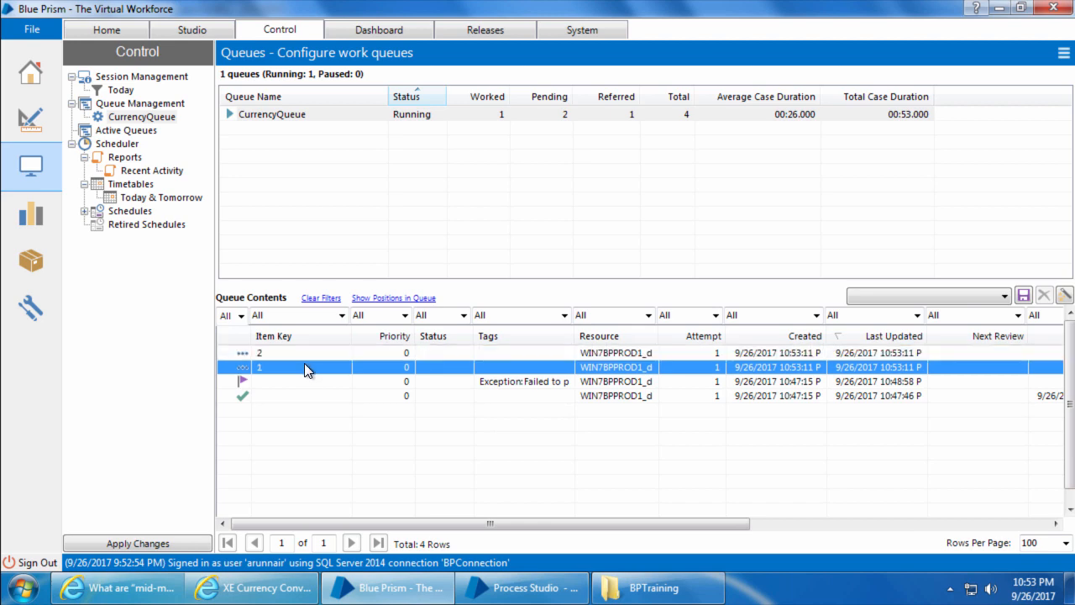
click(294, 352)
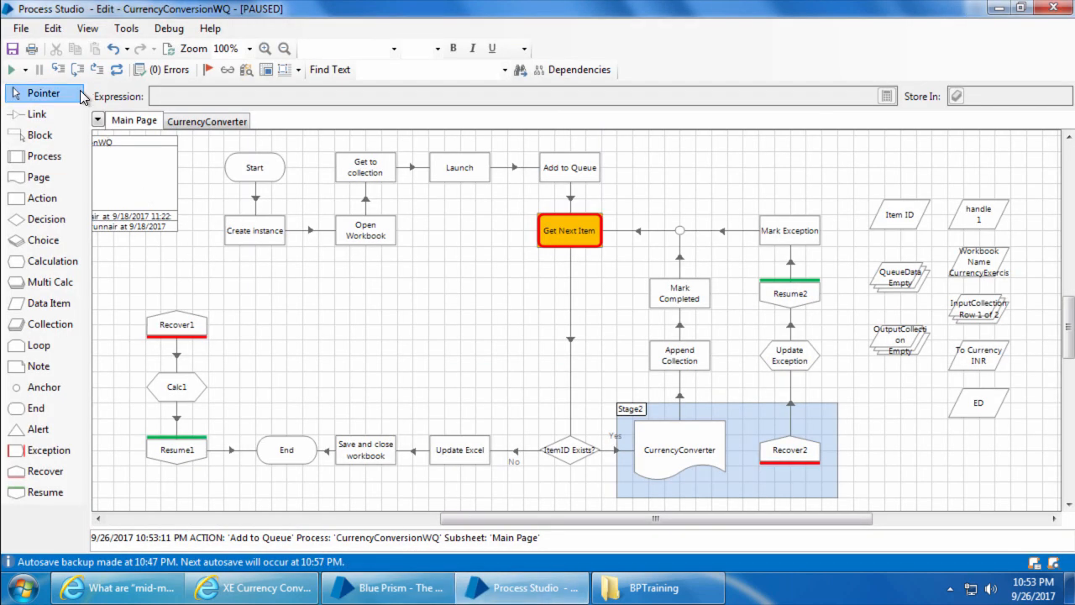
mouse_move(78, 70)
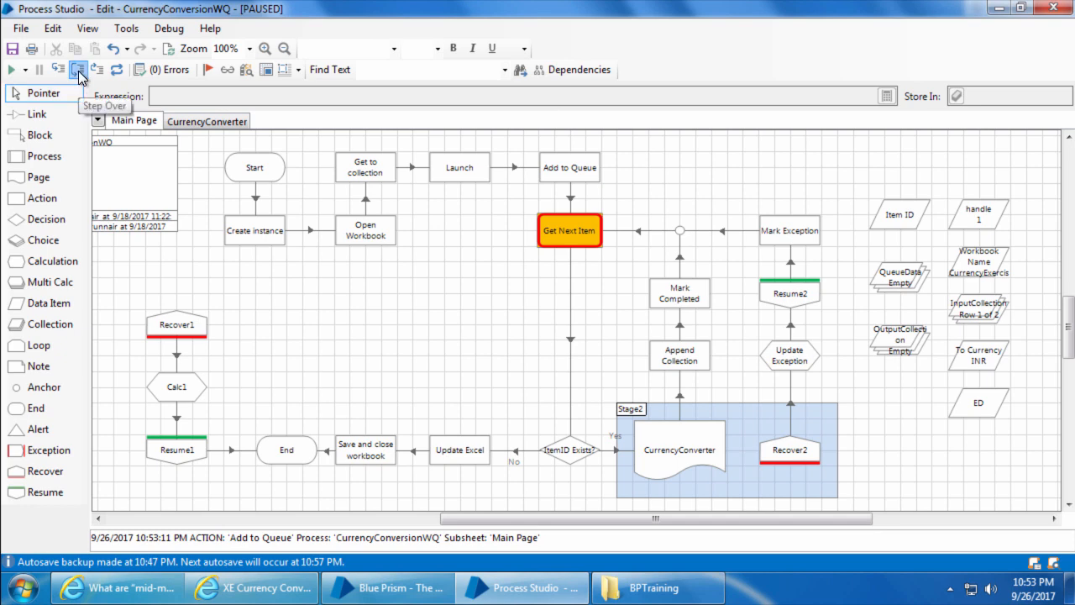
Step: Step over Get Next Item, confirm item 1 is locked in CurrencyQueue, and return to the process
click(84, 71)
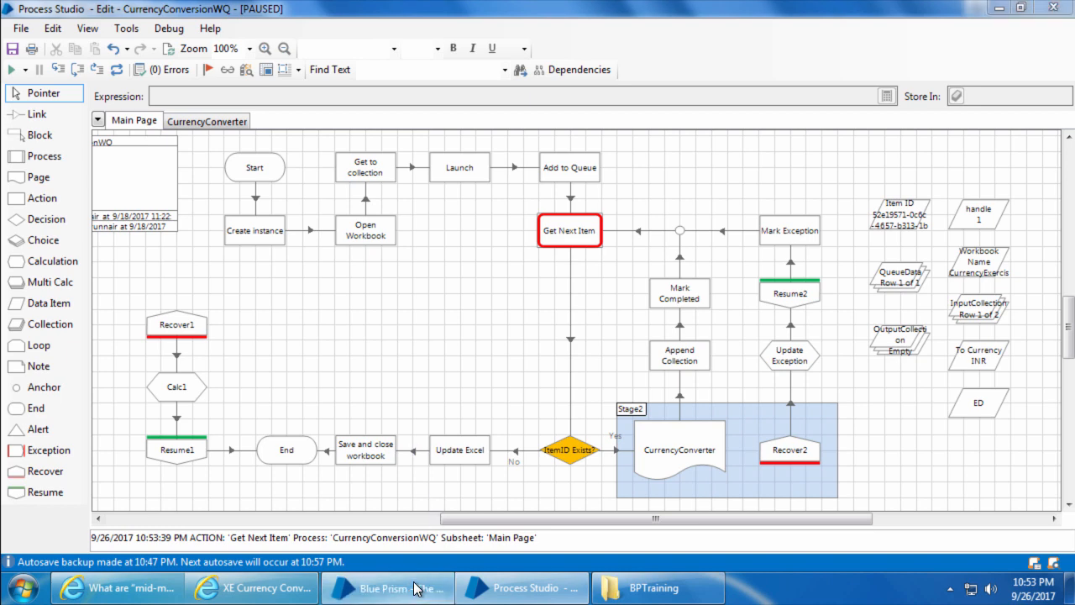
click(387, 588)
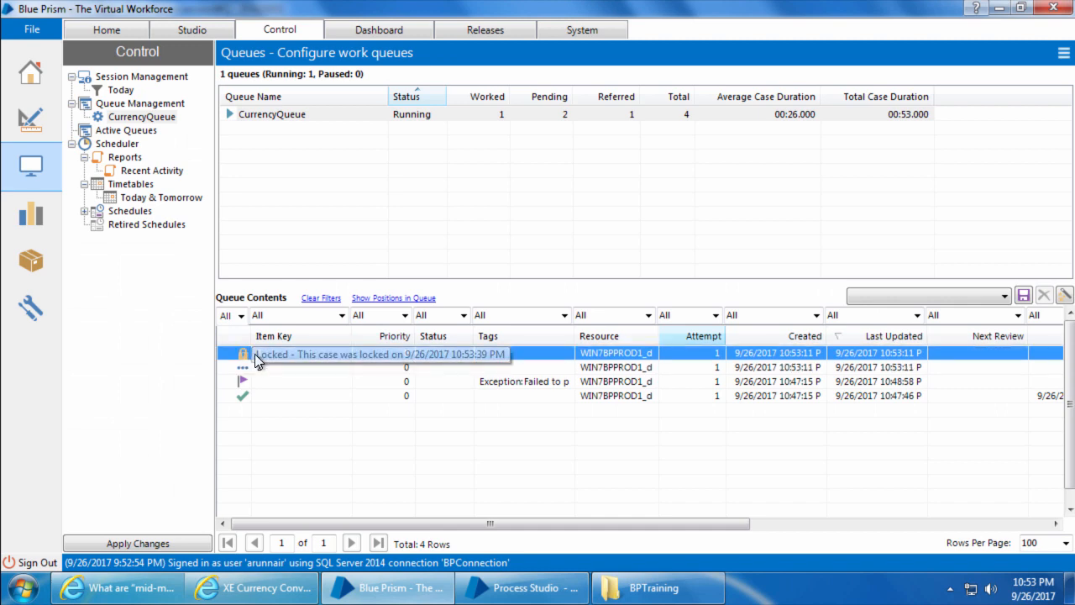
mouse_move(319, 378)
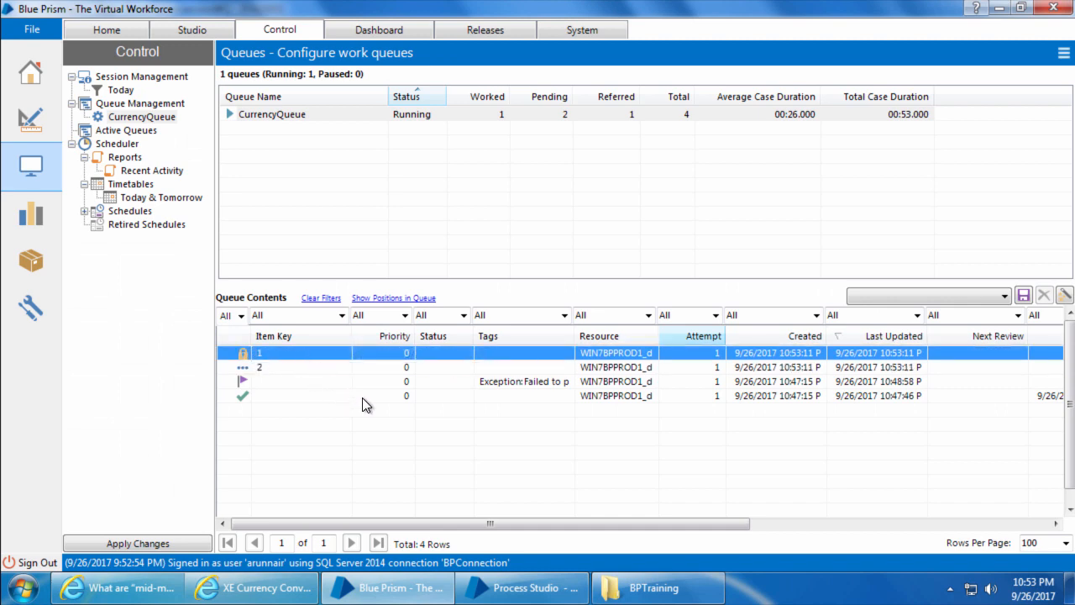
mouse_move(501, 588)
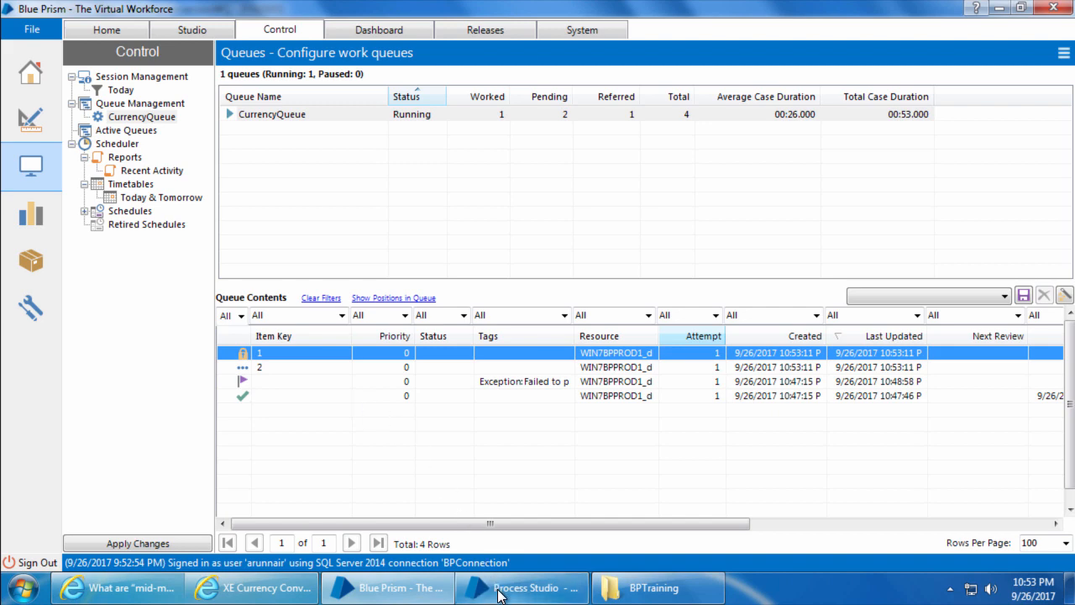
click(517, 588)
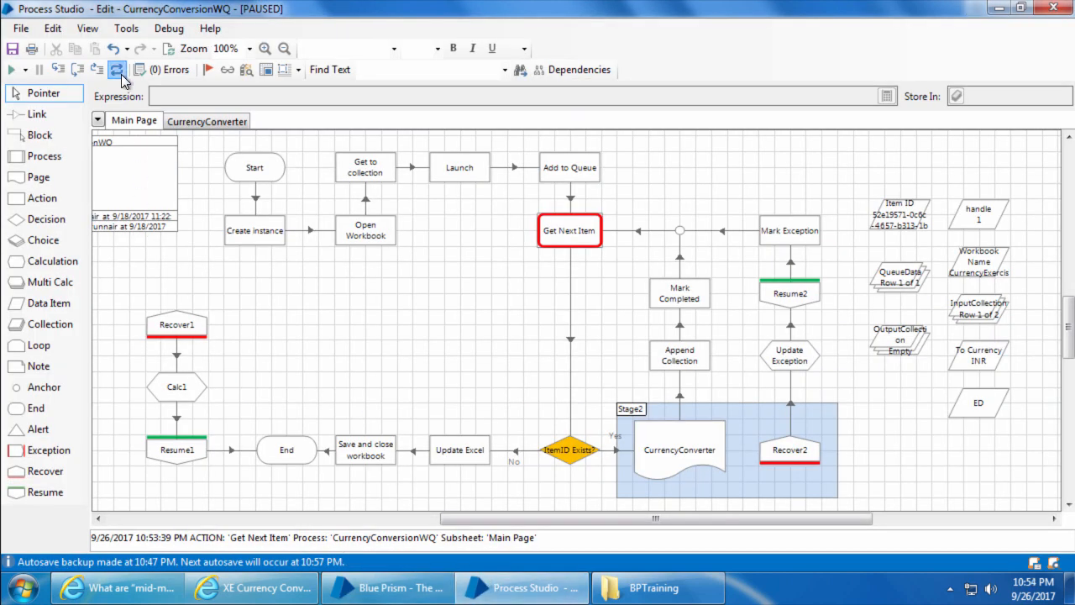
Step: Reset the paused process and confirm item 1 is now marked as an exception in CurrencyQueue
click(121, 71)
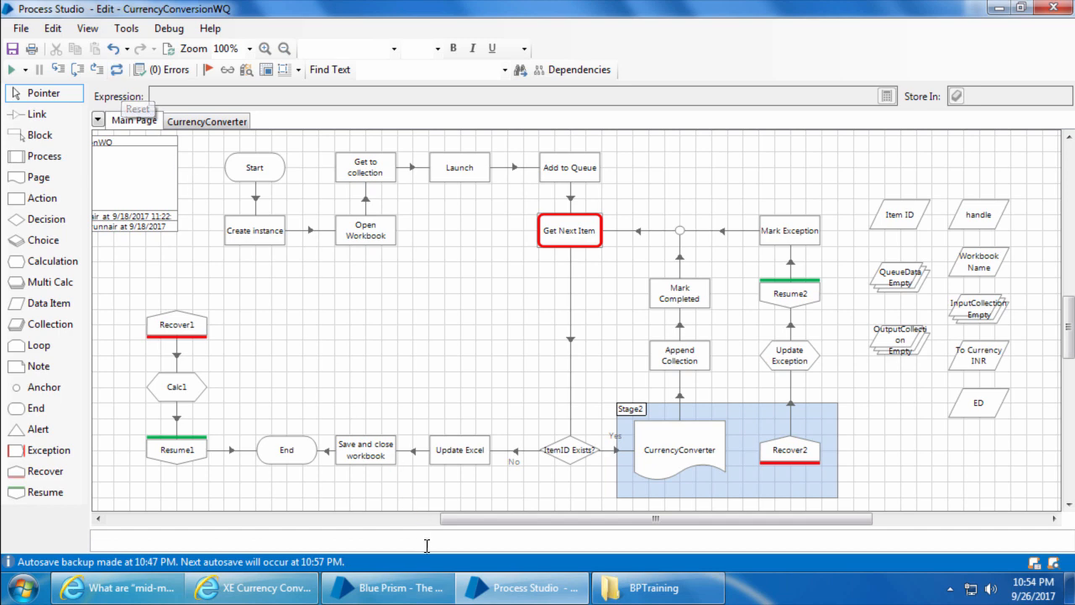
click(393, 588)
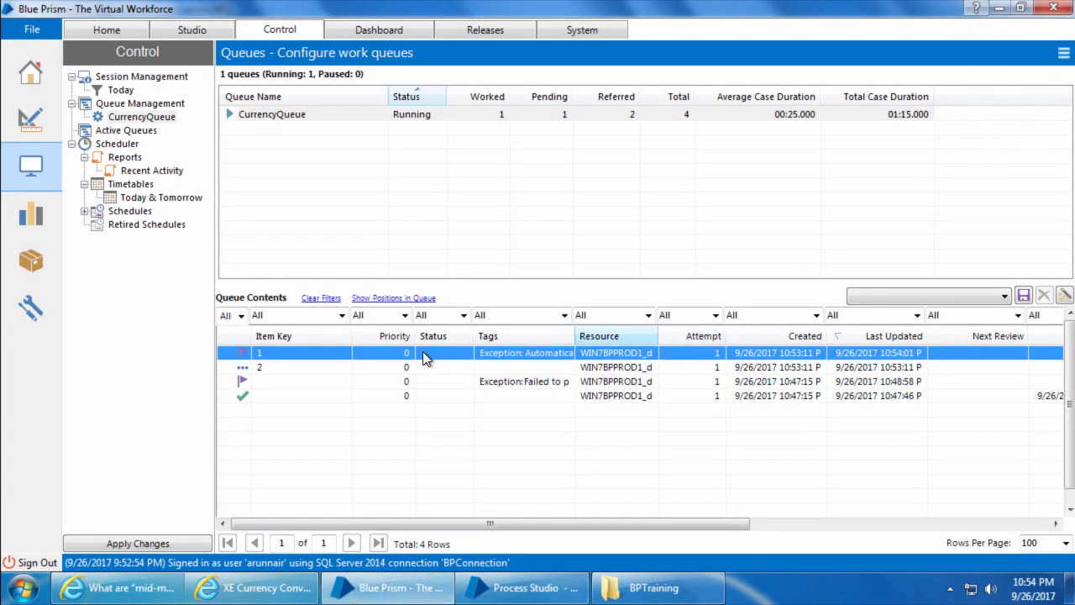
mouse_move(531, 363)
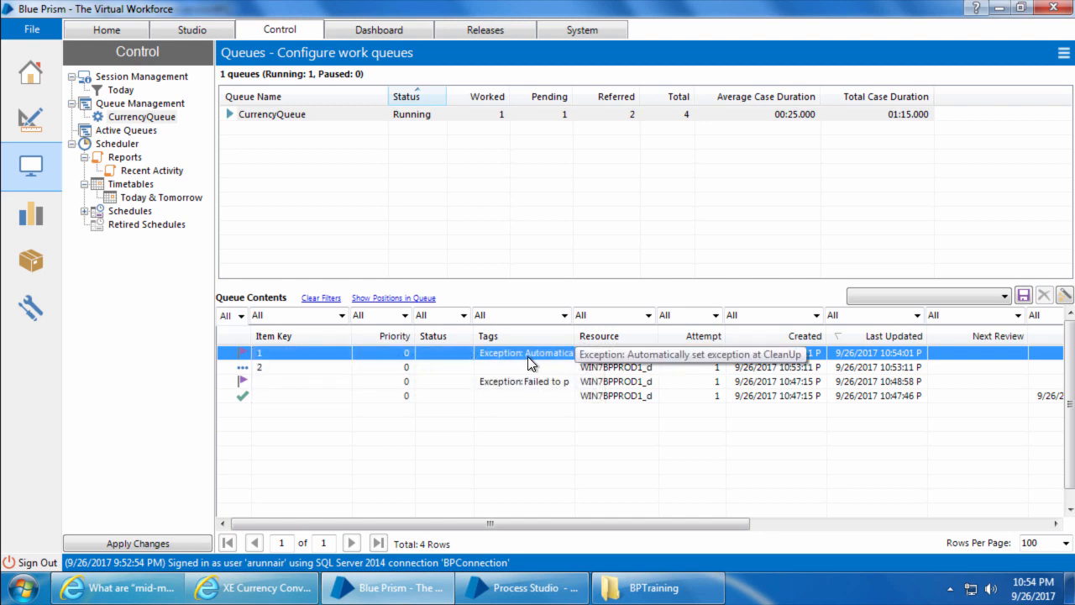